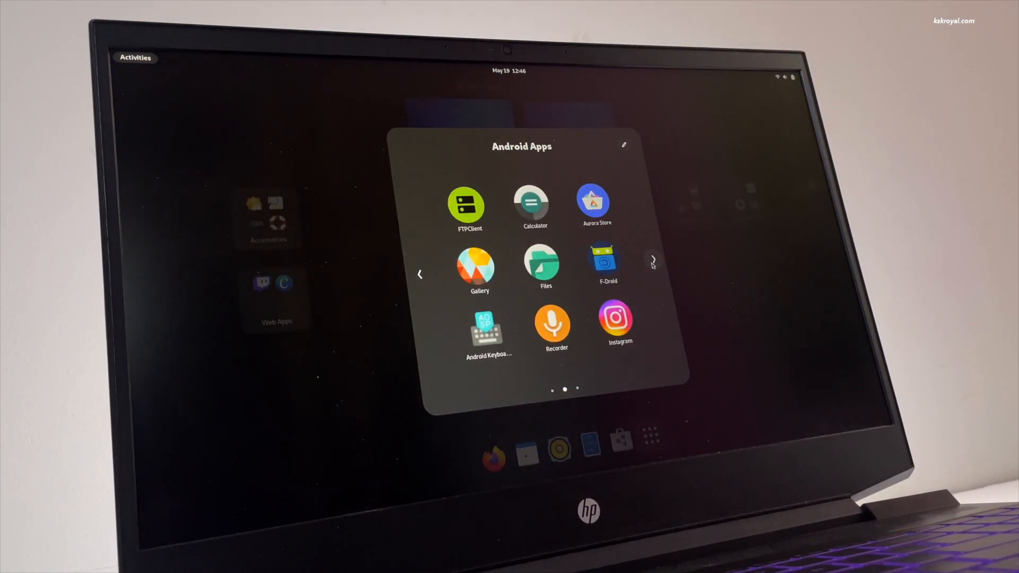
# - Page through Android apps, run the combined package install command and try the clock app's stopwatch
pyautogui.click(653, 274)
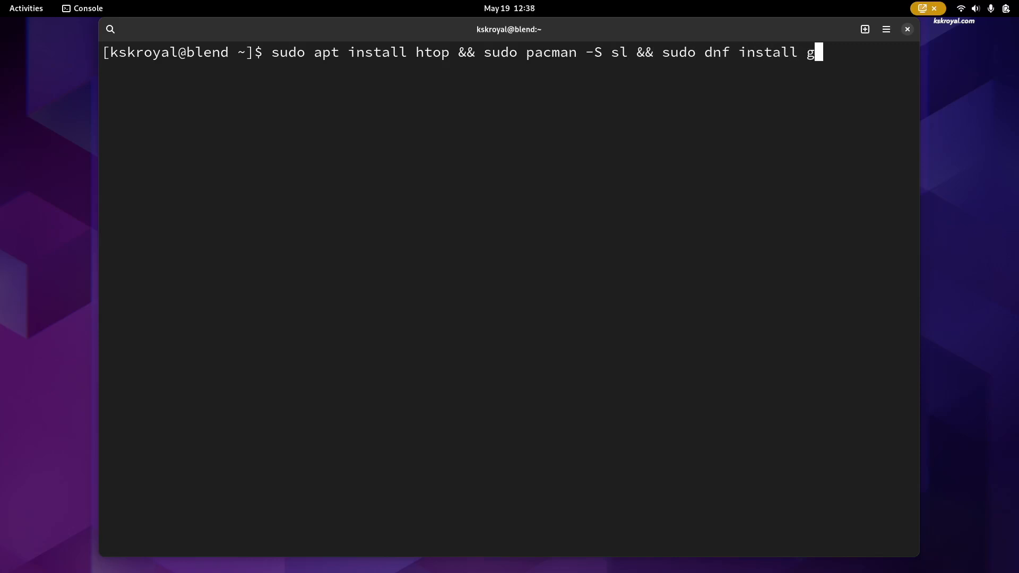
pyautogui.press('Return')
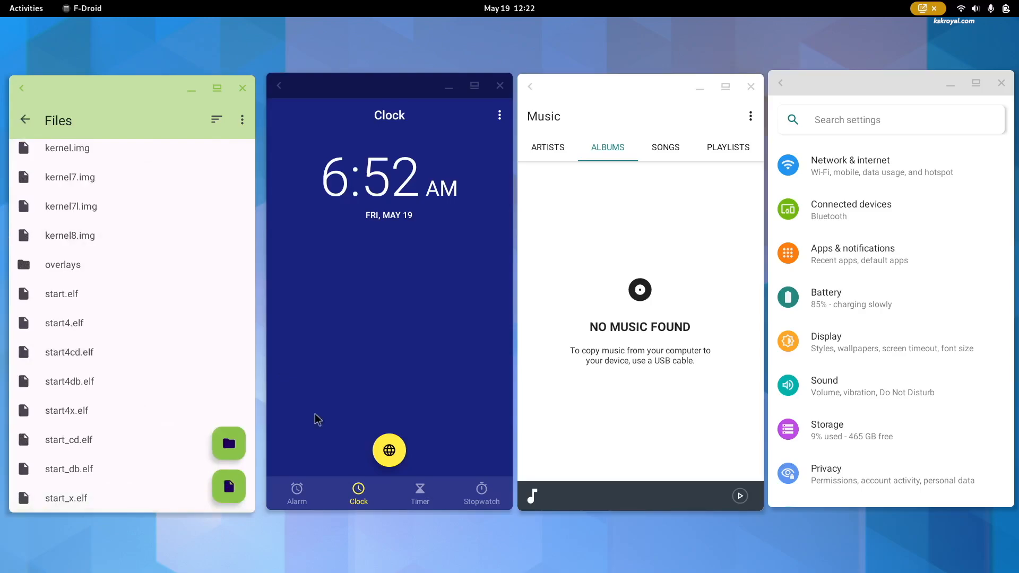
pyautogui.click(481, 494)
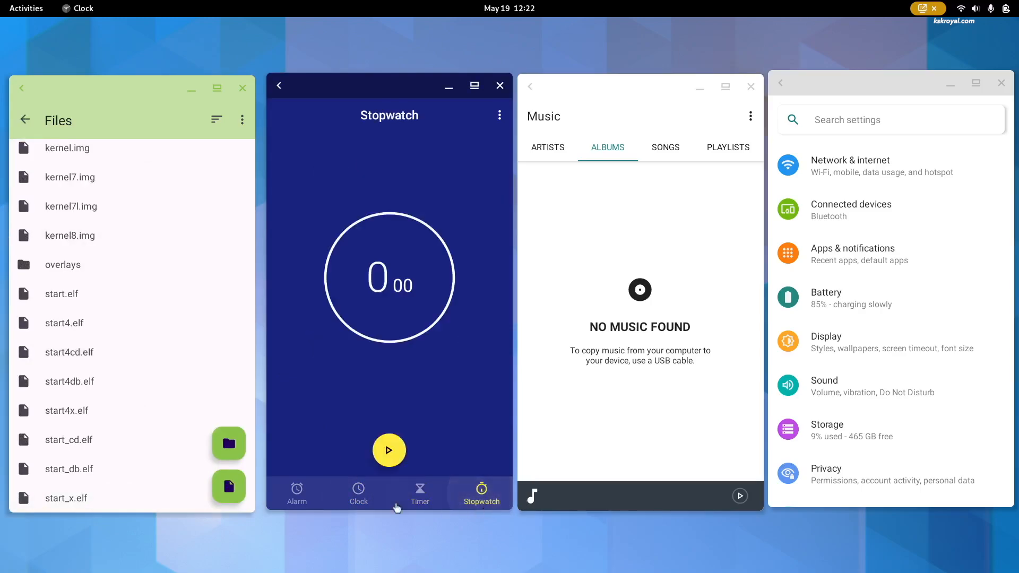
pyautogui.click(297, 491)
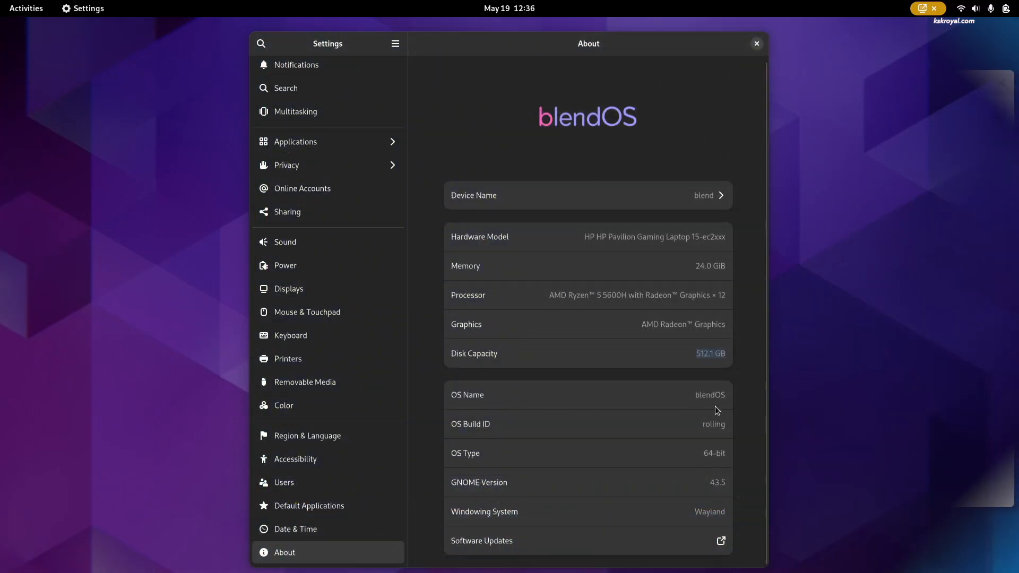
pyautogui.moveTo(725, 246)
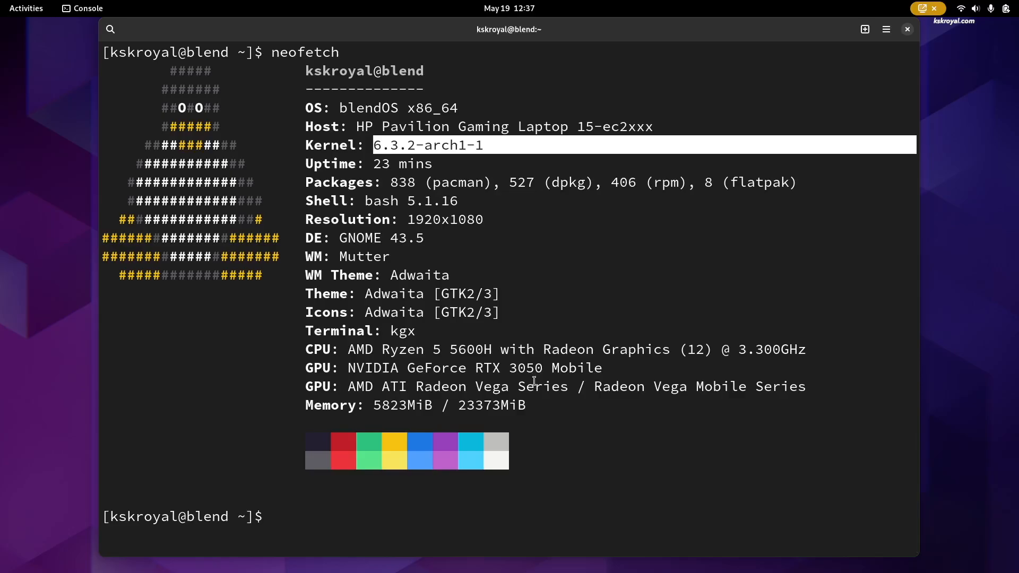
# - Visit blendos.co and scroll down to the Supported DEs section and back up
pyautogui.click(908, 30)
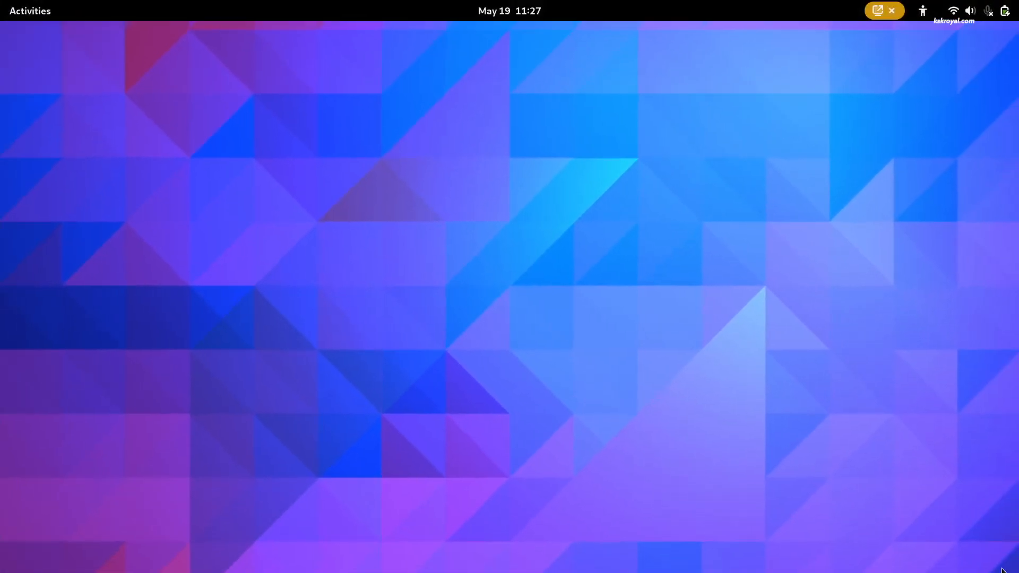
pyautogui.click(30, 11)
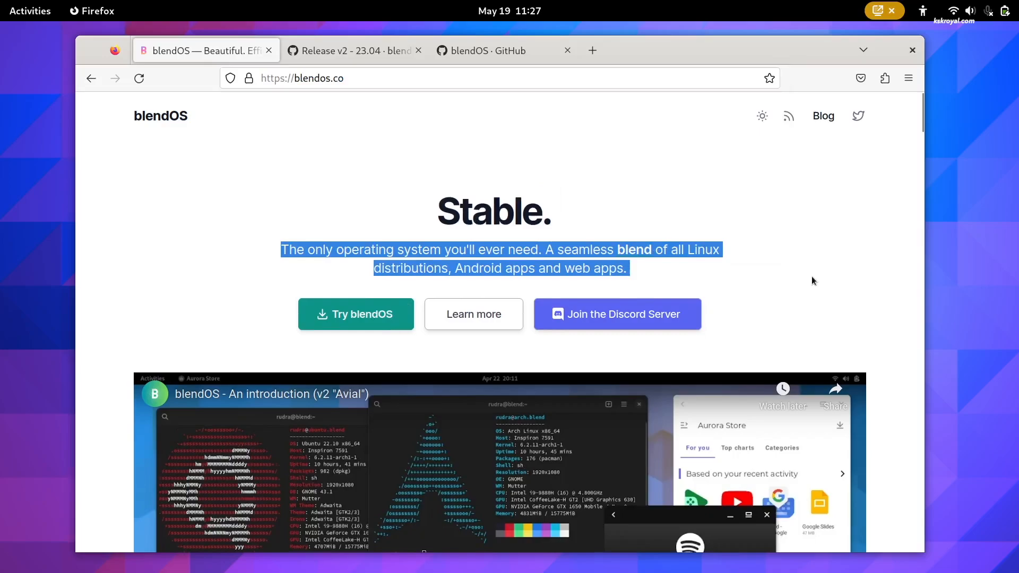
pyautogui.scroll(-3)
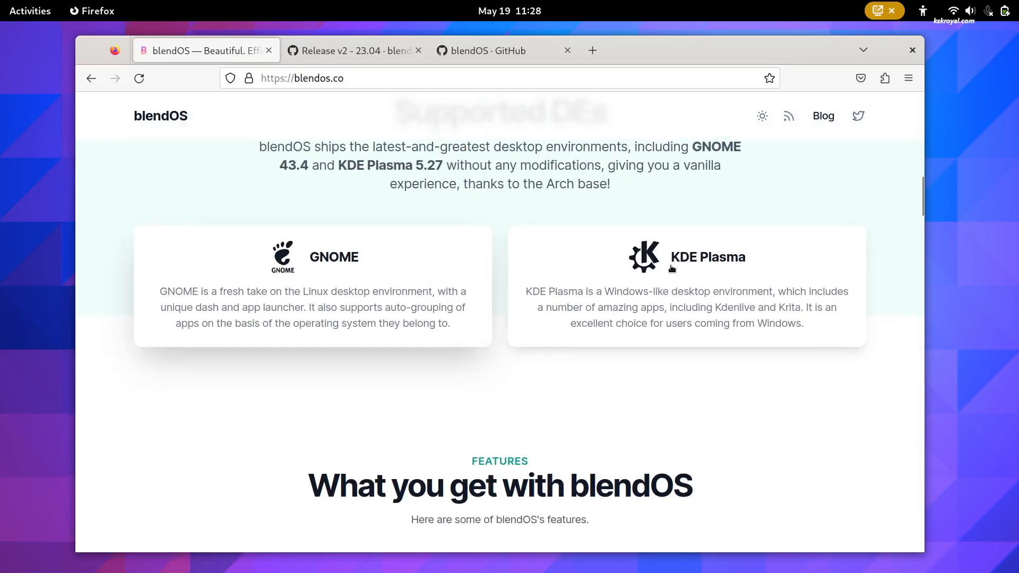
pyautogui.scroll(3)
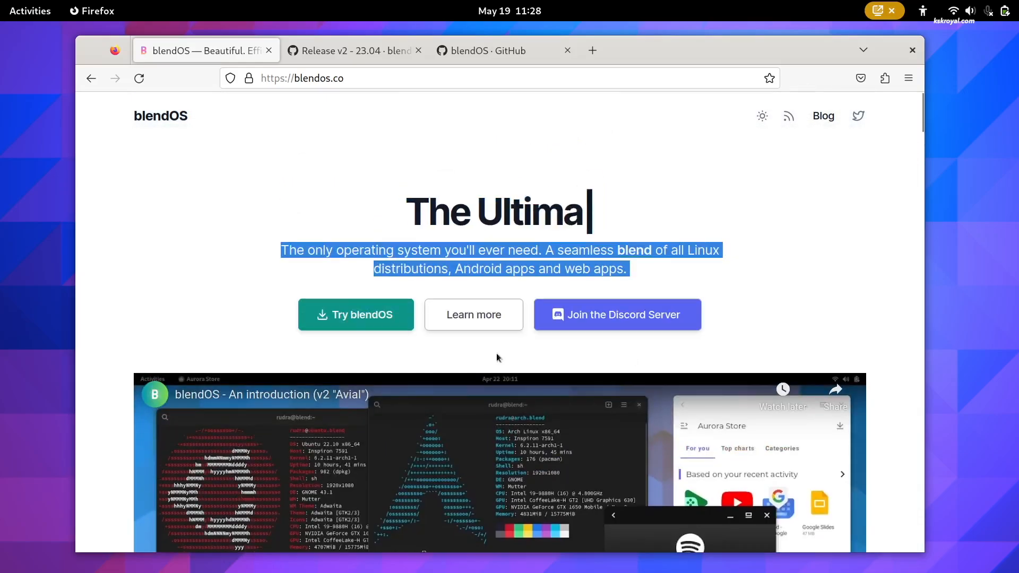
# - Download the GNOME ISO from the 23.04 release's Google Drive link despite the warning, then browse the blend-os GitHub repositories
pyautogui.click(205, 51)
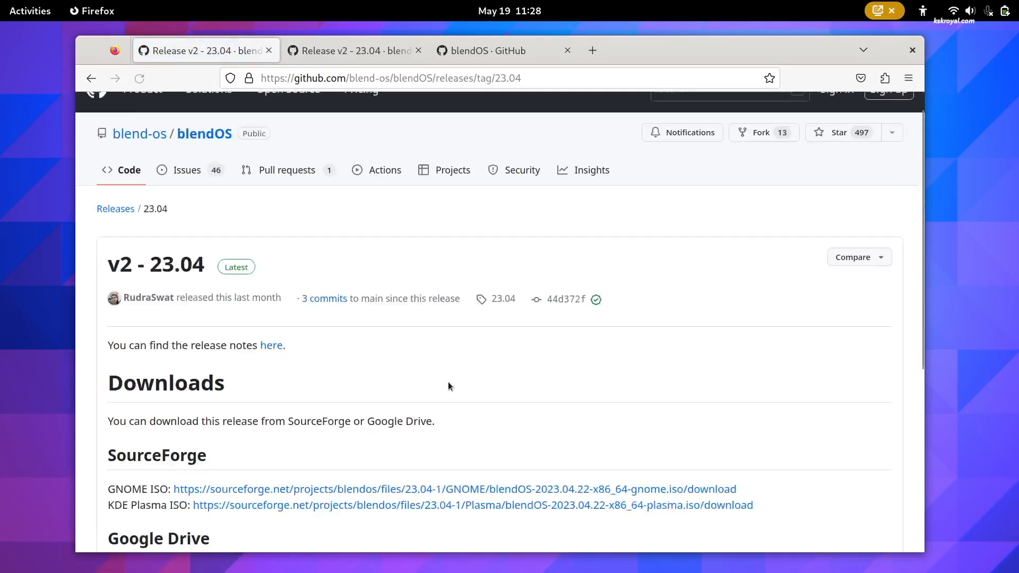
pyautogui.scroll(-3)
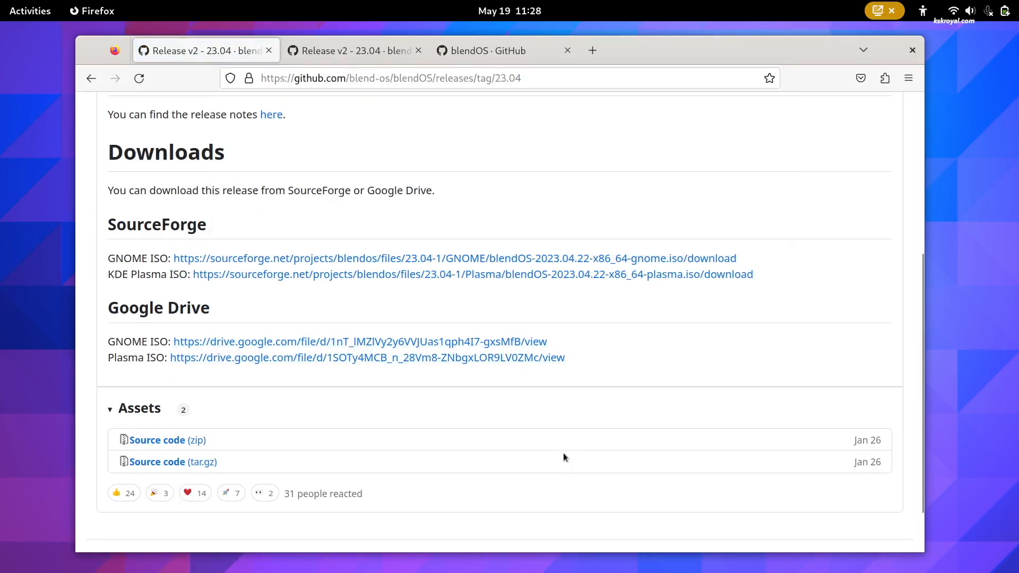
pyautogui.moveTo(401, 268)
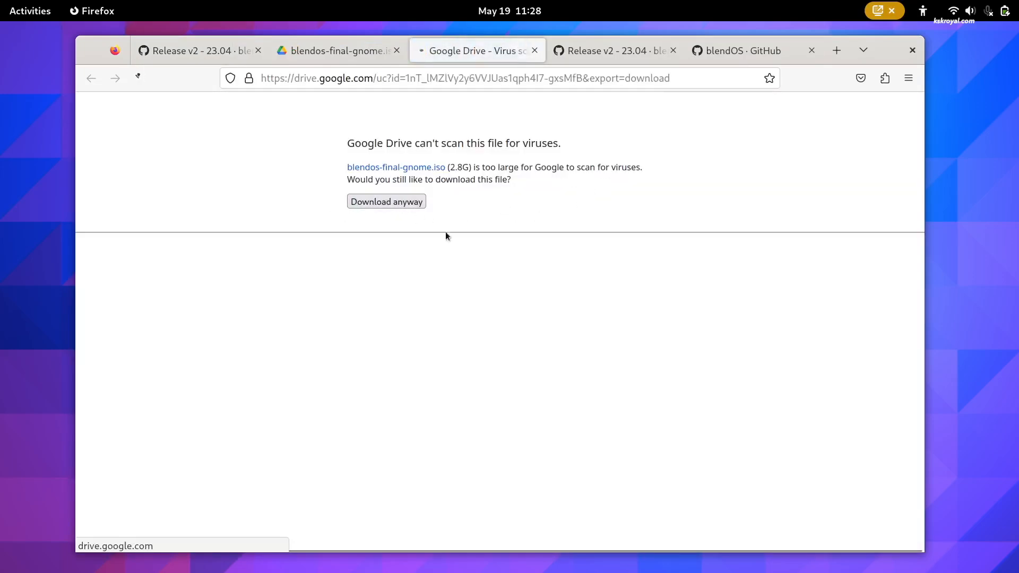
pyautogui.click(385, 201)
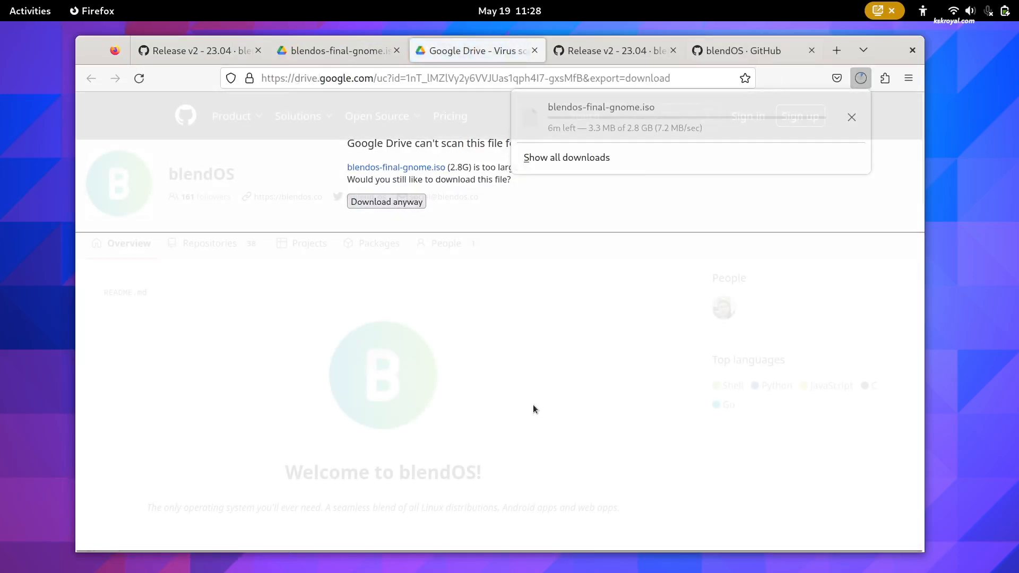
pyautogui.click(741, 49)
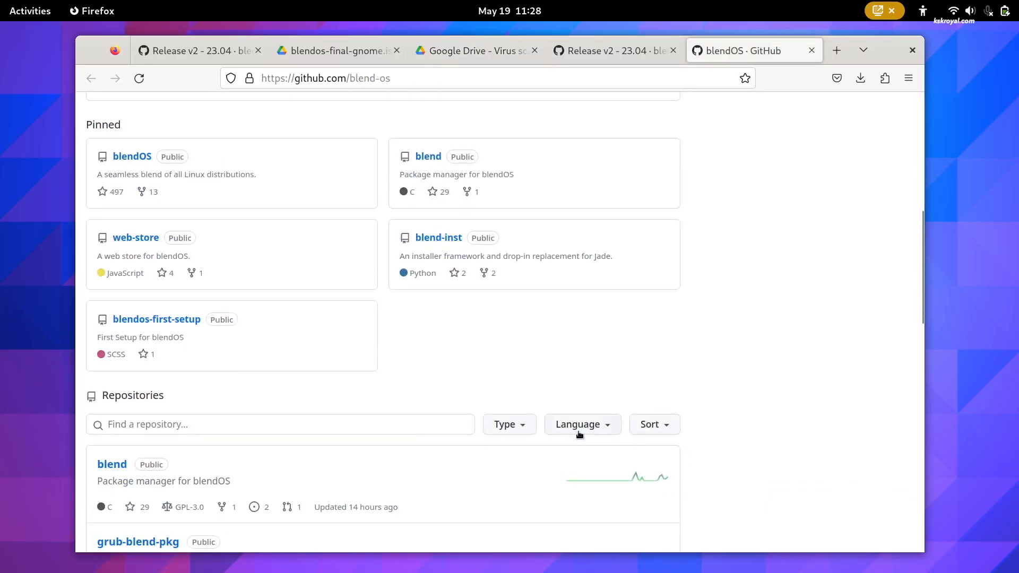
pyautogui.scroll(-3)
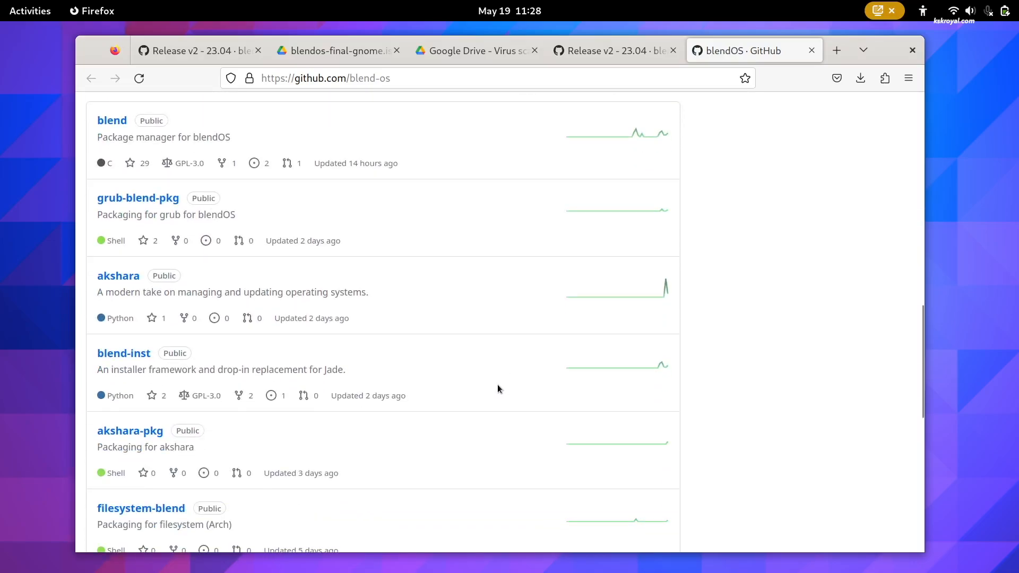
pyautogui.moveTo(152, 340)
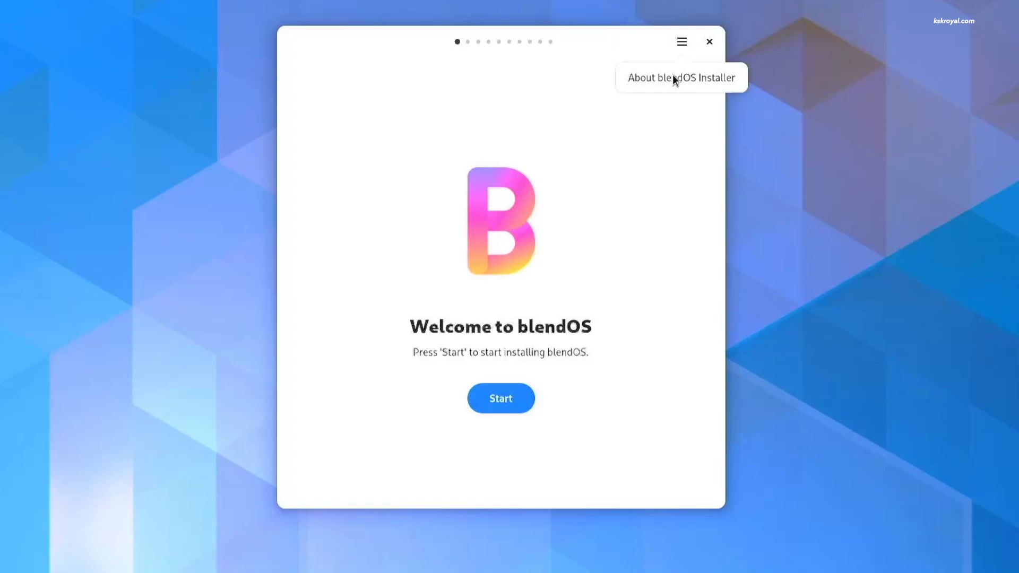
# - Check the Jade installer's About dialog, then start the installation steps
pyautogui.click(681, 77)
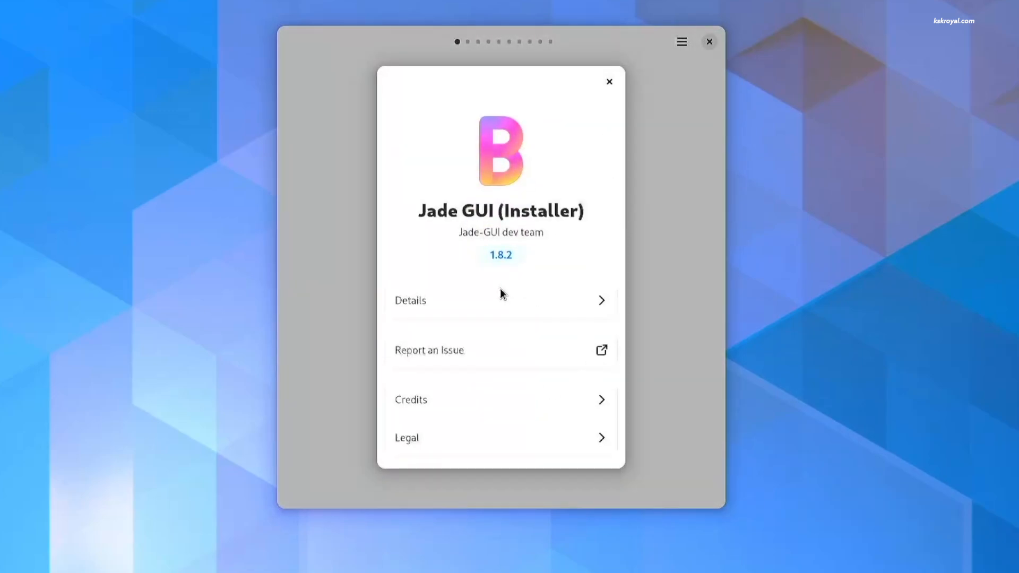
pyautogui.click(609, 82)
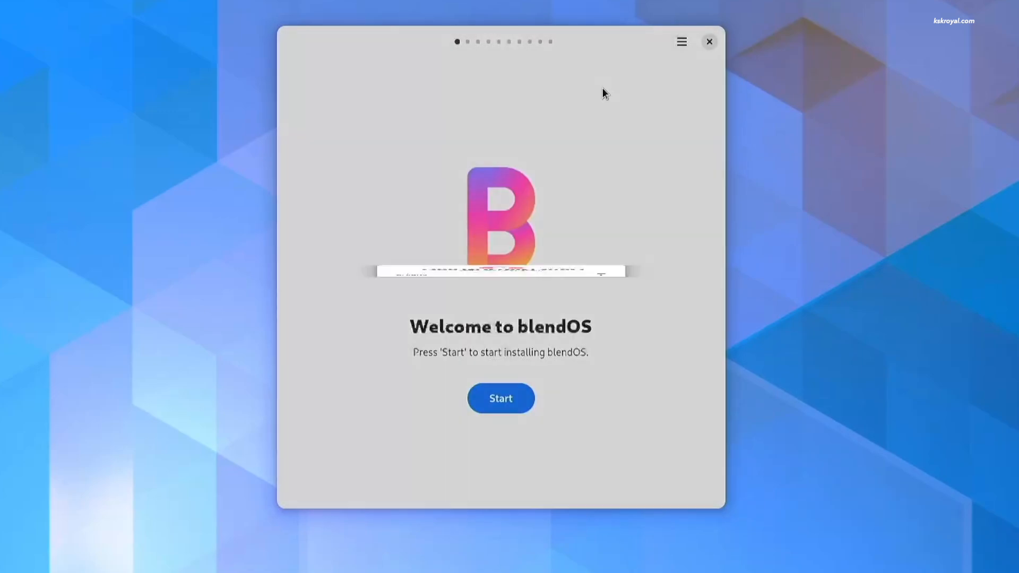
pyautogui.click(501, 399)
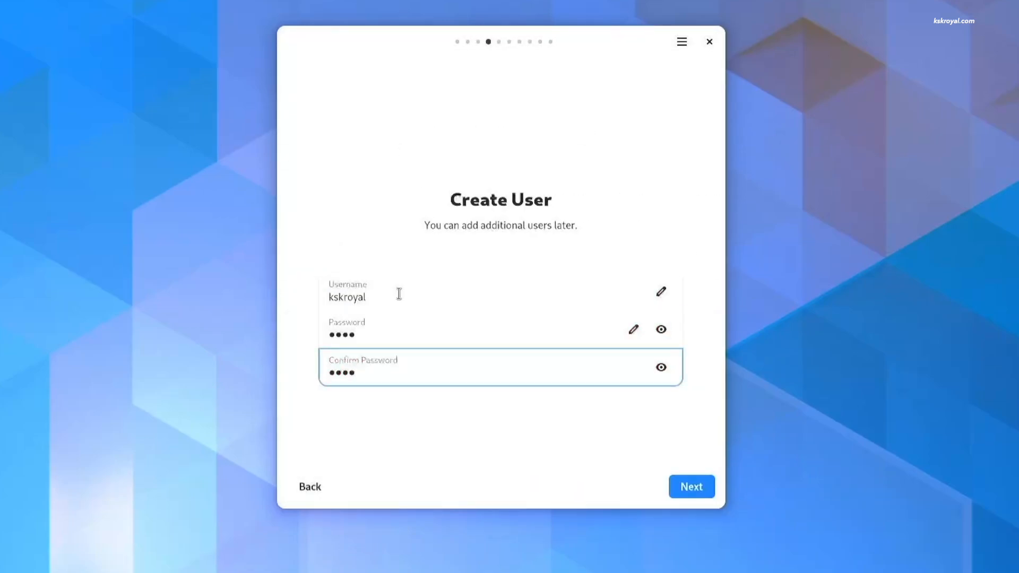
# - Confirm the new user account, keep GNOME as desktop and choose the 120 GB sdb drive
pyautogui.click(691, 487)
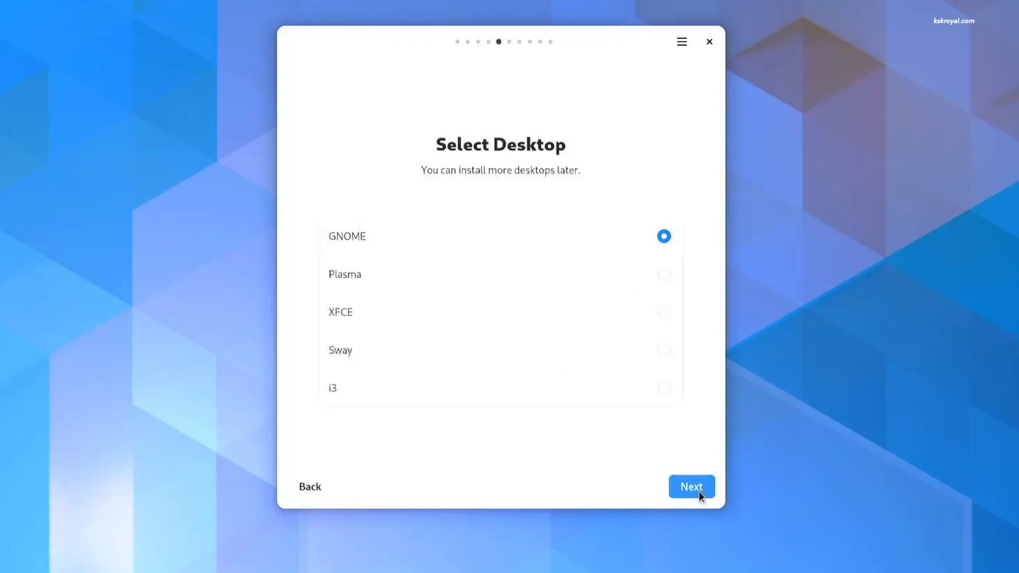
pyautogui.click(691, 486)
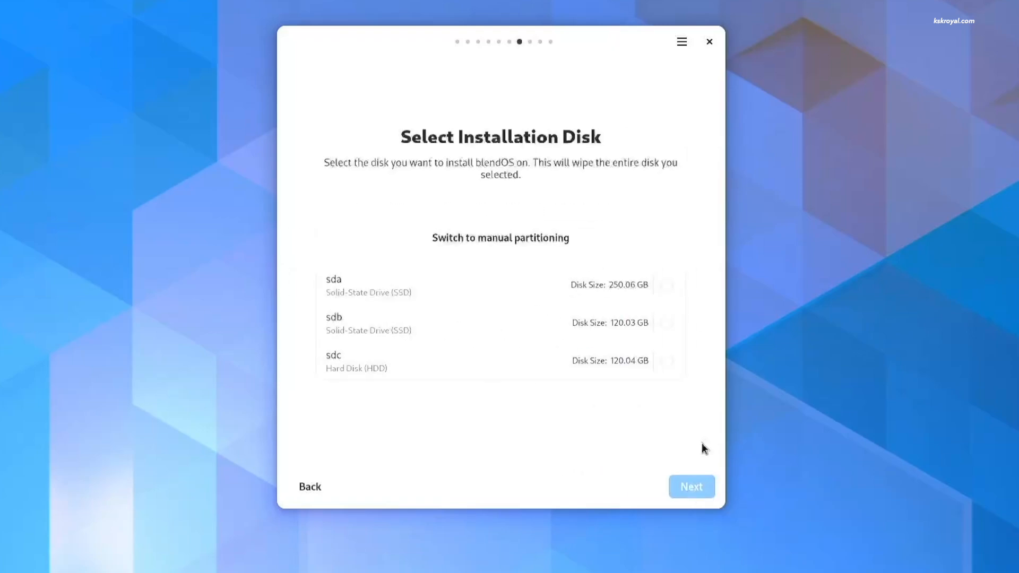
pyautogui.click(667, 323)
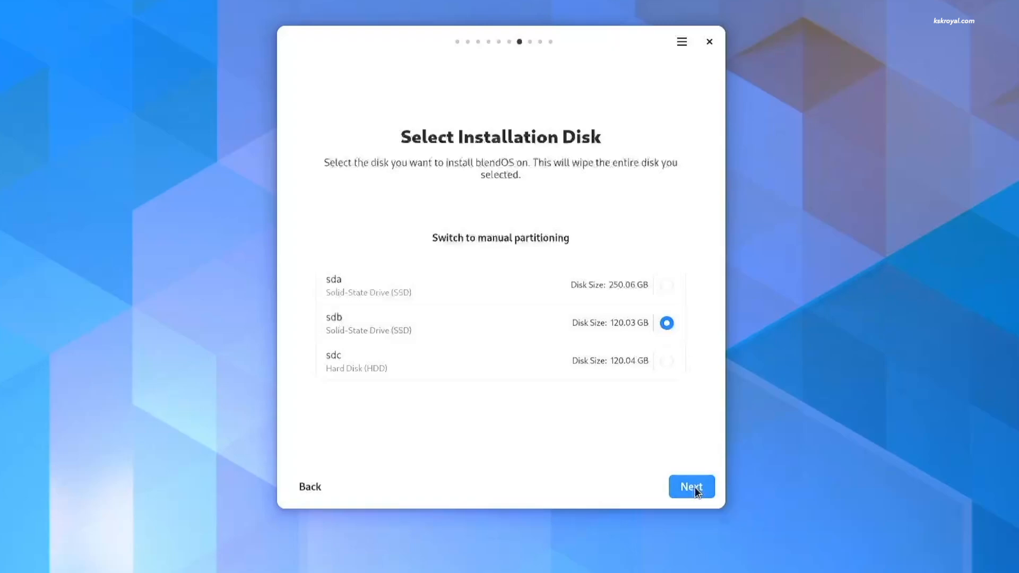
pyautogui.click(691, 487)
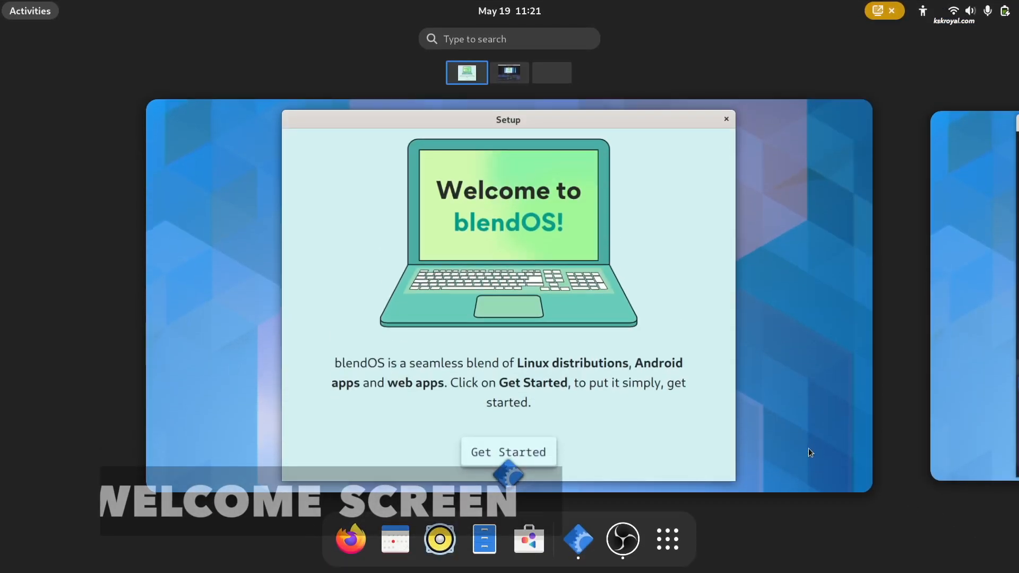
# - Start the first-setup walkthrough and advance through the containers and Android apps pages
pyautogui.click(510, 72)
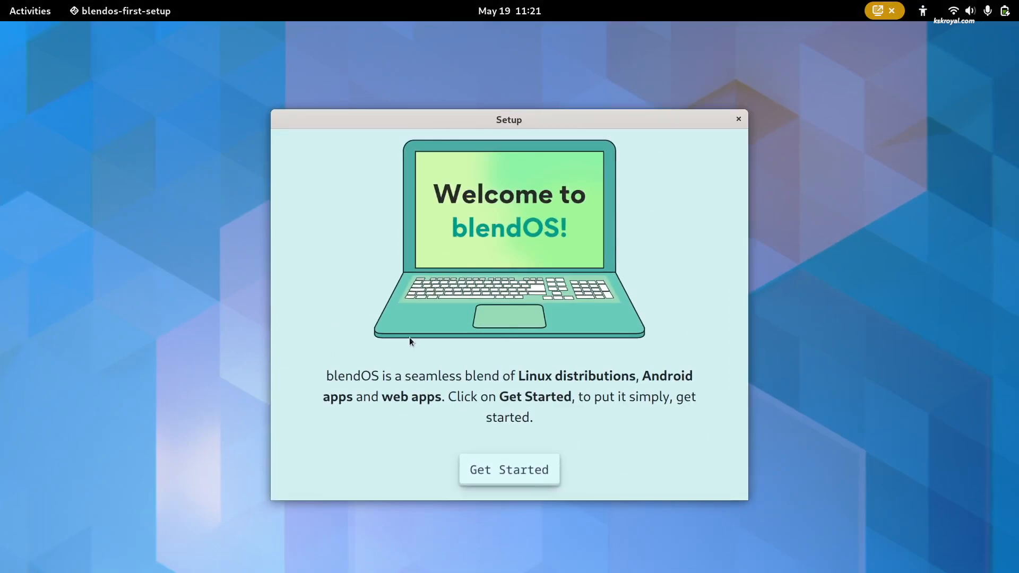
pyautogui.click(508, 470)
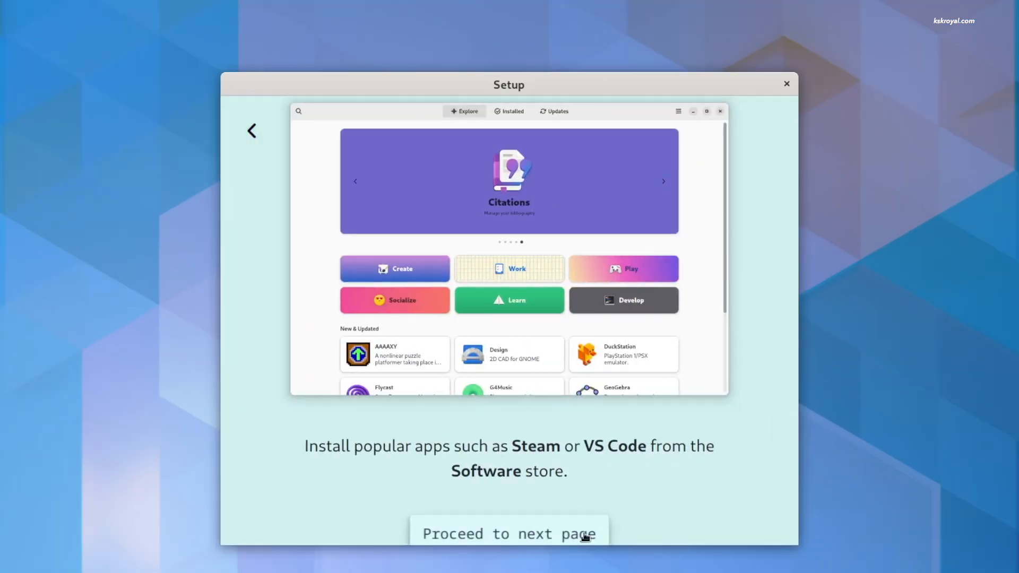
pyautogui.click(509, 534)
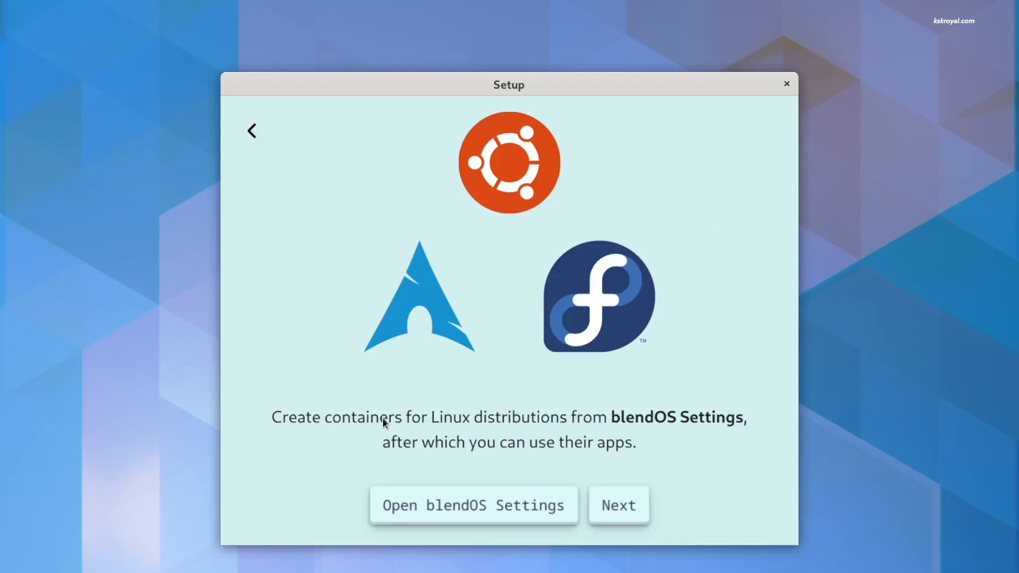
pyautogui.moveTo(671, 428)
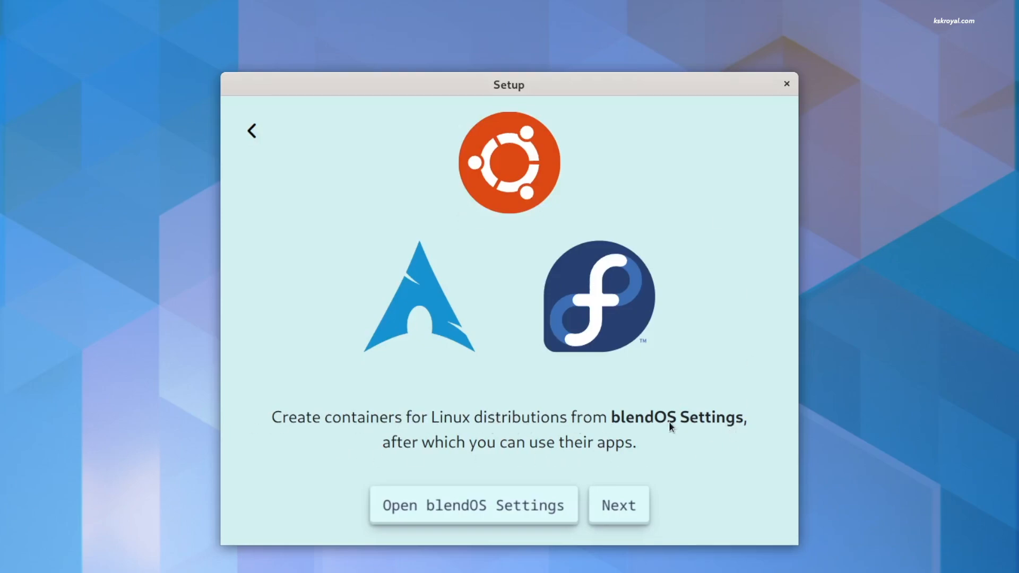
pyautogui.click(618, 505)
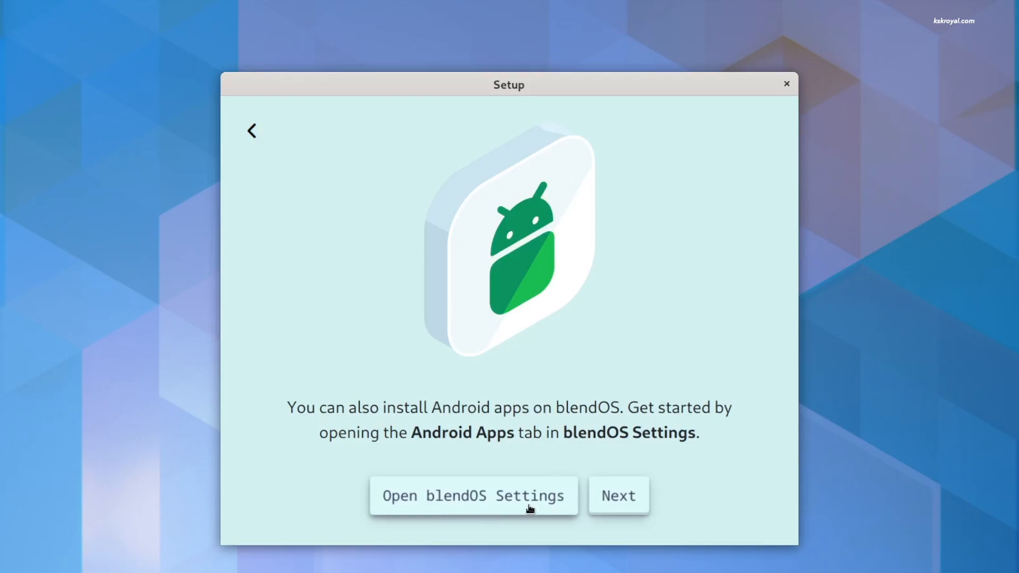
pyautogui.moveTo(574, 426)
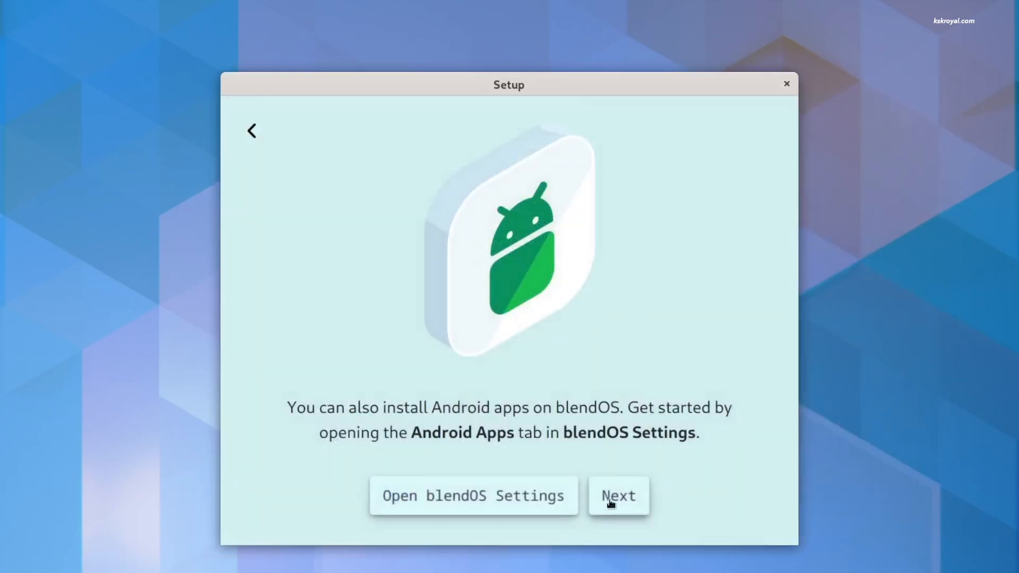
# - Continue past the system updates page and finish with Start using blendOS
pyautogui.click(618, 495)
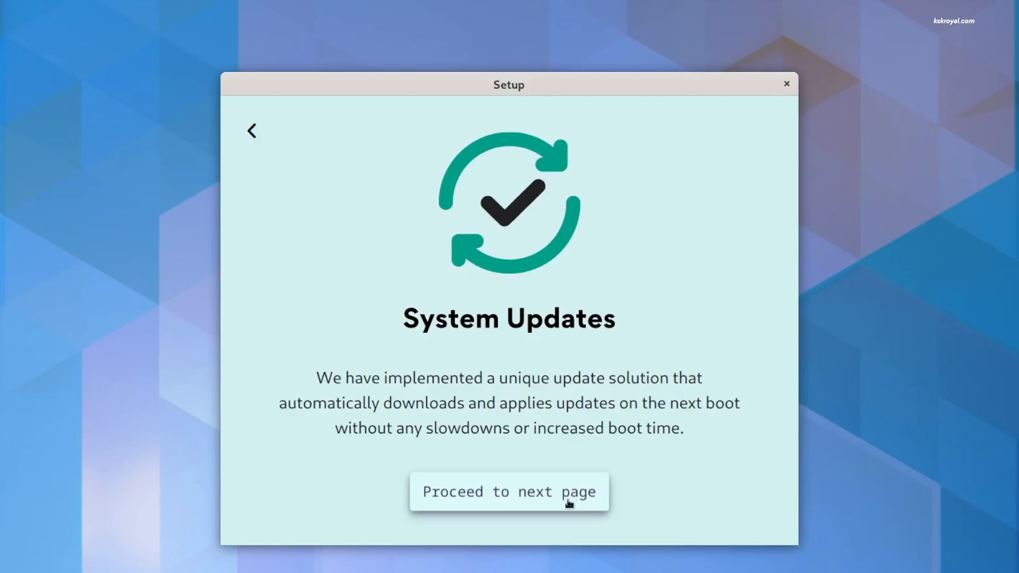
pyautogui.click(509, 492)
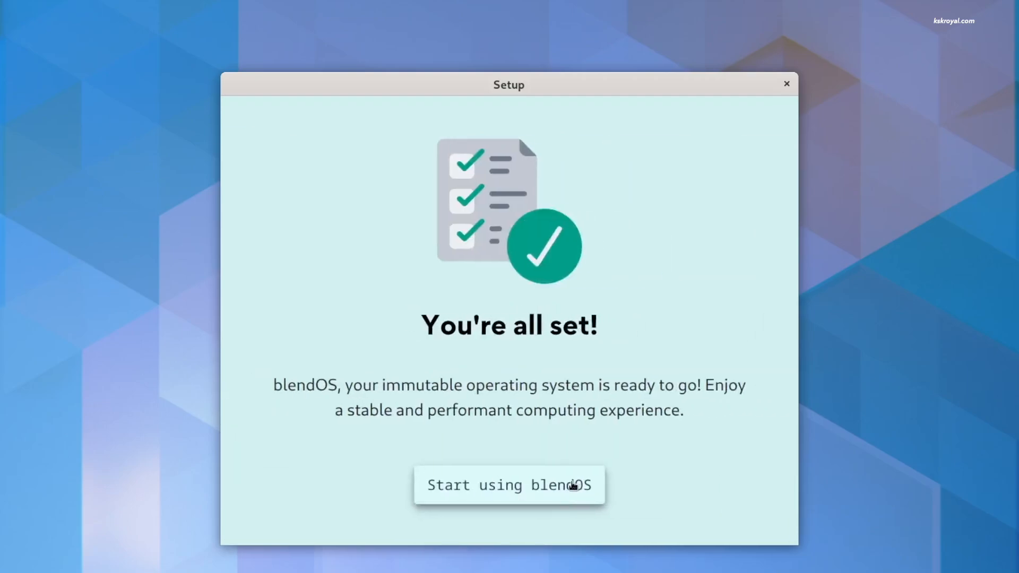
pyautogui.click(509, 485)
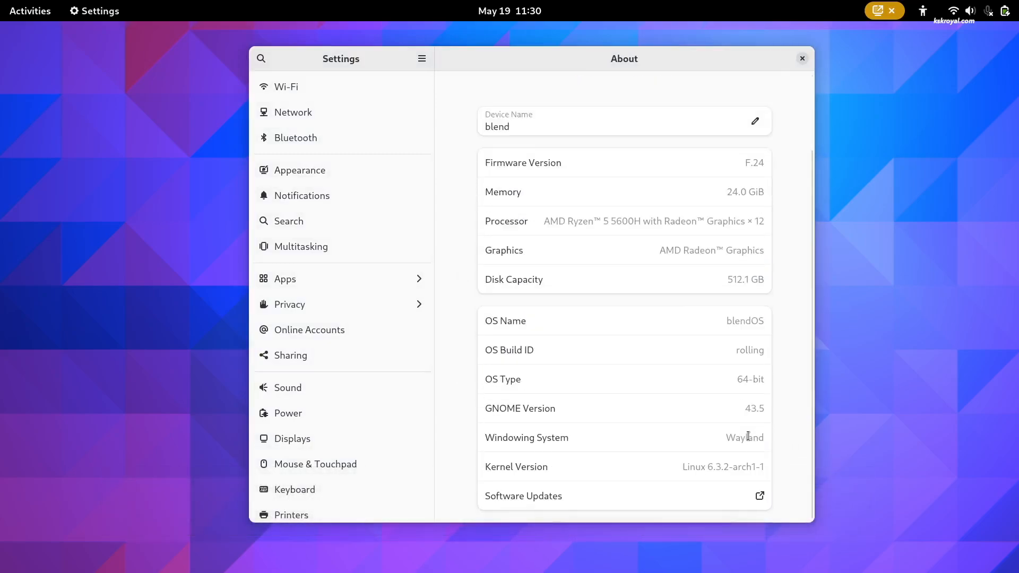
# - Launch Console from the Accessories folder in the app grid
pyautogui.scroll(-3)
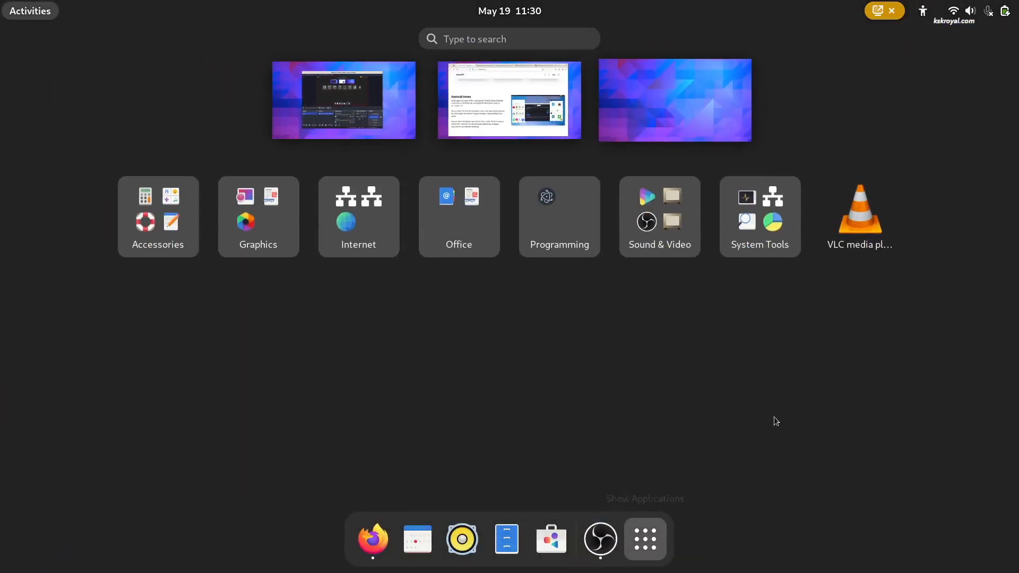
pyautogui.click(157, 217)
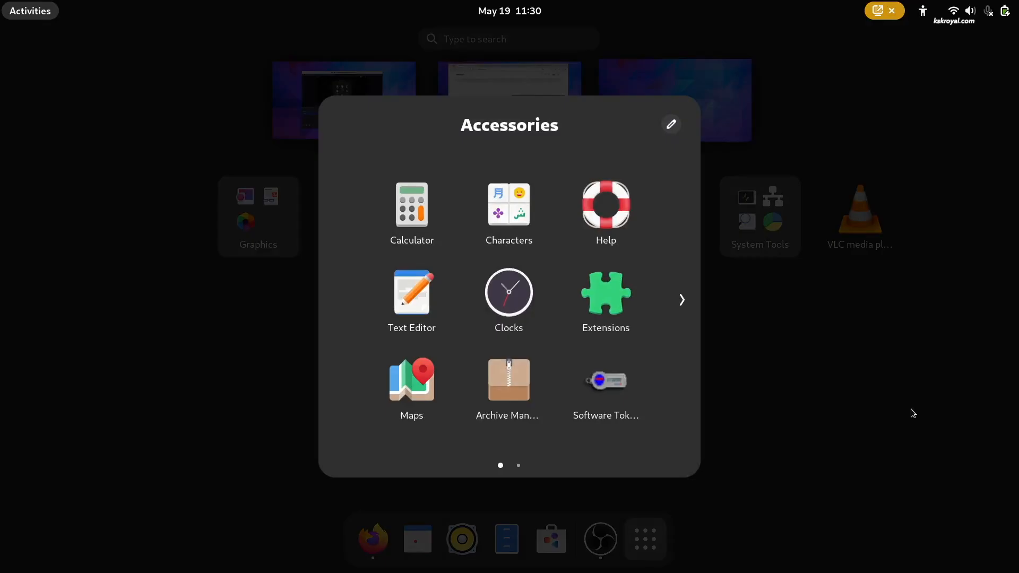
pyautogui.click(758, 217)
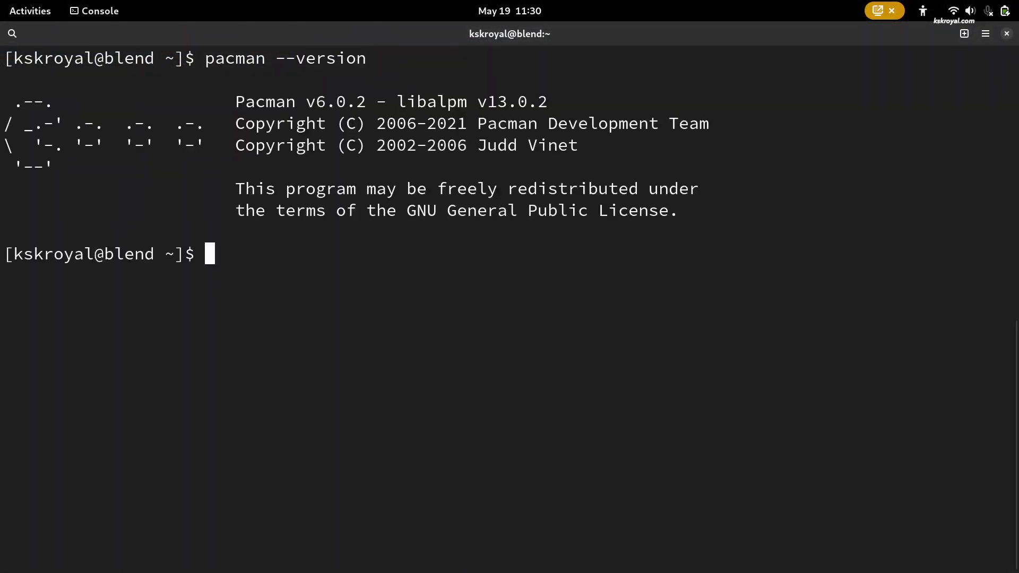
# - Install clang with sudo pacman -S clang, confirming with y
pyautogui.write('sudo pacman -S')
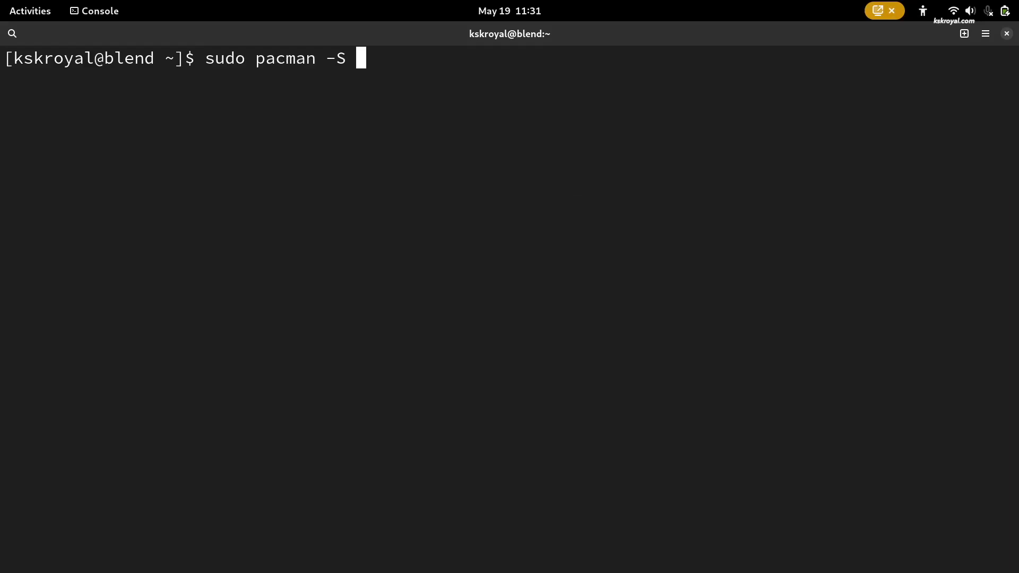
pyautogui.write('clang')
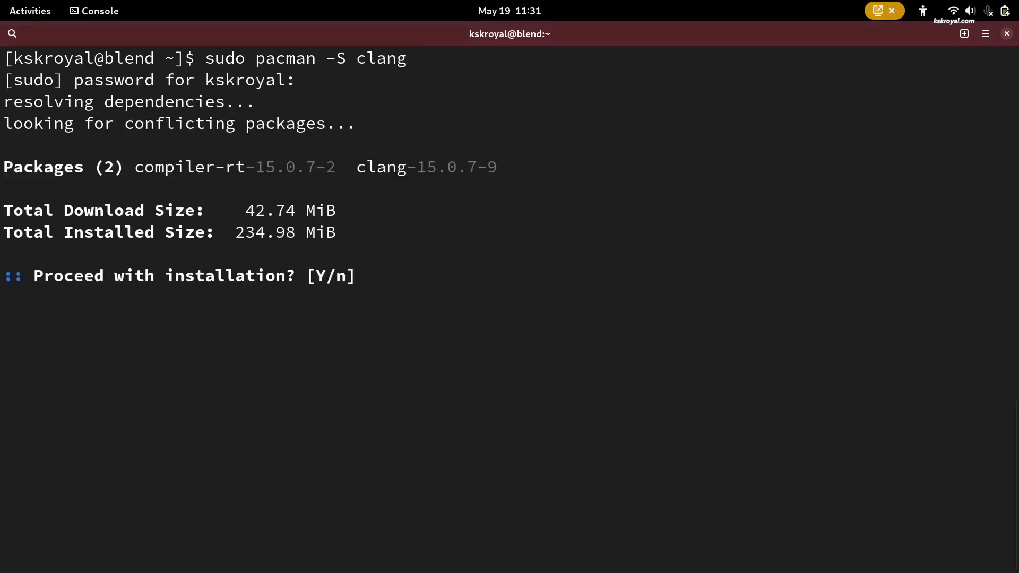
pyautogui.write('y')
pyautogui.write('sudo htop')
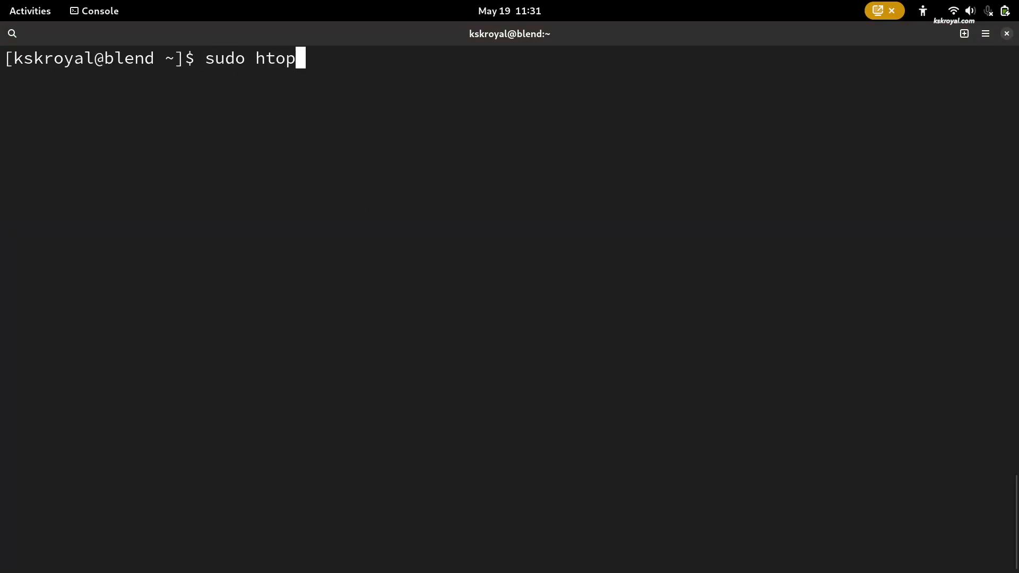
# - Run sudo htop and quit it, then list /usr/bin/ contents and return to the overview
pyautogui.press('Return')
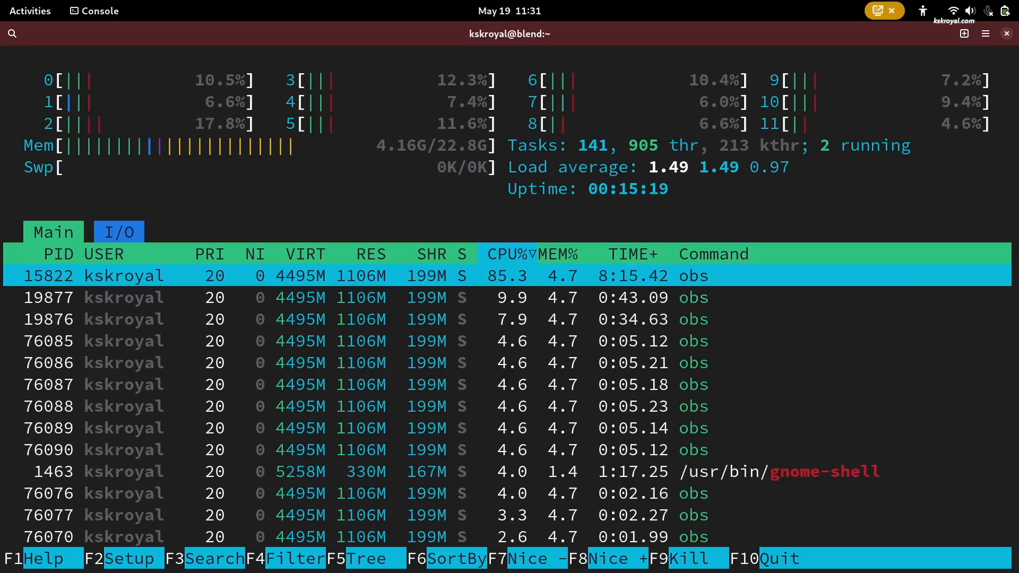
pyautogui.press('q')
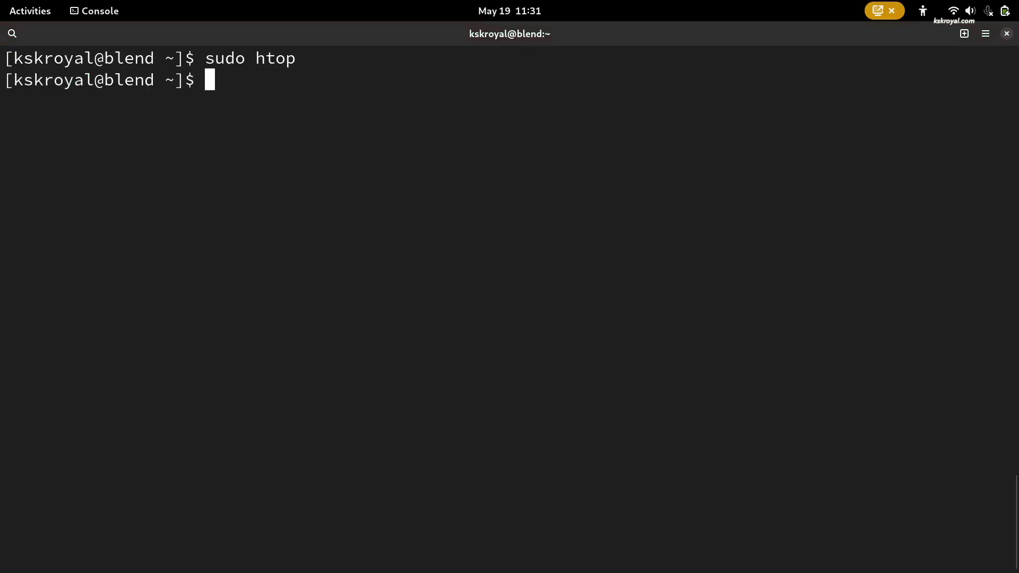
pyautogui.write('sudo ls /usr/')
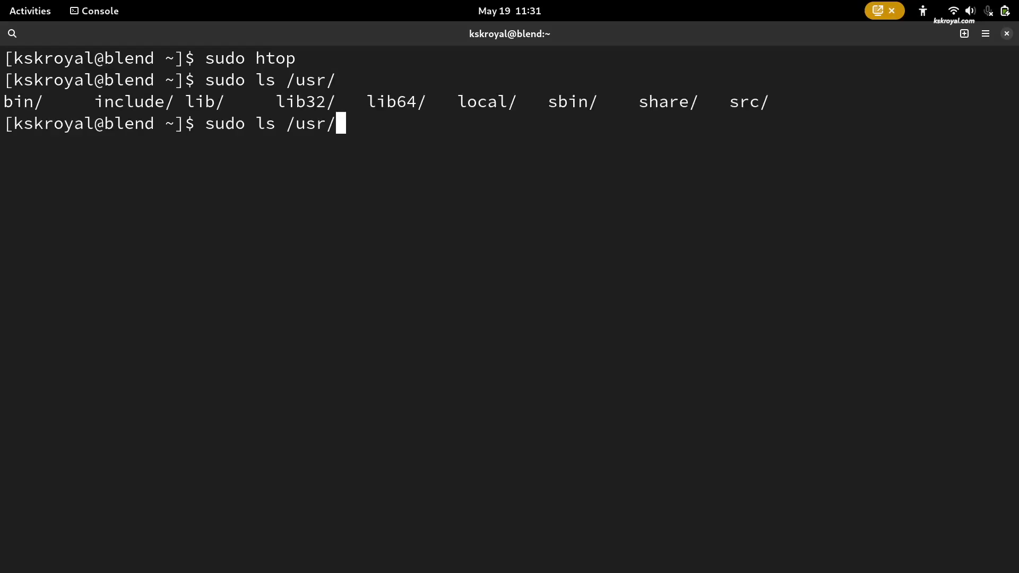
pyautogui.write('bin/')
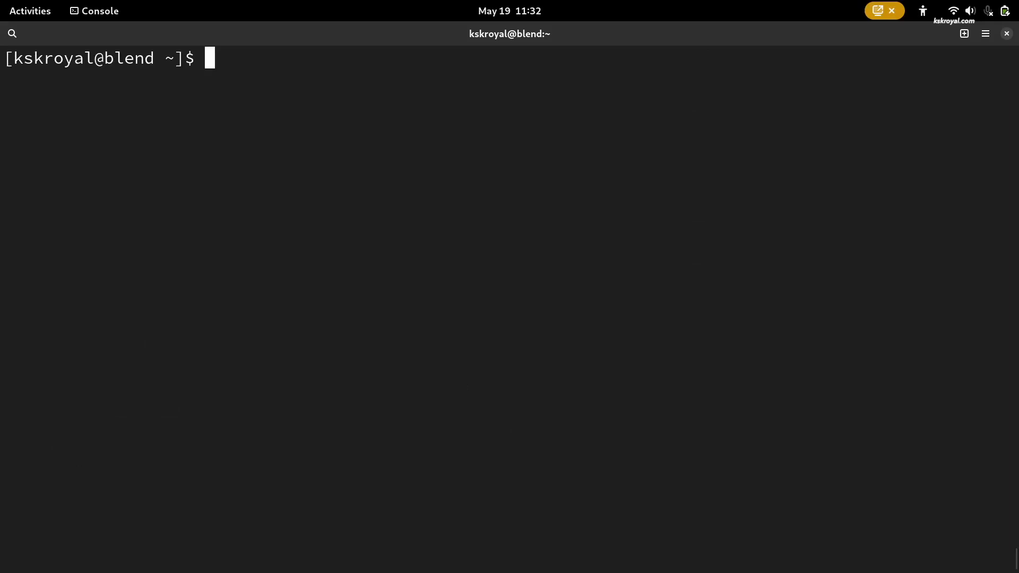
pyautogui.write('whereis h')
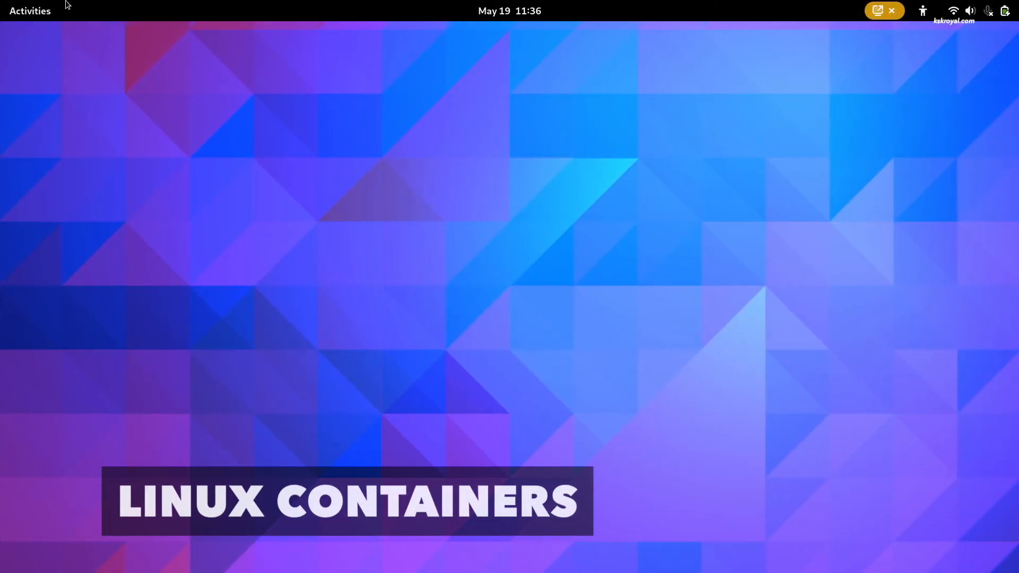
pyautogui.click(30, 11)
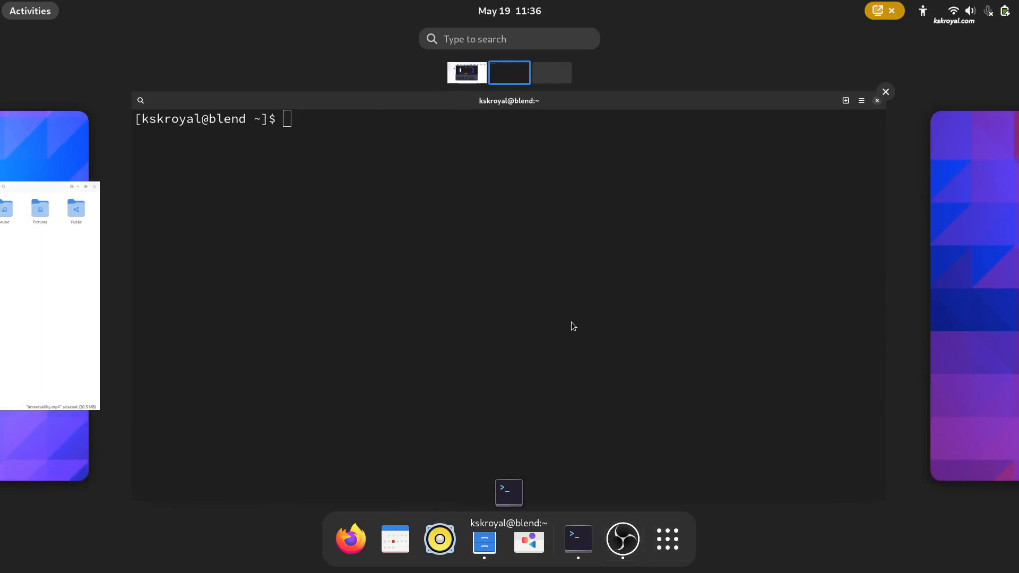
# - Run podman ps, then sudo systemctl status podman to show the service state
pyautogui.write('podman p')
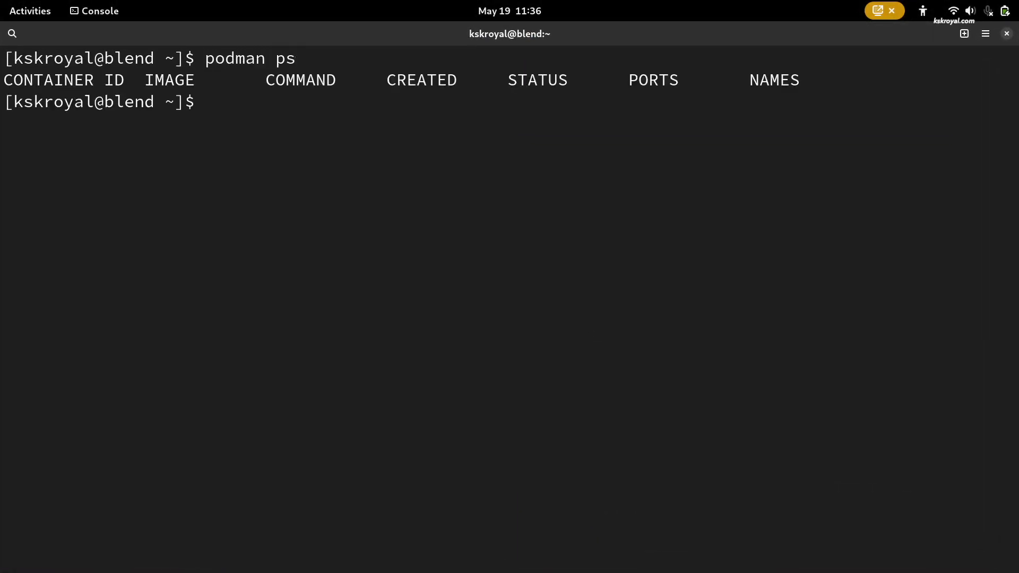
pyautogui.write('sudo')
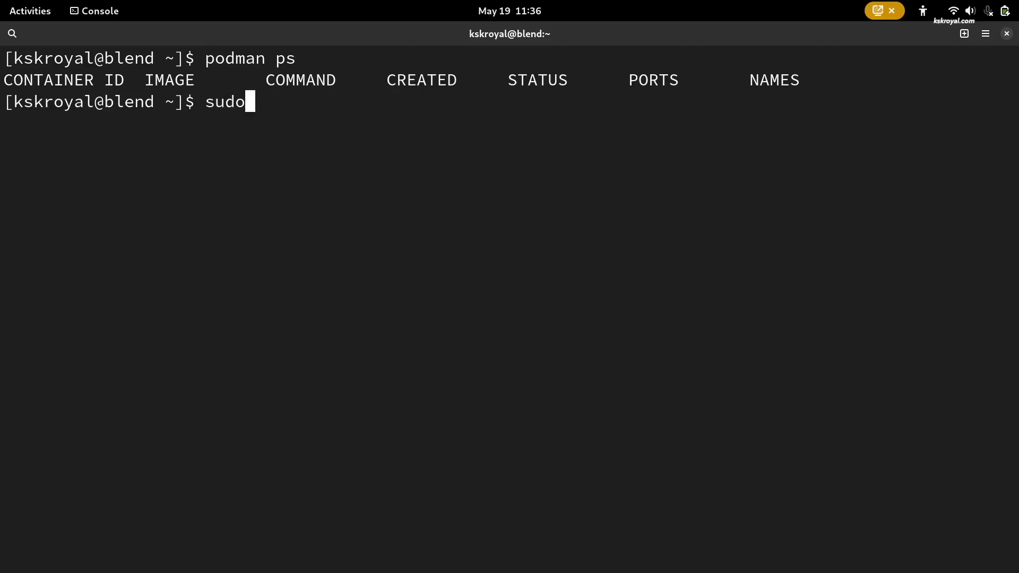
pyautogui.write('systemctl')
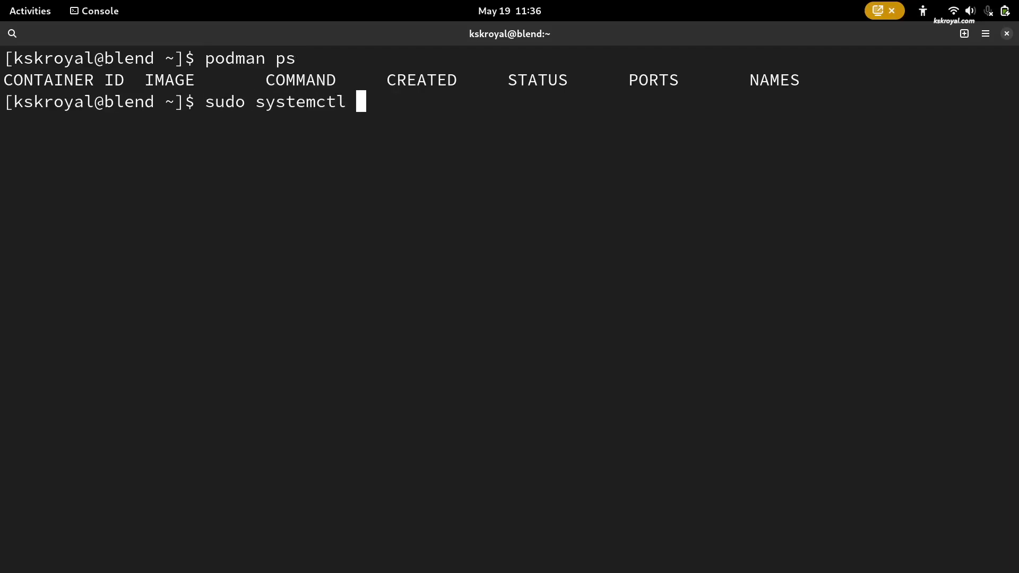
pyautogui.write('status podman')
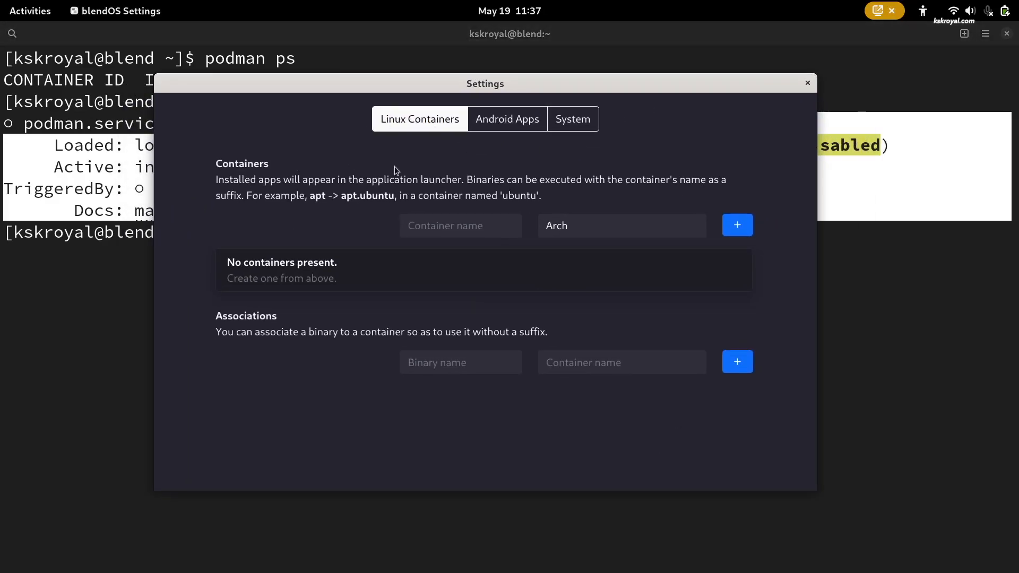
# - Name a new container ubuntu, pick Ubuntu 22.04 as its distribution and create it
pyautogui.moveTo(215, 179); pyautogui.dragTo(364, 180)
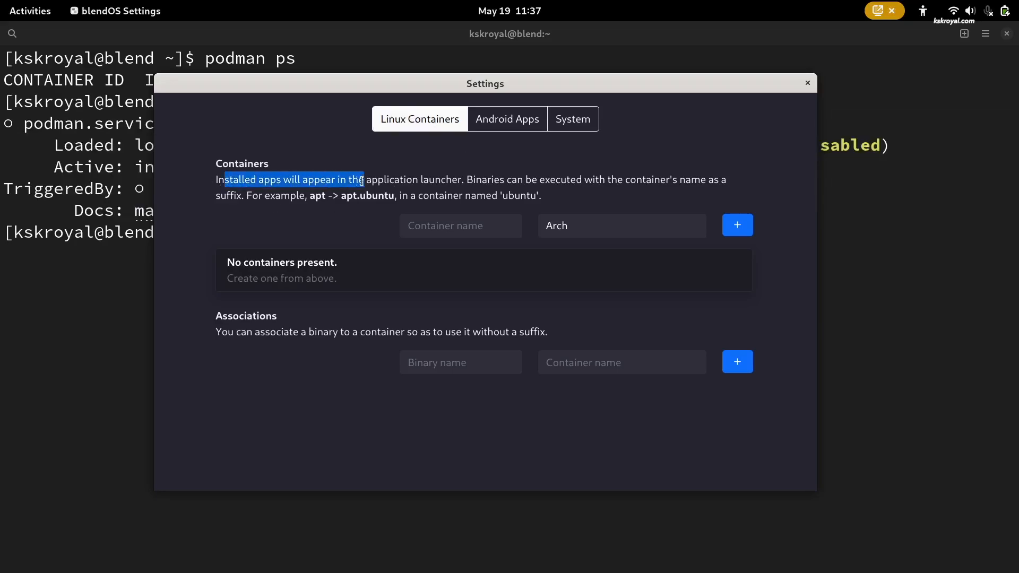
pyautogui.click(460, 225)
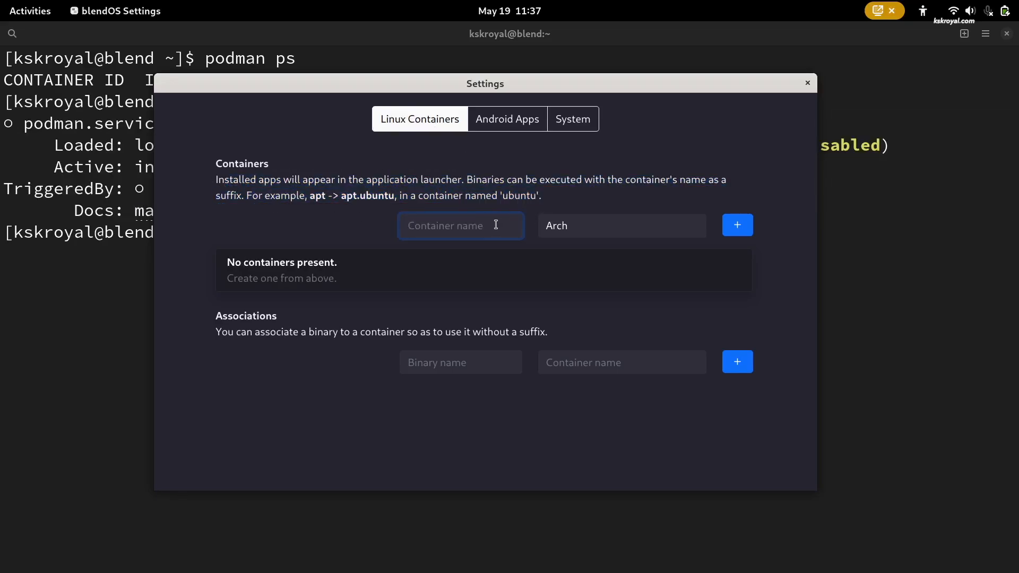
pyautogui.write('ubuntu')
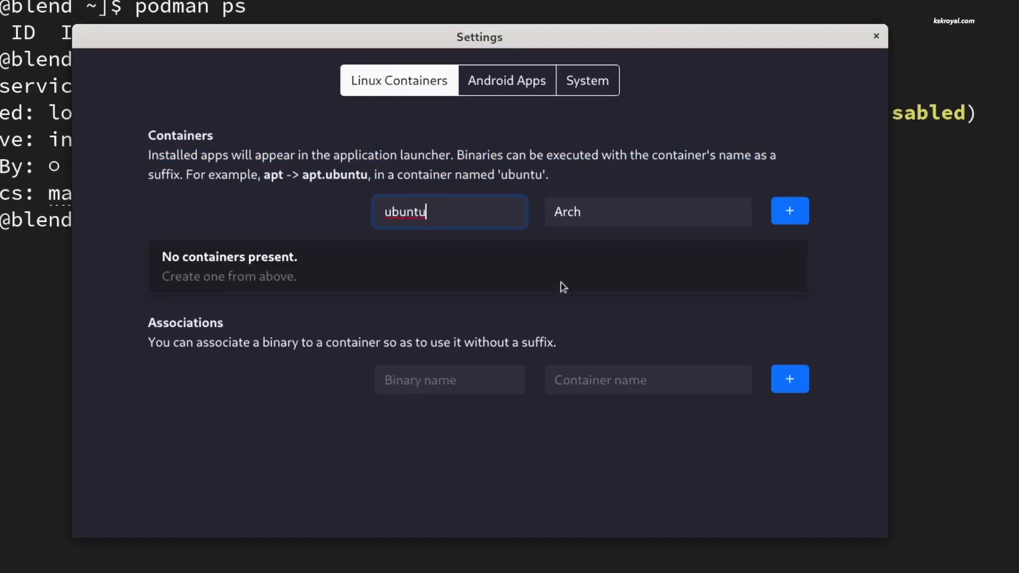
pyautogui.click(647, 211)
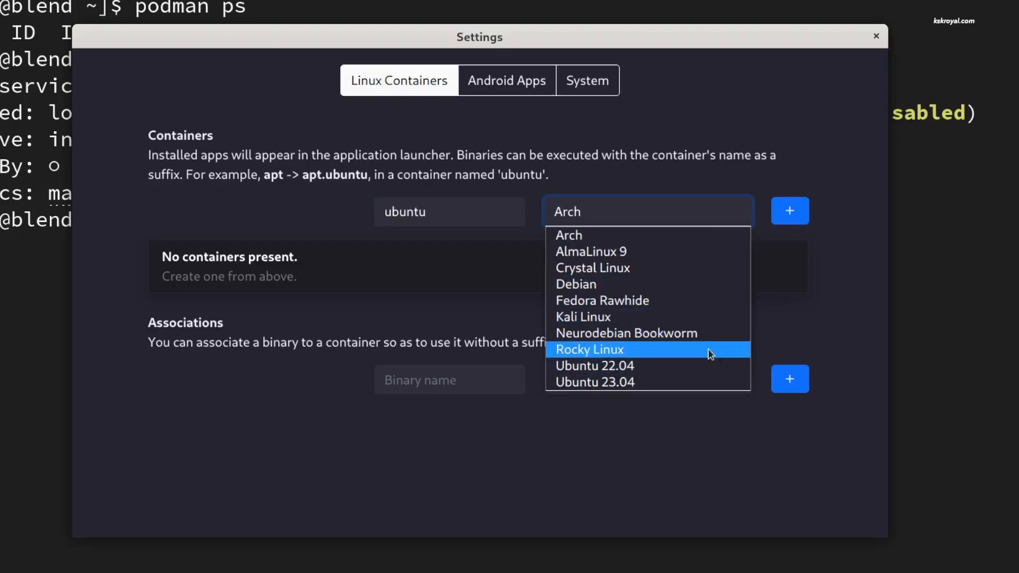
pyautogui.moveTo(601, 374)
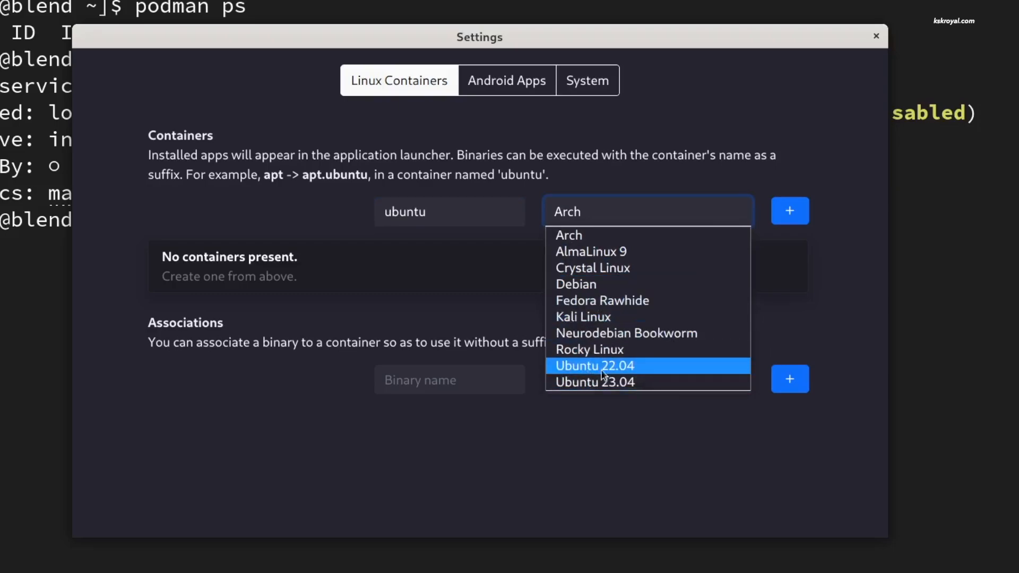
pyautogui.click(594, 365)
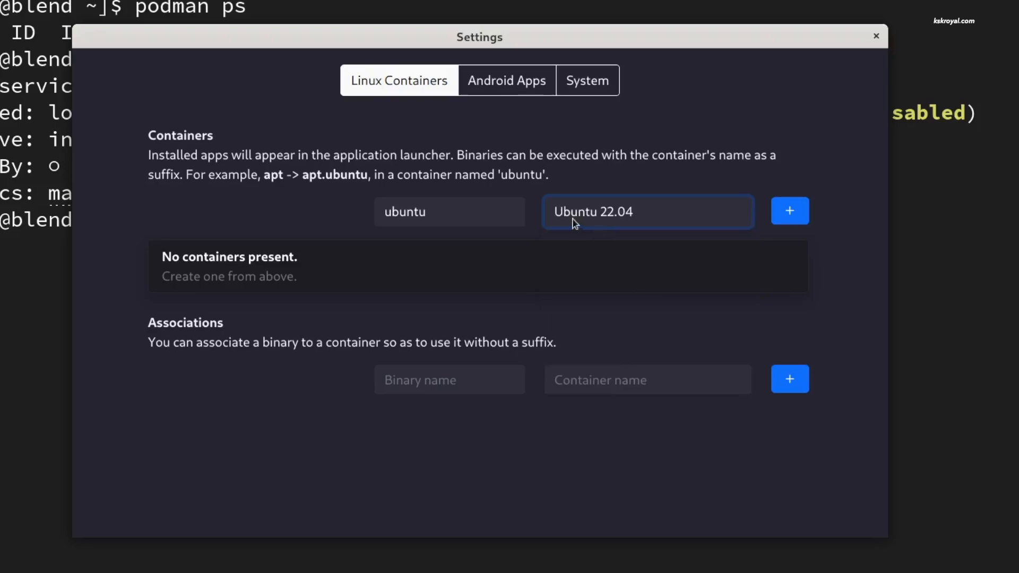
pyautogui.click(790, 210)
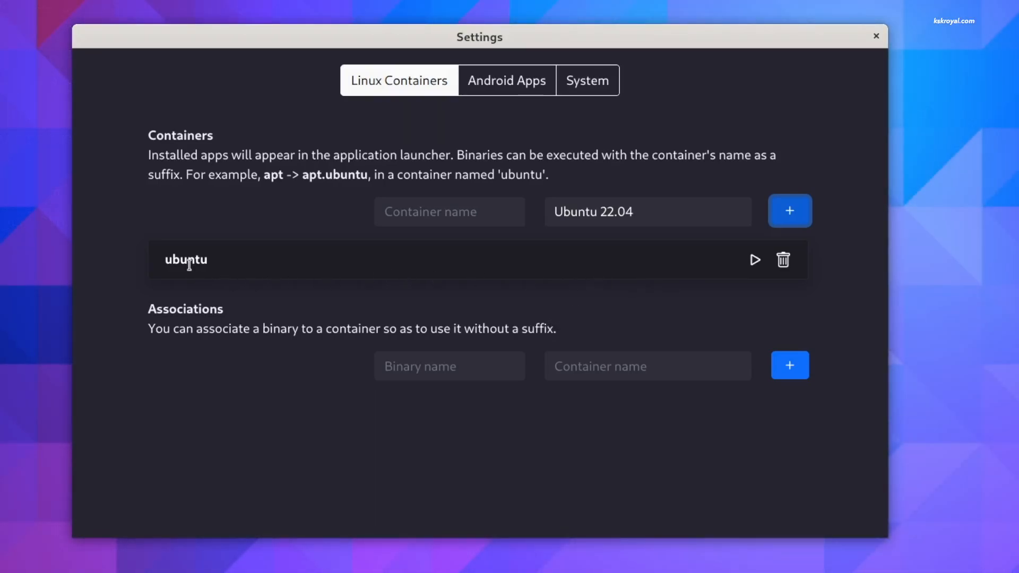
pyautogui.click(755, 259)
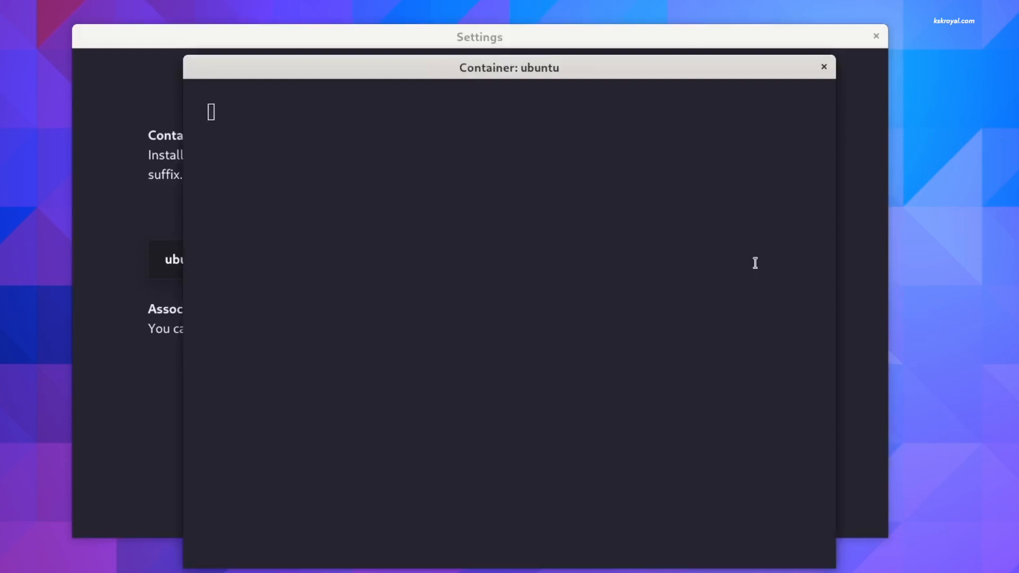
pyautogui.write('cat /etc/os-release')
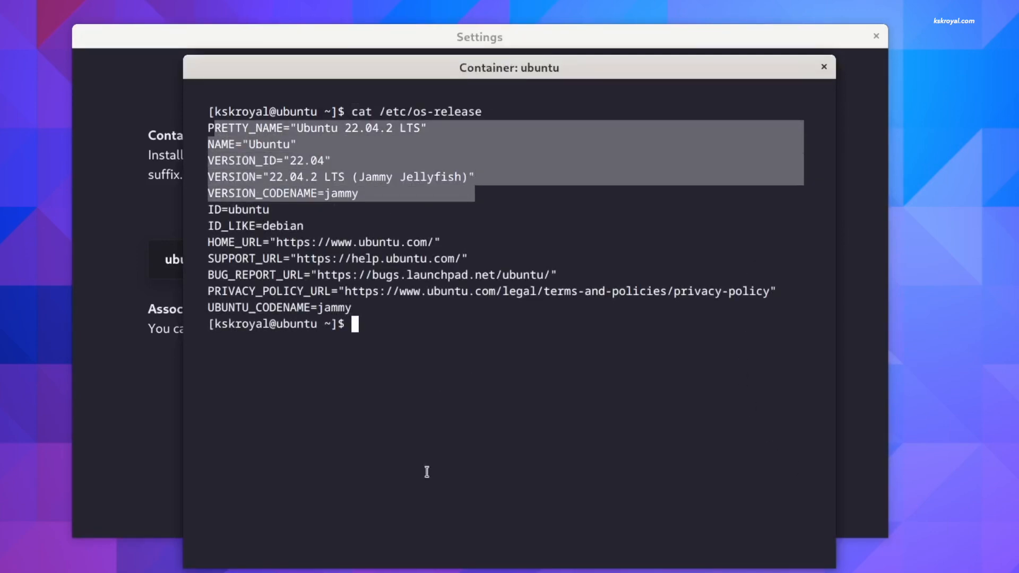
pyautogui.write('sudo apt update')
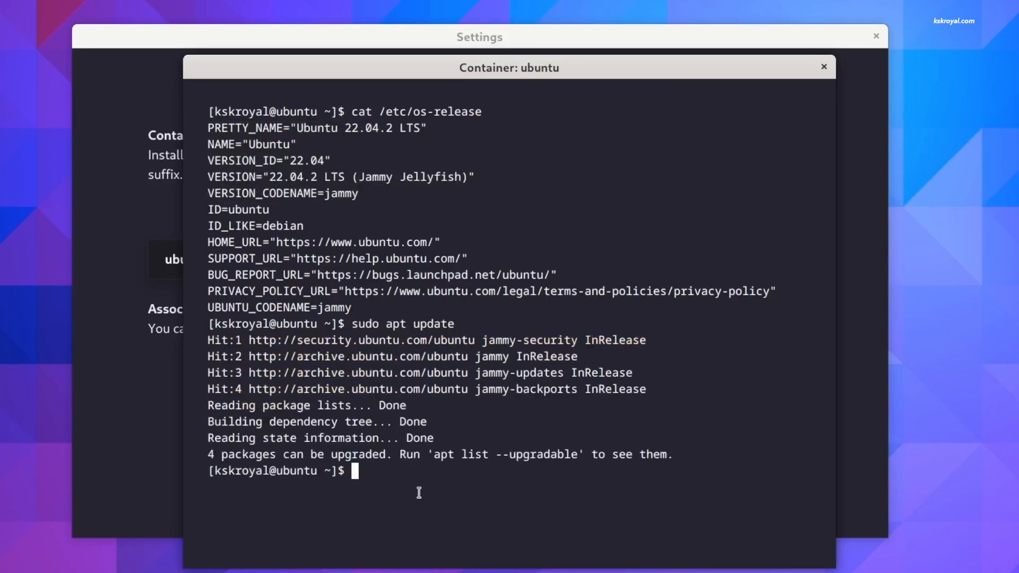
pyautogui.write('neofetch')
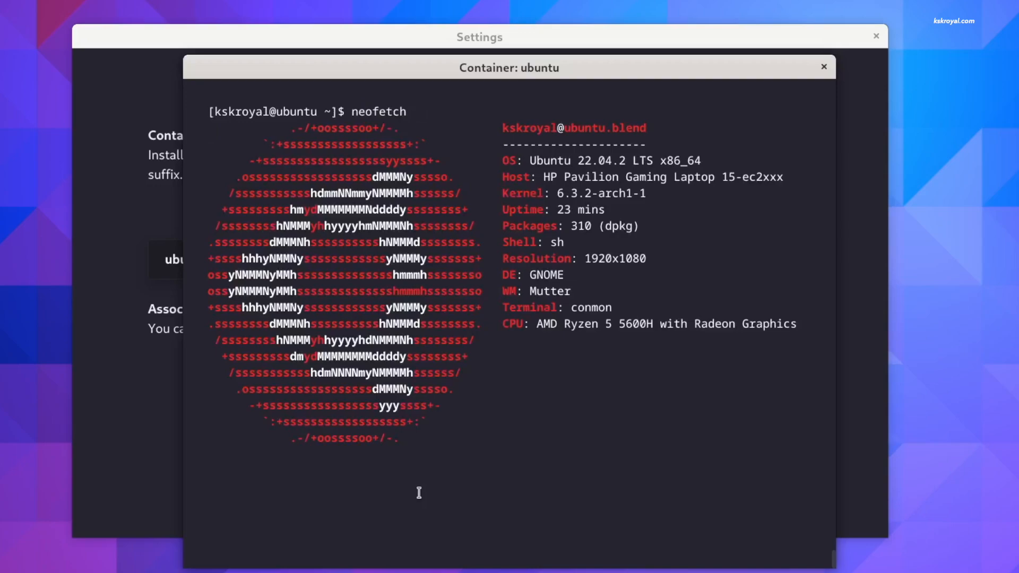
pyautogui.press('Return')
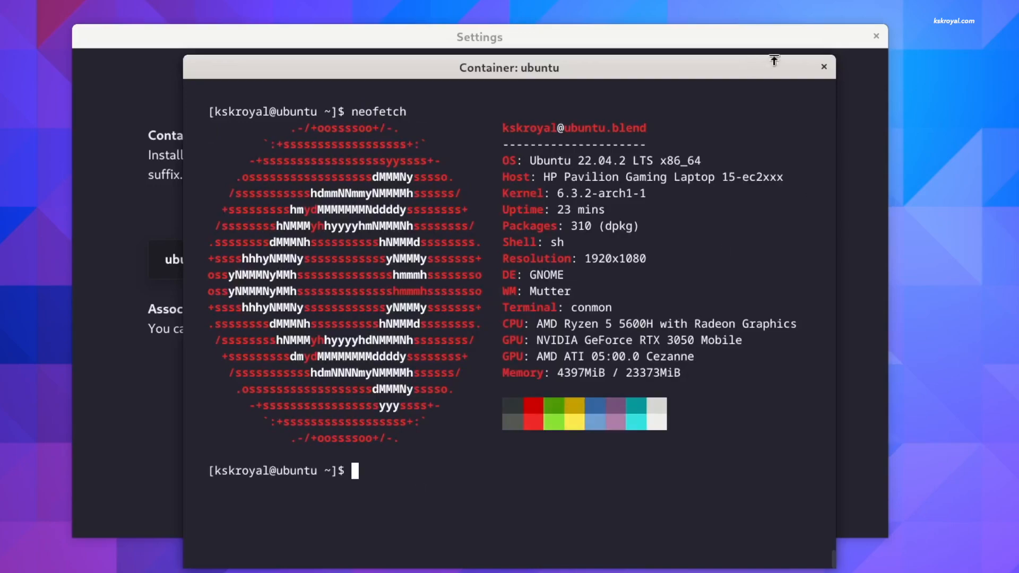
pyautogui.click(824, 66)
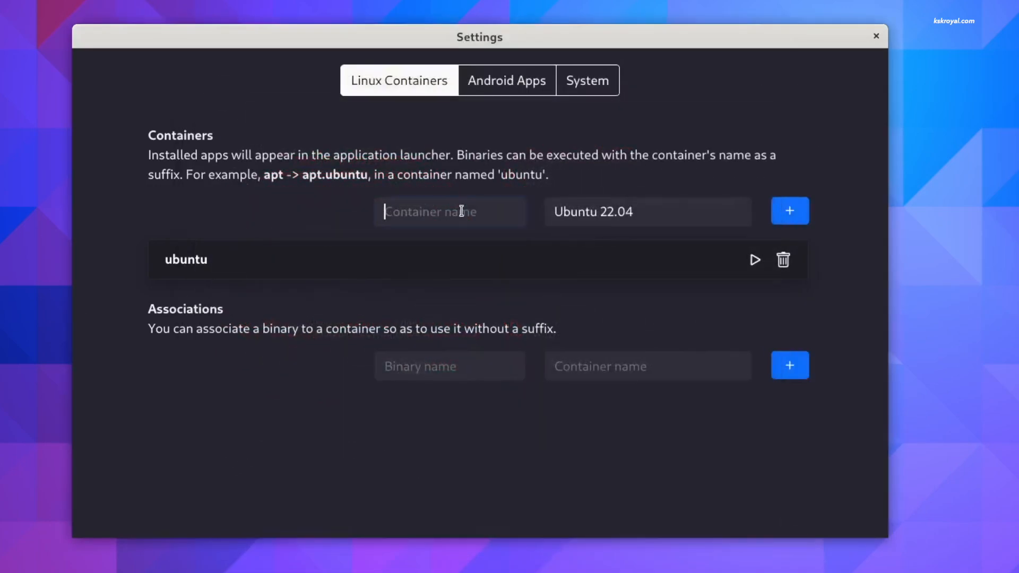
# - Create a fedora container on Fedora Rawhide and launch a terminal inside it
pyautogui.write('fedora')
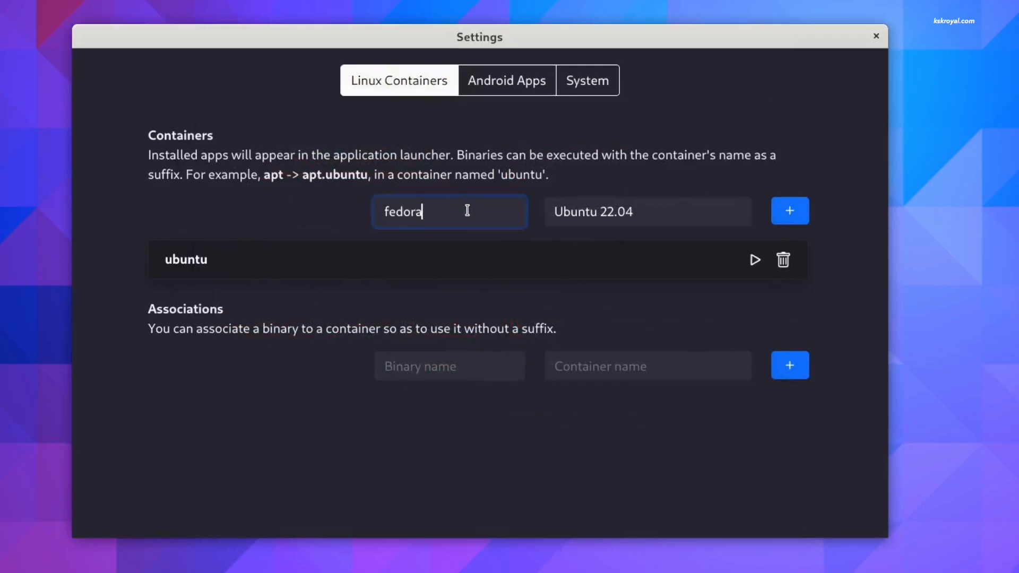
pyautogui.click(647, 212)
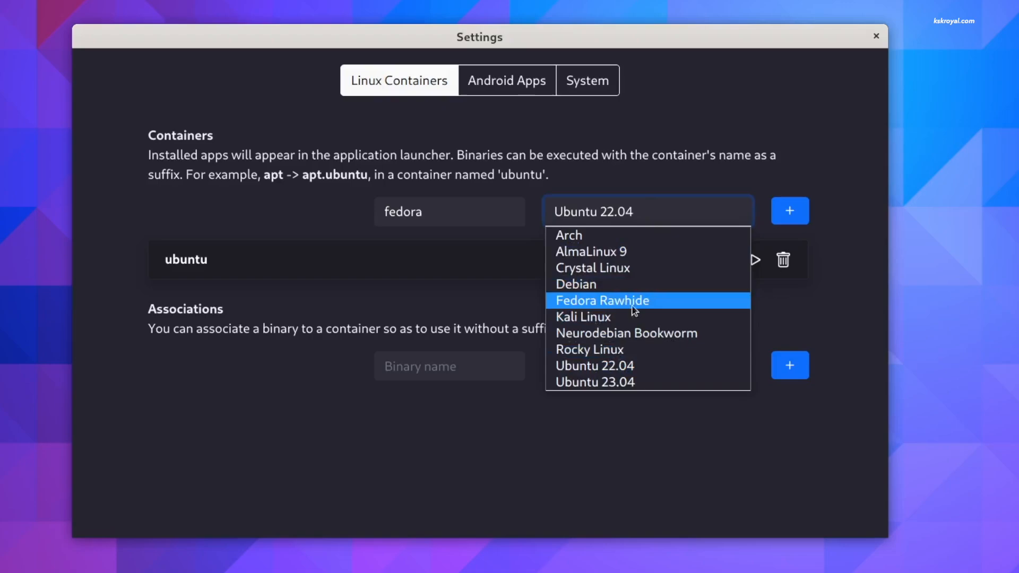
pyautogui.click(602, 300)
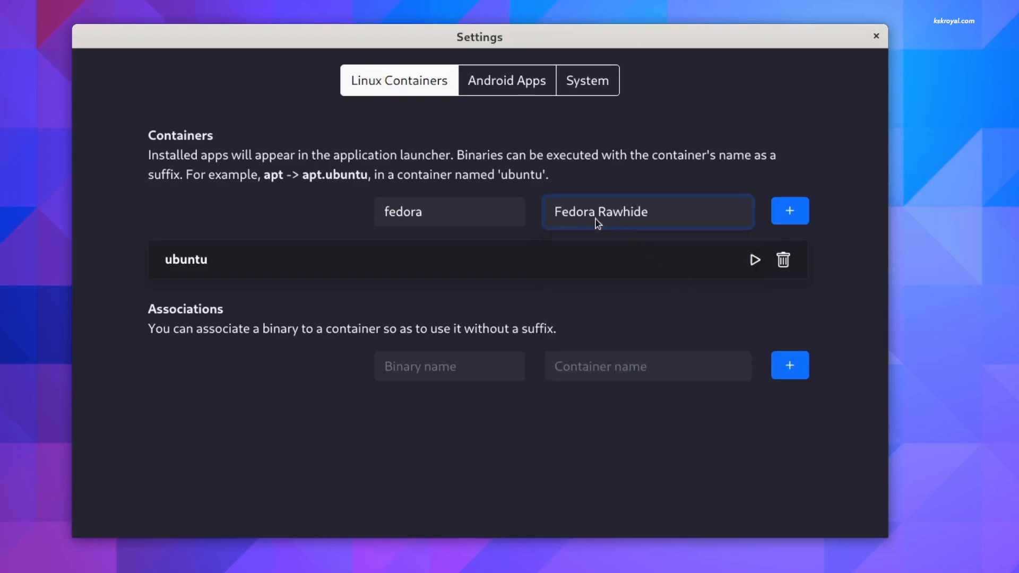
pyautogui.click(790, 210)
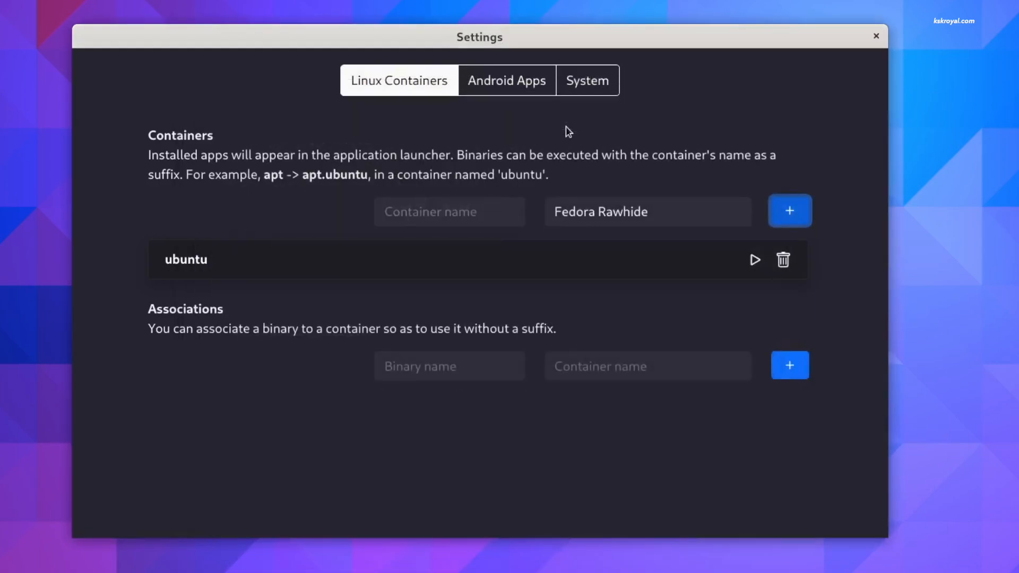
pyautogui.click(789, 211)
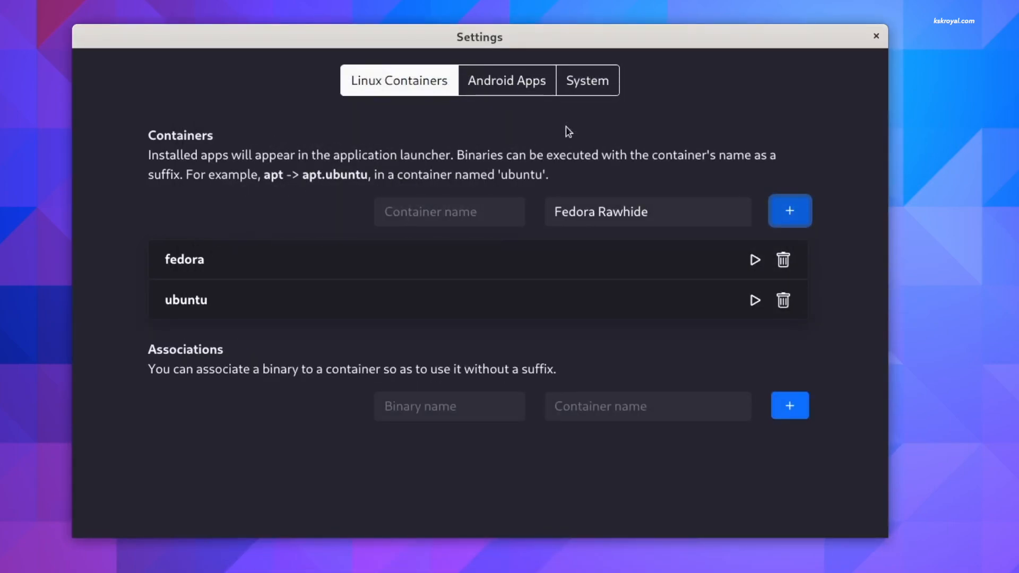
pyautogui.click(755, 259)
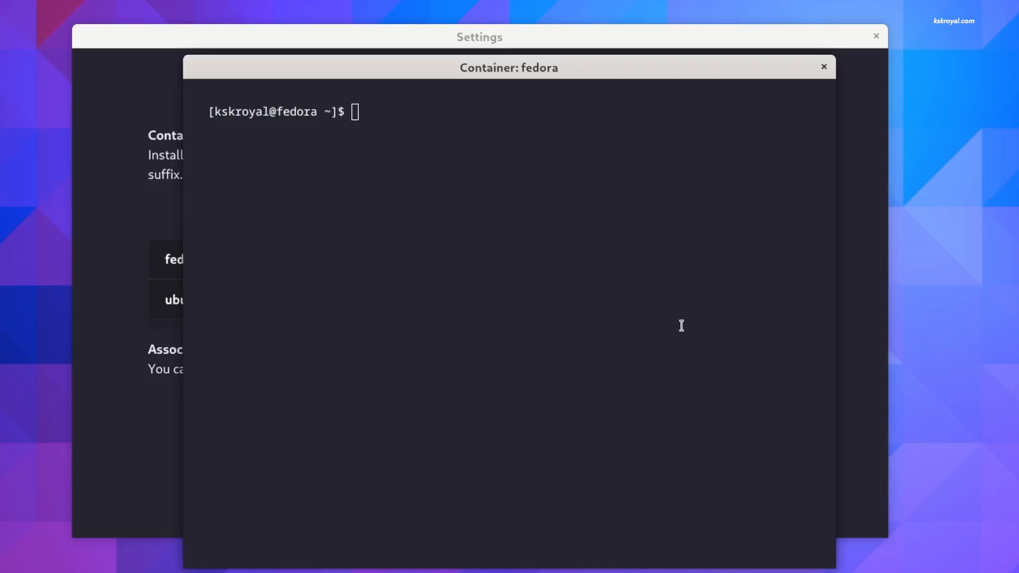
# - Show Fedora Linux 39 via cat /etc/os-release in the fedora container and dismiss the container-window errors
pyautogui.write('cat /etc/os-release')
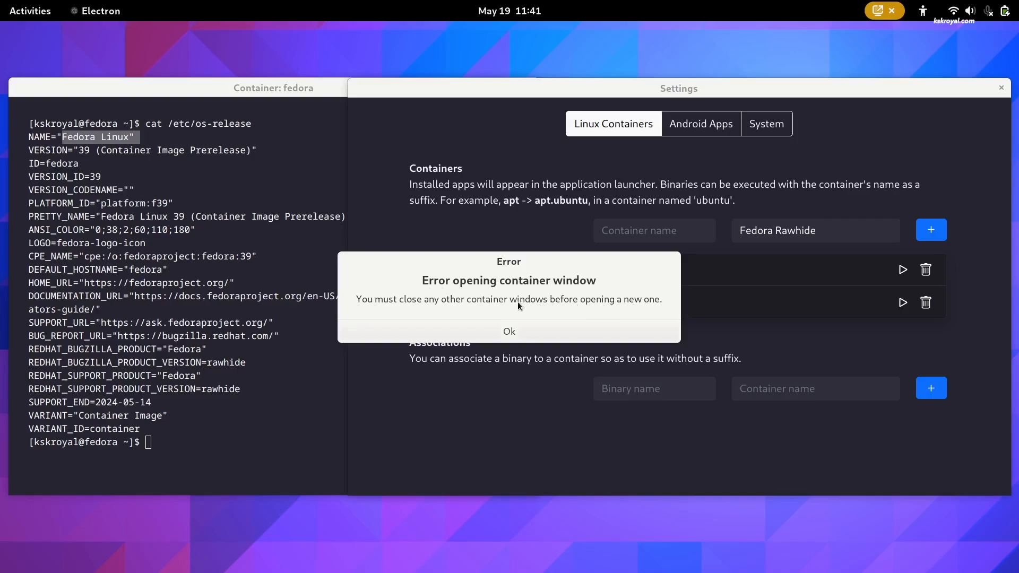
pyautogui.click(508, 332)
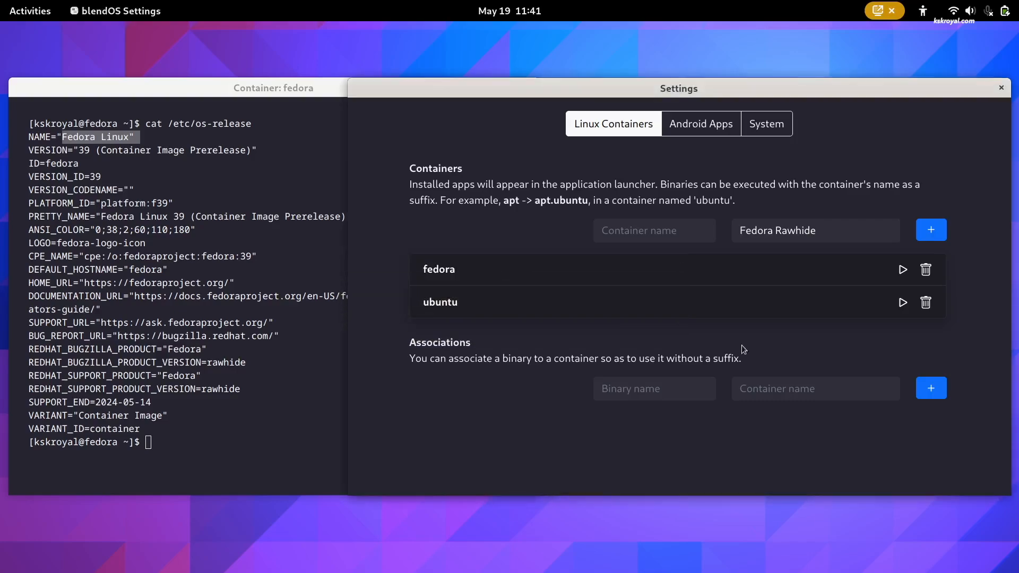
pyautogui.click(902, 269)
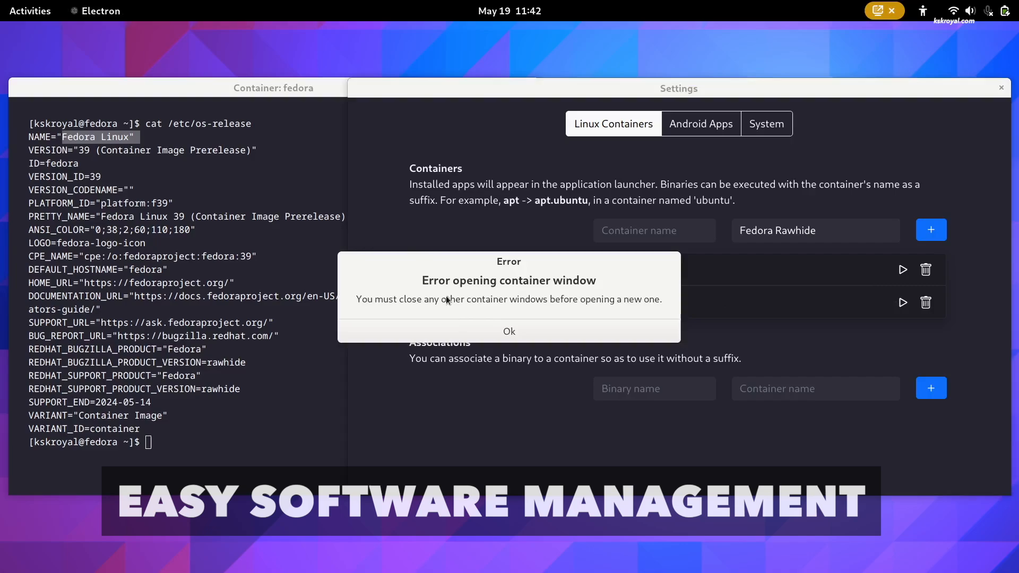
pyautogui.click(509, 331)
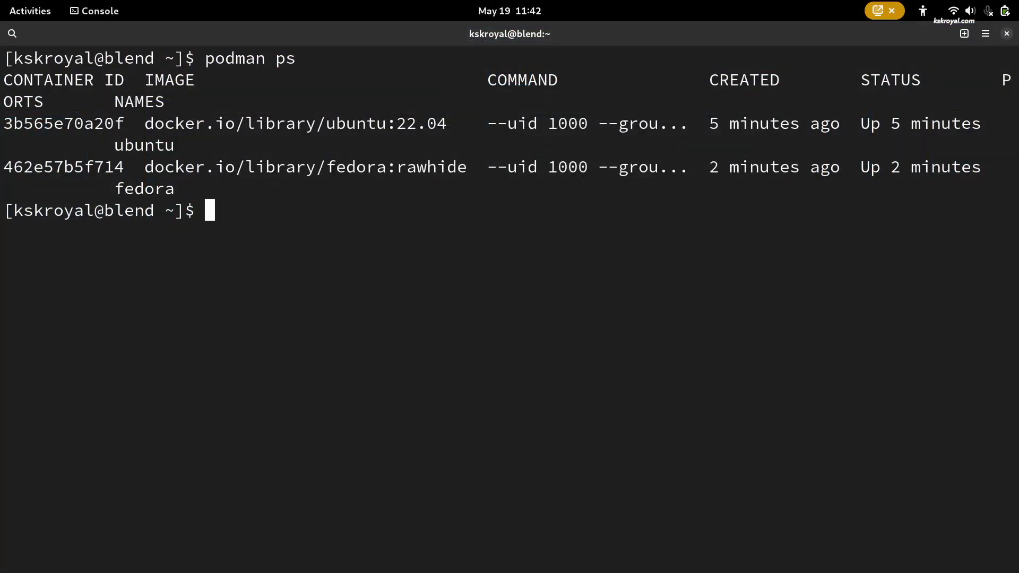
# - Install bpytop through the container package manager, entering the password and confirming with y
pyautogui.write('sudo pacman -S')
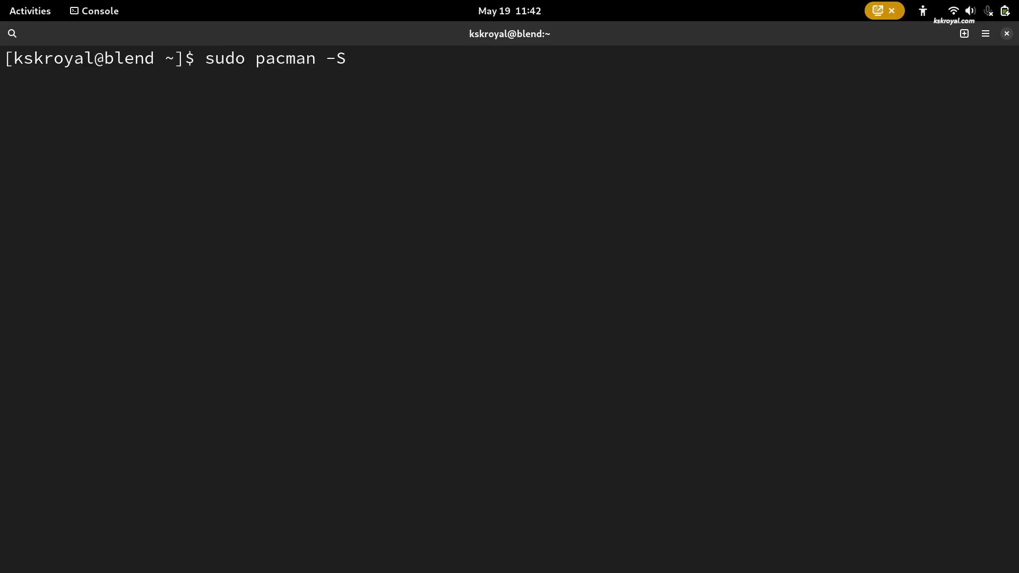
pyautogui.press('Return')
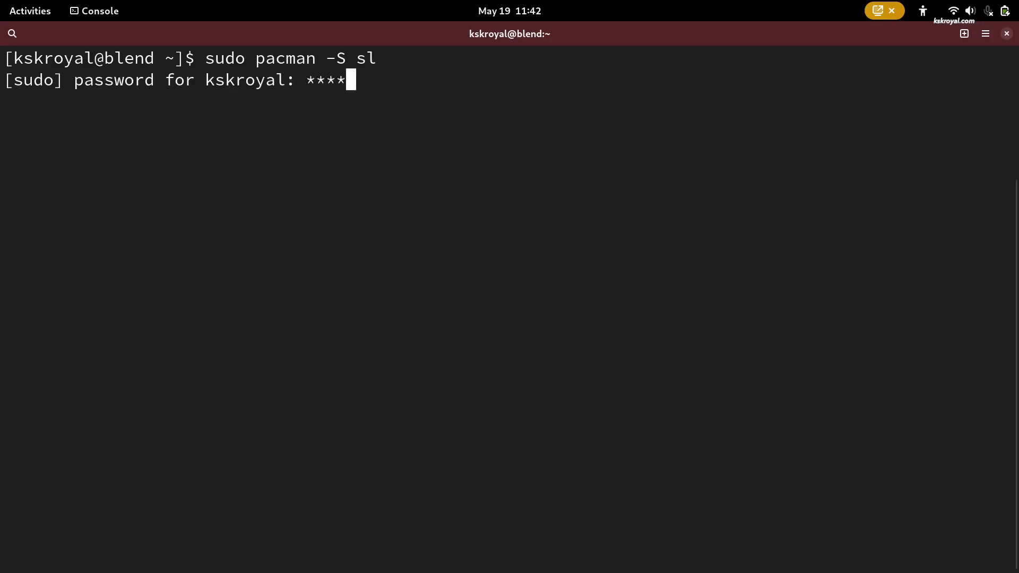
pyautogui.press('Return')
pyautogui.write('sudo')
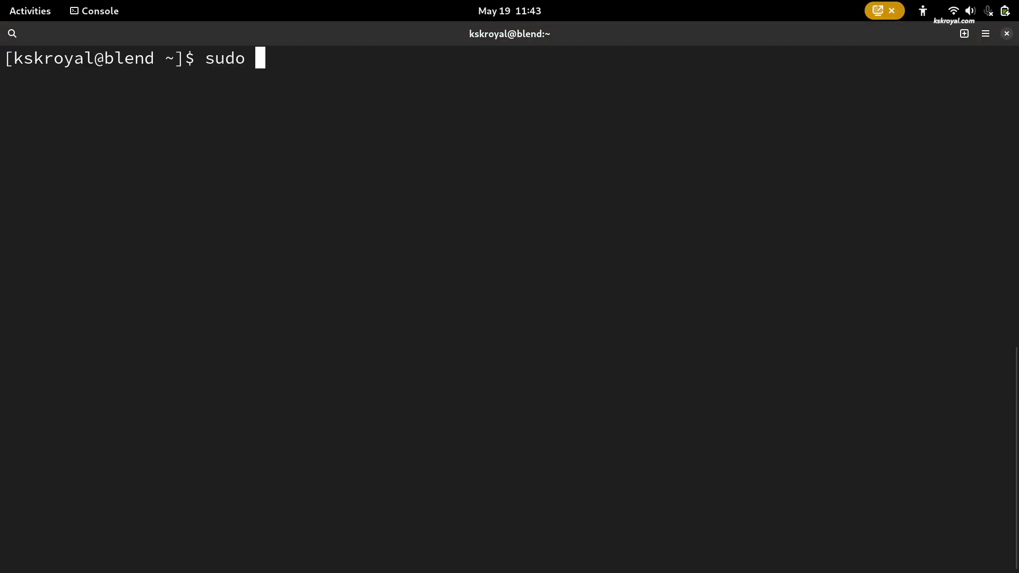
pyautogui.write('apt insta')
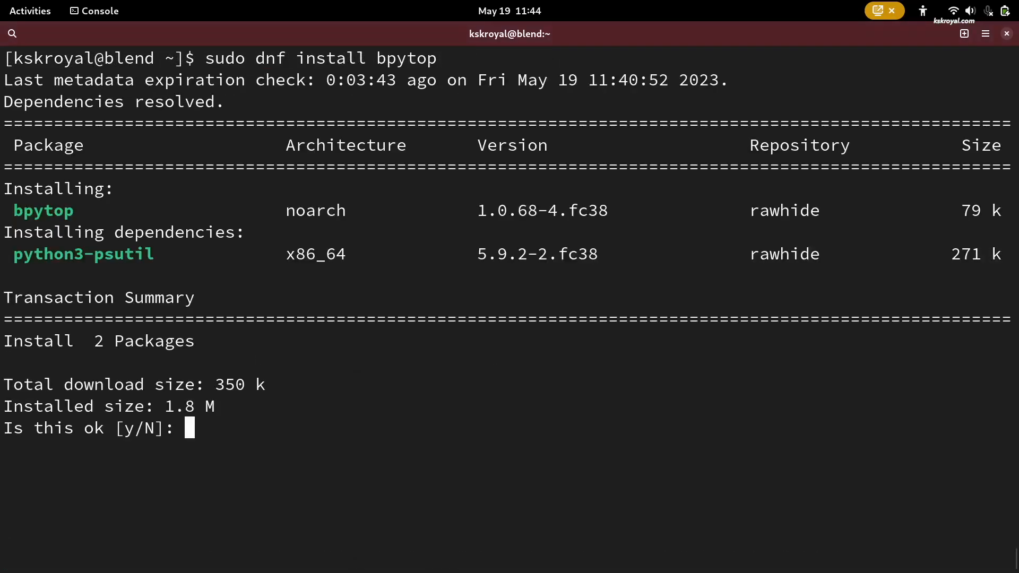
pyautogui.write('y')
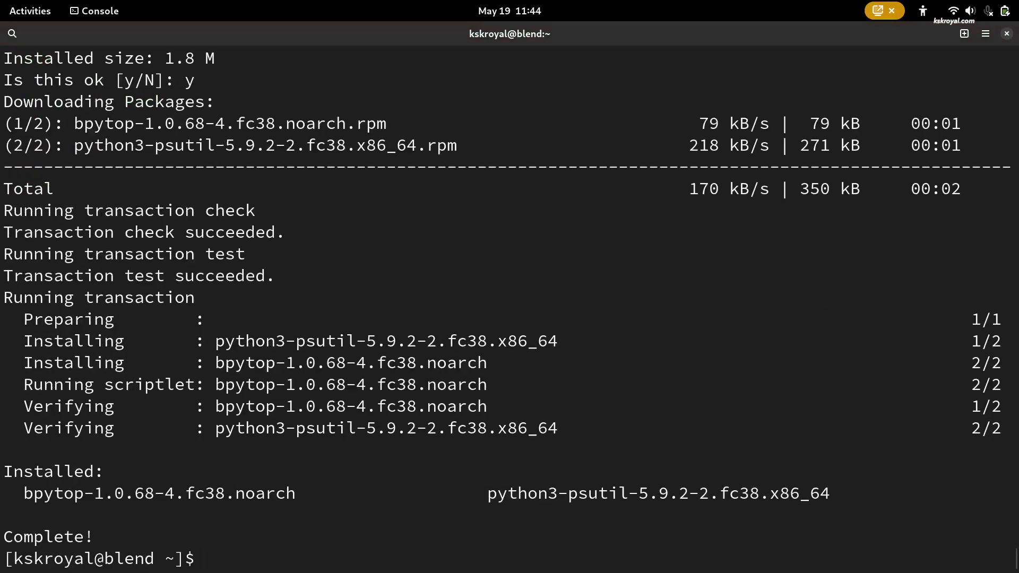
# - Run the bpytop system monitor, quit it with q, and check that nala reports version 0.11.1
pyautogui.write('bpytop')
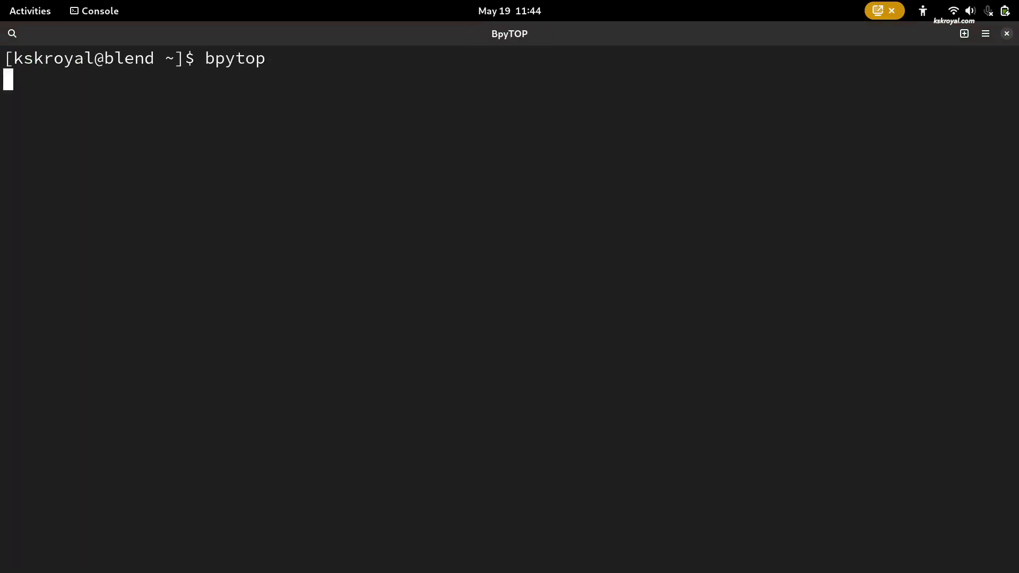
pyautogui.press('Return')
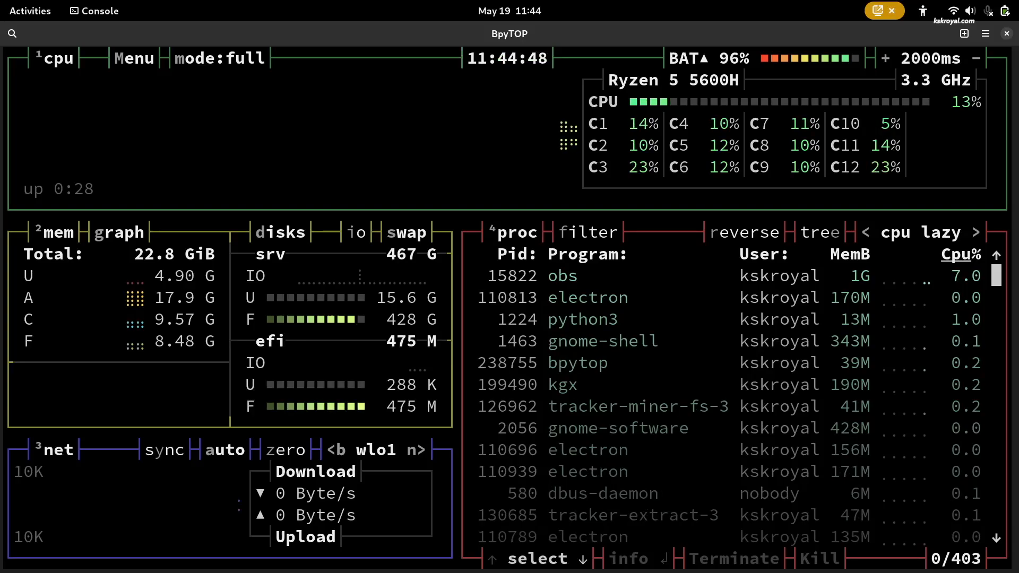
pyautogui.press('q')
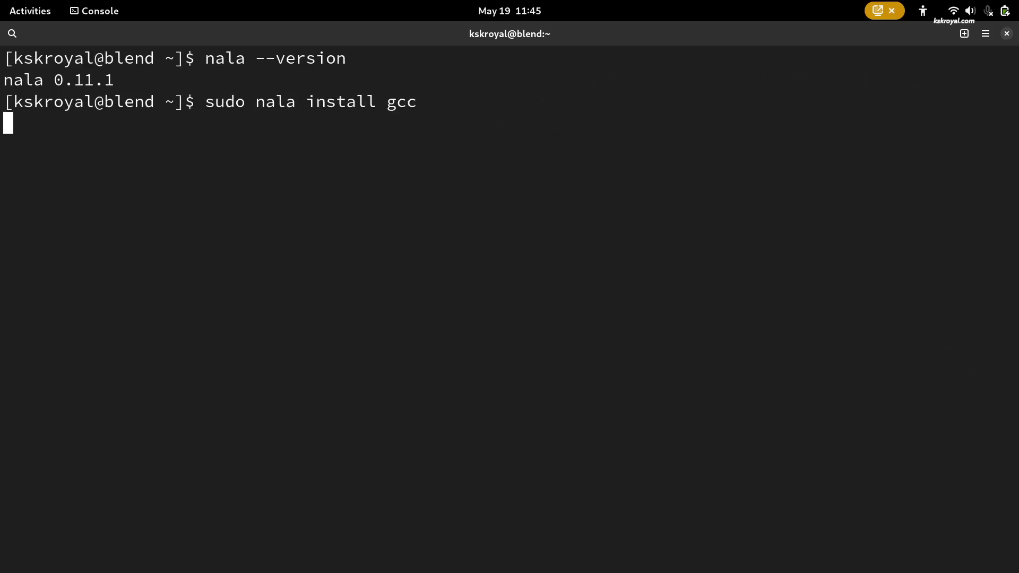
# - Install gcc with nala and cmus with apt from the Ubuntu container, then launch cmus
pyautogui.press('Return')
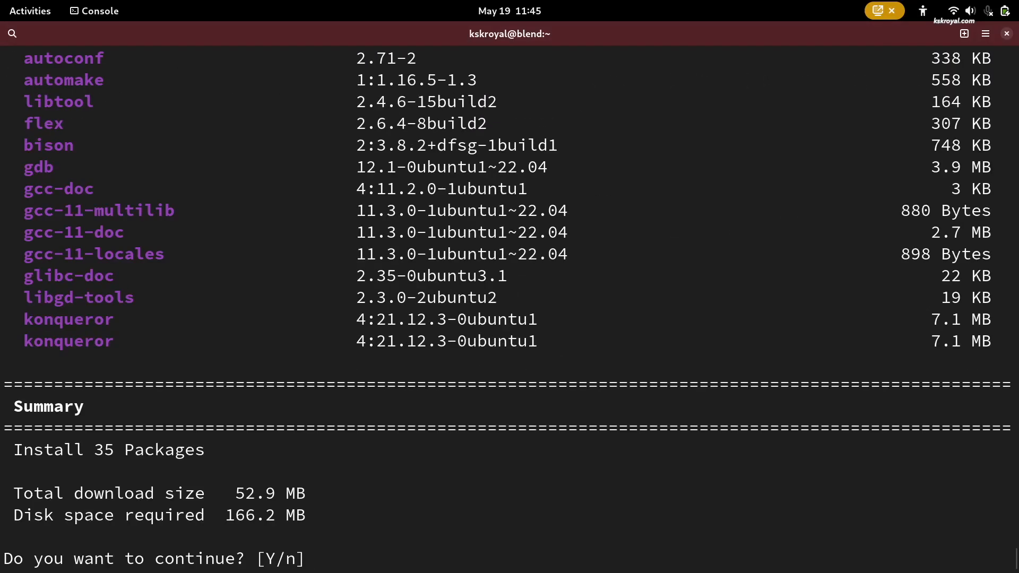
pyautogui.write('y')
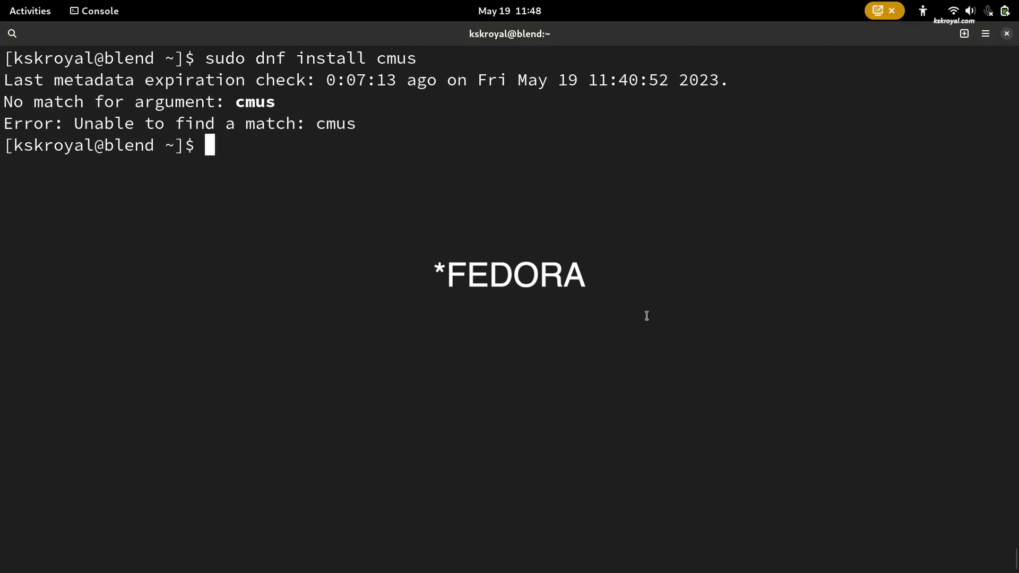
pyautogui.write('sudo apt install cmus')
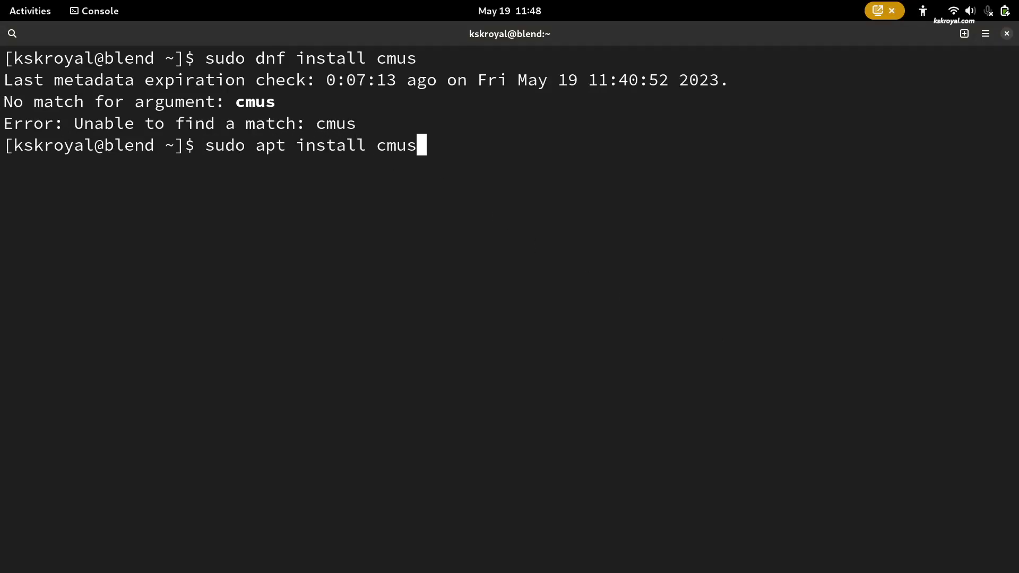
pyautogui.write('-y')
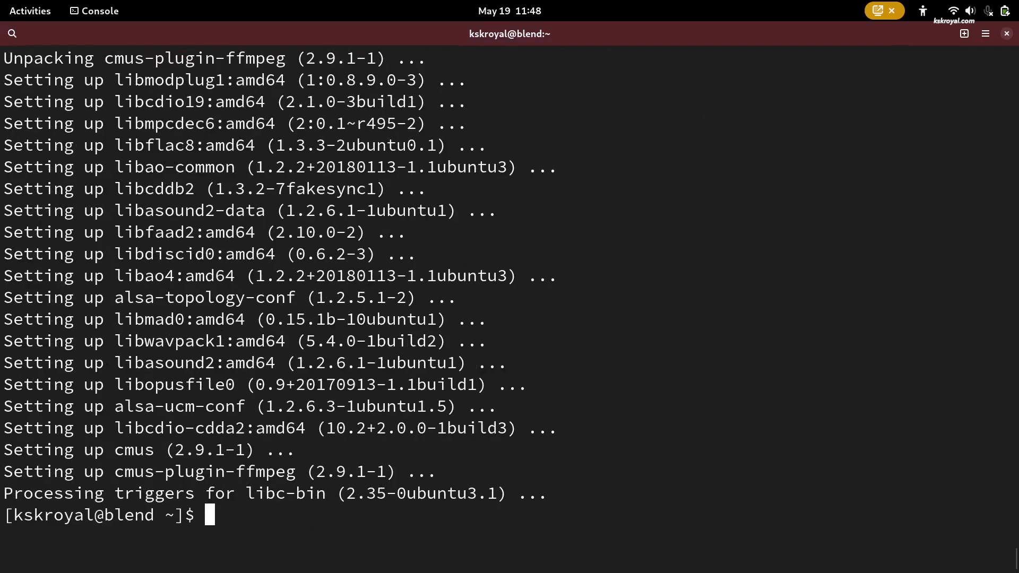
pyautogui.write('cmus')
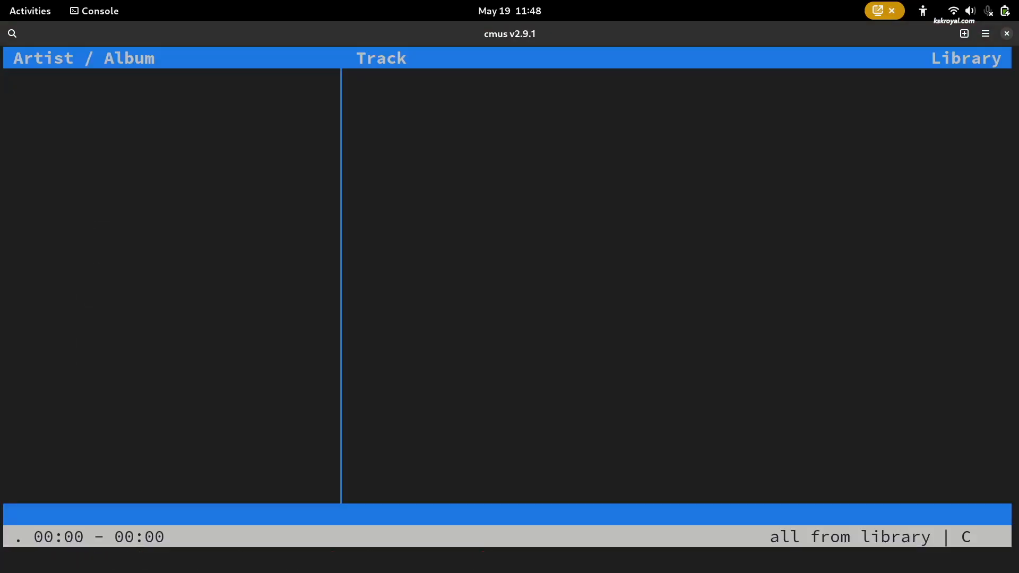
# - Install GIMP with dnf from the Fedora container, confirm with y, and launch gimp on fedora.blend
pyautogui.write('sudo dnf install gimp')
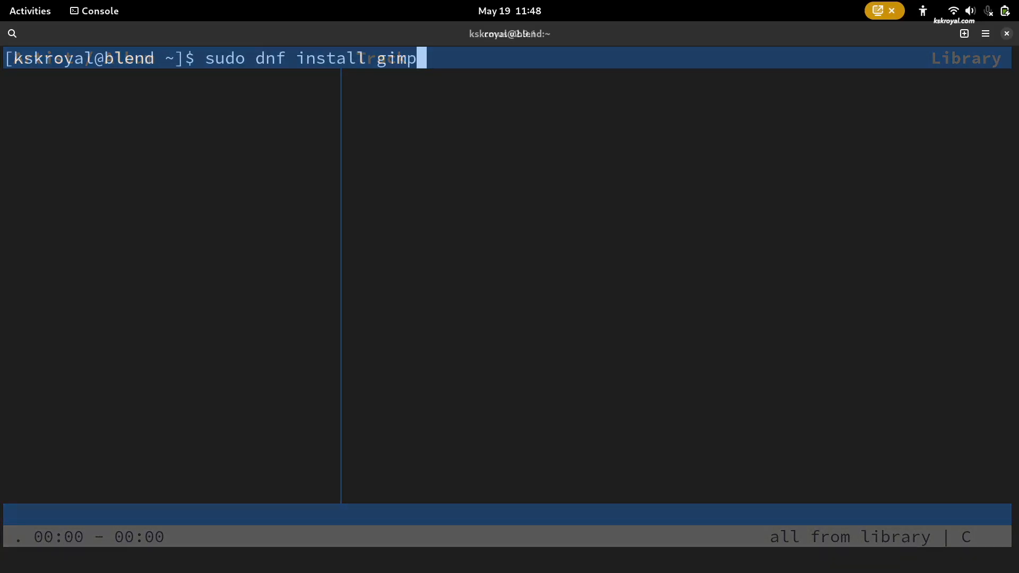
pyautogui.press('Return')
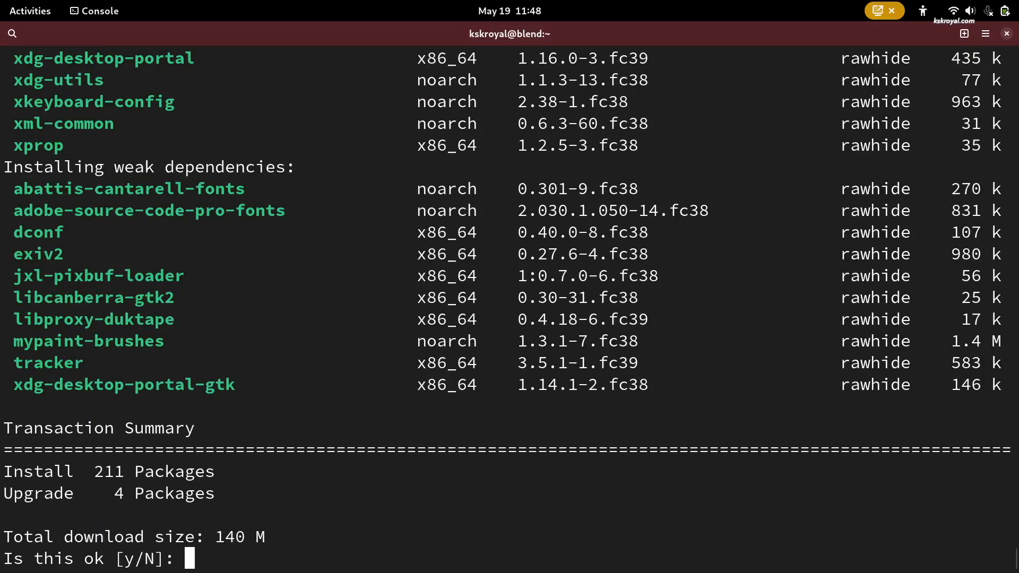
pyautogui.write('y')
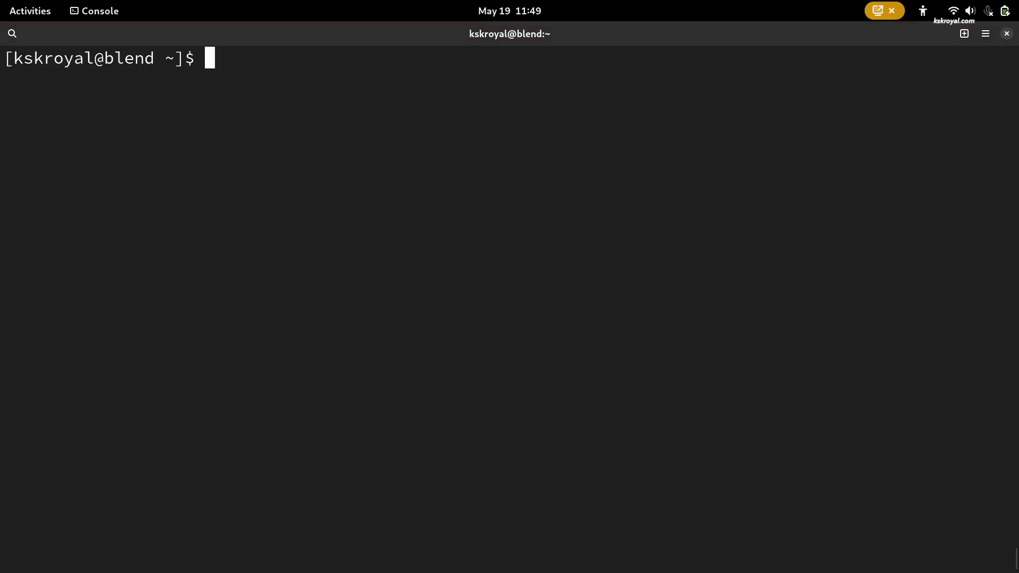
pyautogui.click(29, 11)
pyautogui.write('gimp')
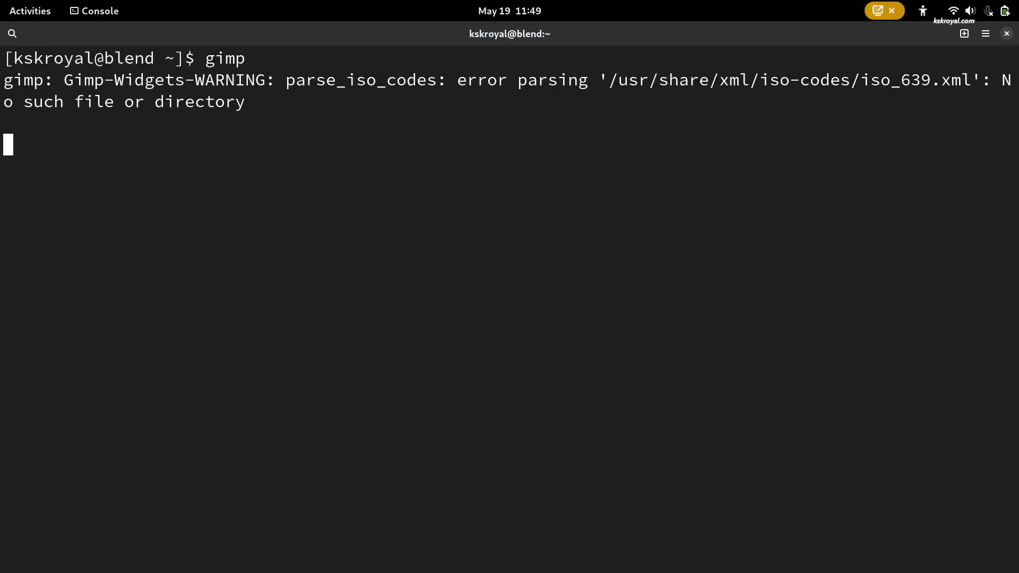
pyautogui.press('Return')
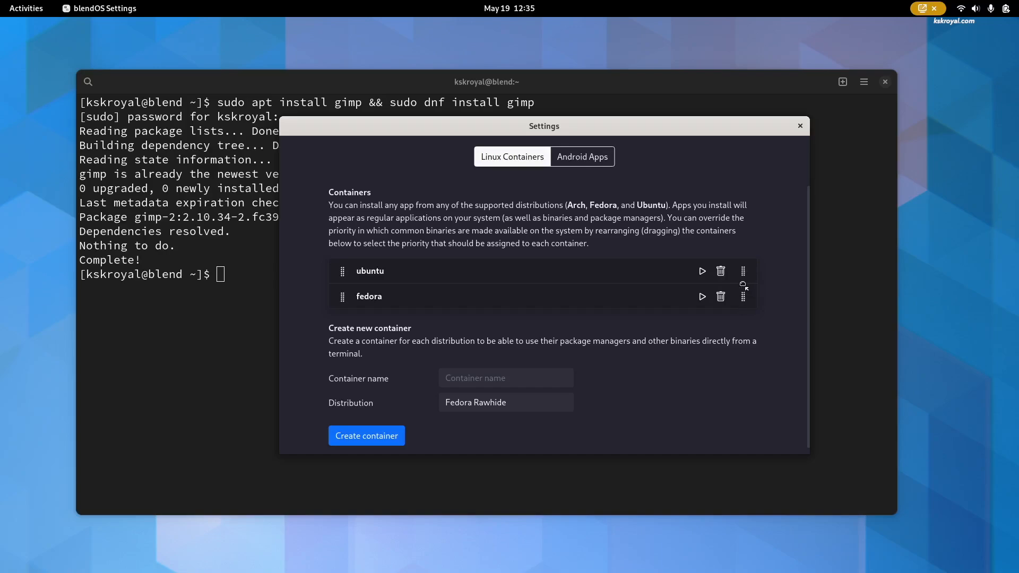
pyautogui.moveTo(744, 286)
pyautogui.write('gim')
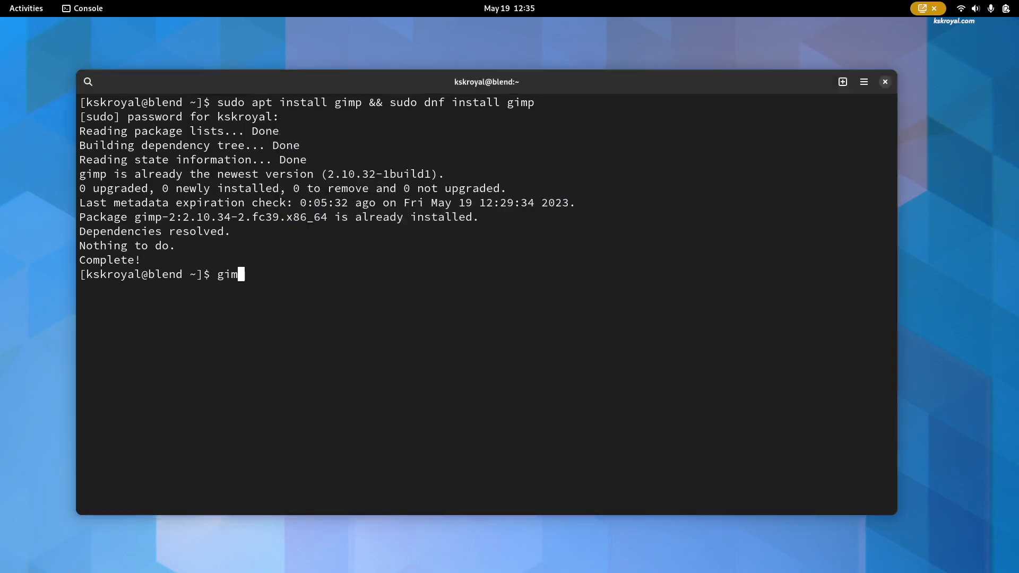
pyautogui.press('Return')
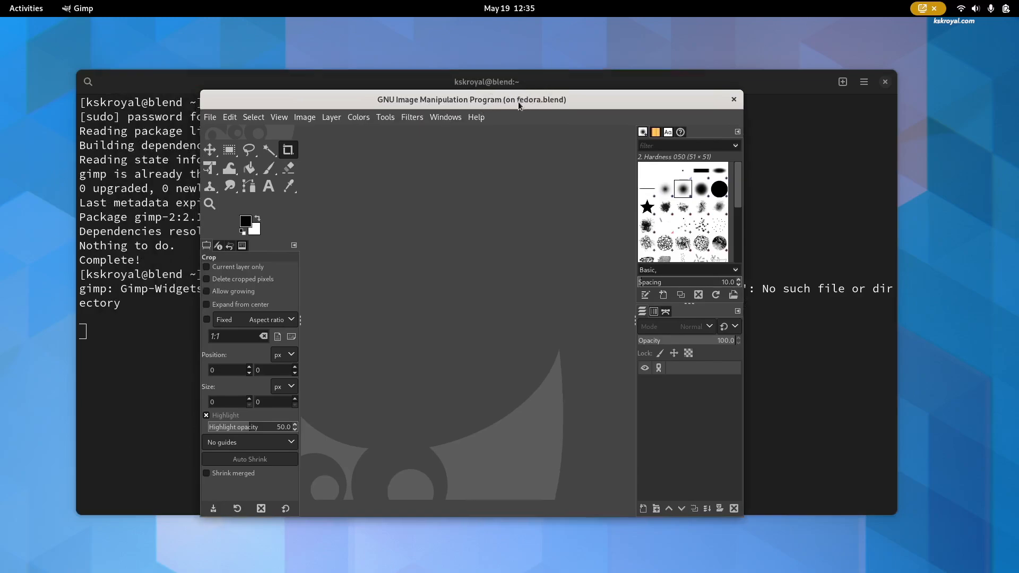
pyautogui.moveTo(544, 114)
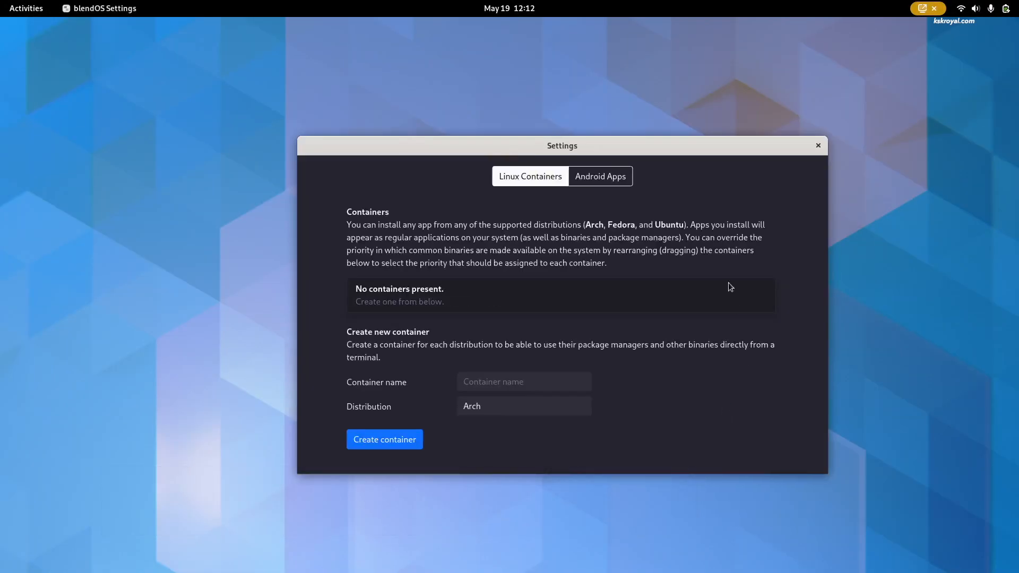
# - In the Android Apps settings, start initializing WayDroid support and authorize it with the password
pyautogui.moveTo(562, 146); pyautogui.dragTo(491, 126)
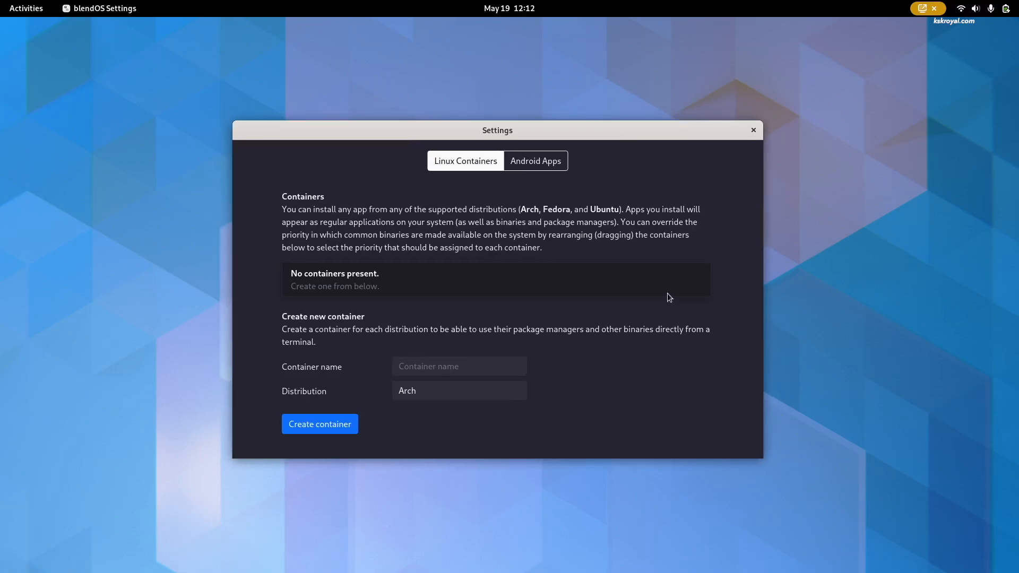
pyautogui.click(535, 160)
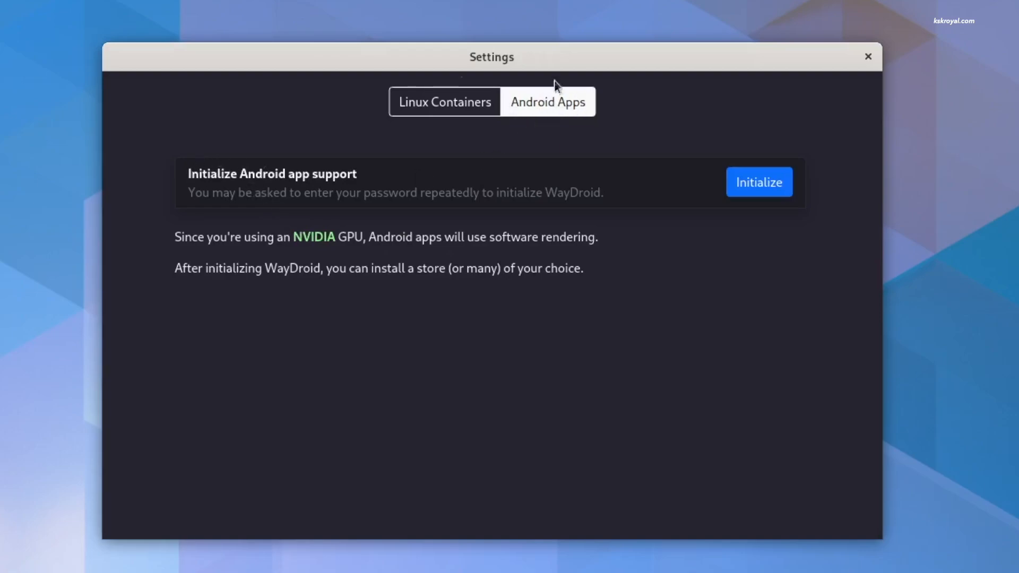
pyautogui.moveTo(383, 77)
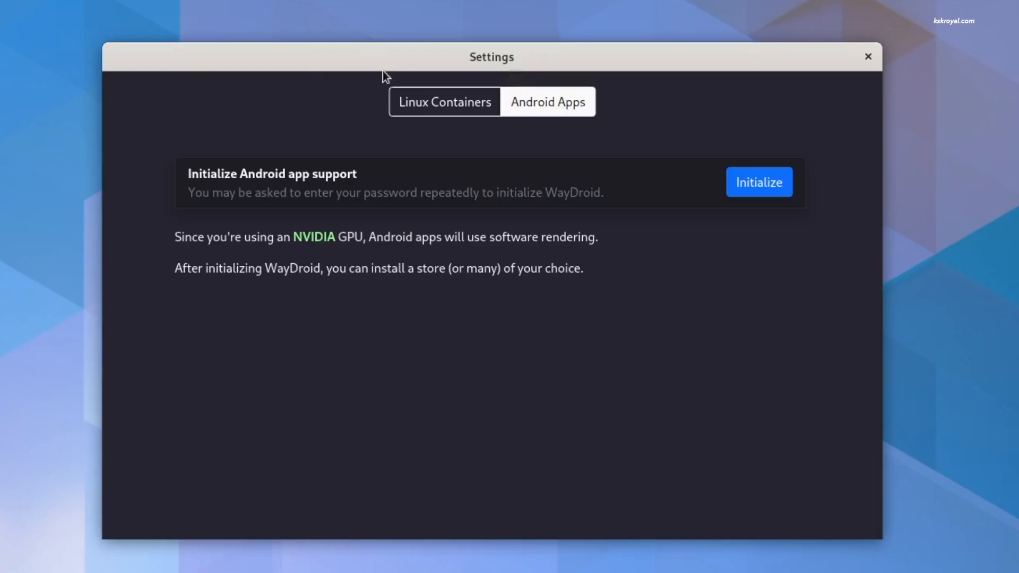
pyautogui.moveTo(189, 173); pyautogui.dragTo(541, 192)
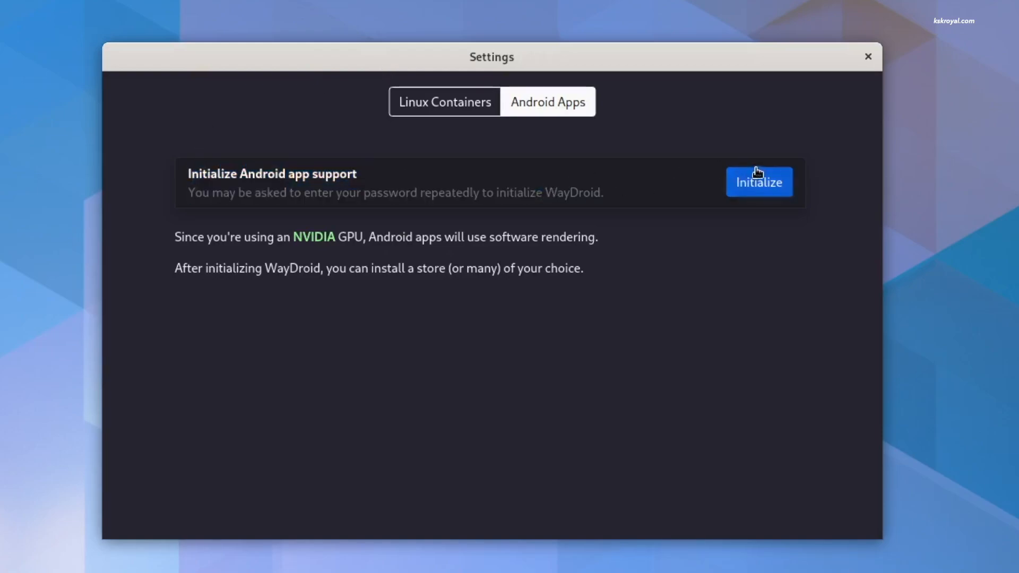
pyautogui.click(759, 181)
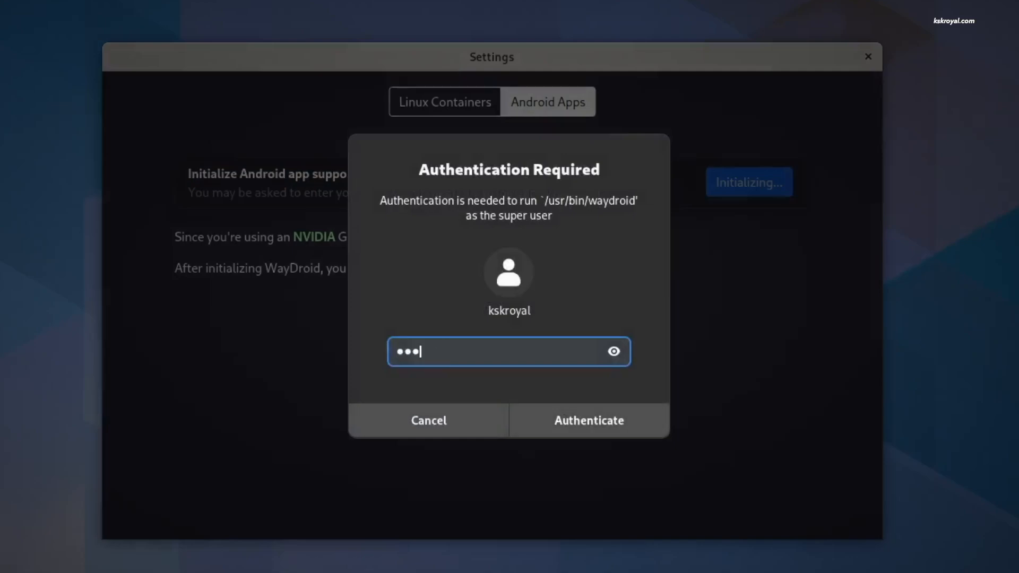
pyautogui.click(587, 420)
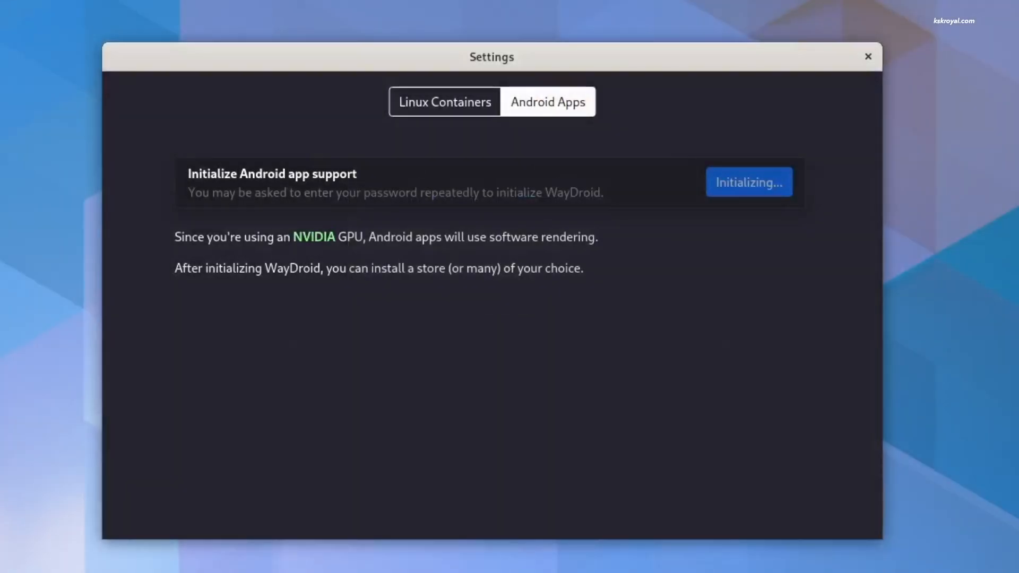
# - Continue the WayDroid initialization and enter the password again to finish setup
pyautogui.click(748, 181)
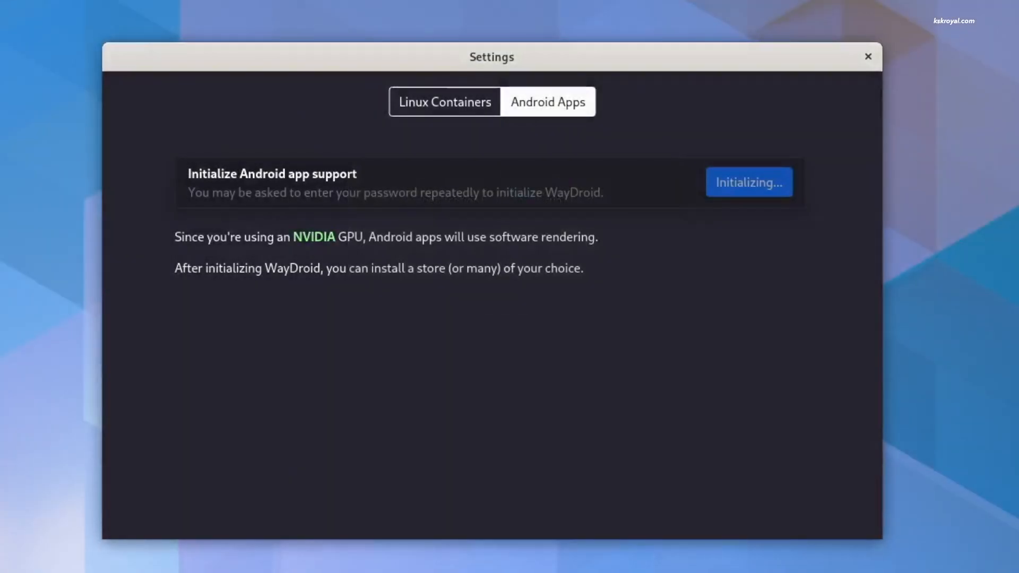
pyautogui.click(749, 181)
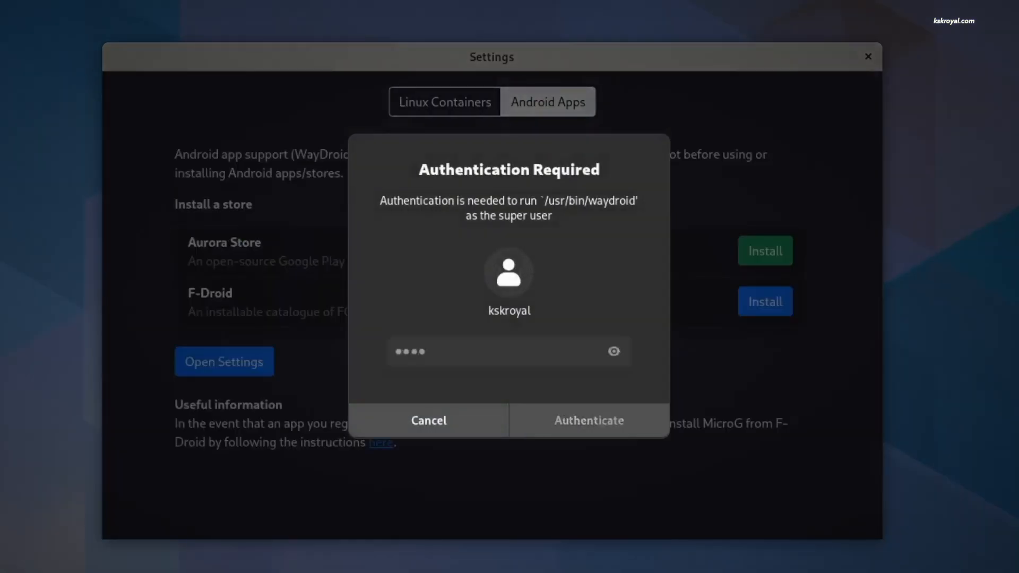
pyautogui.click(587, 420)
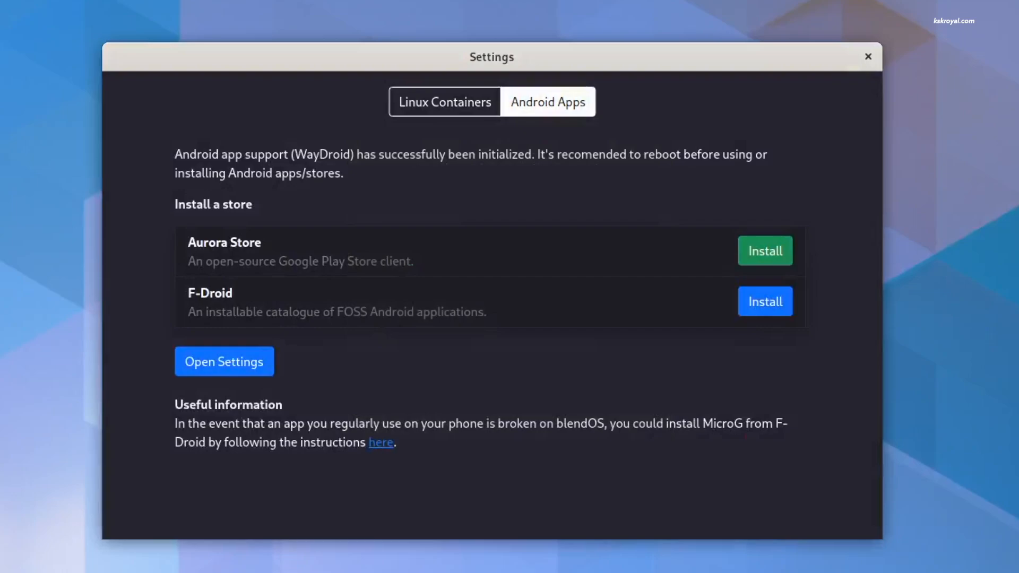
pyautogui.moveTo(169, 145)
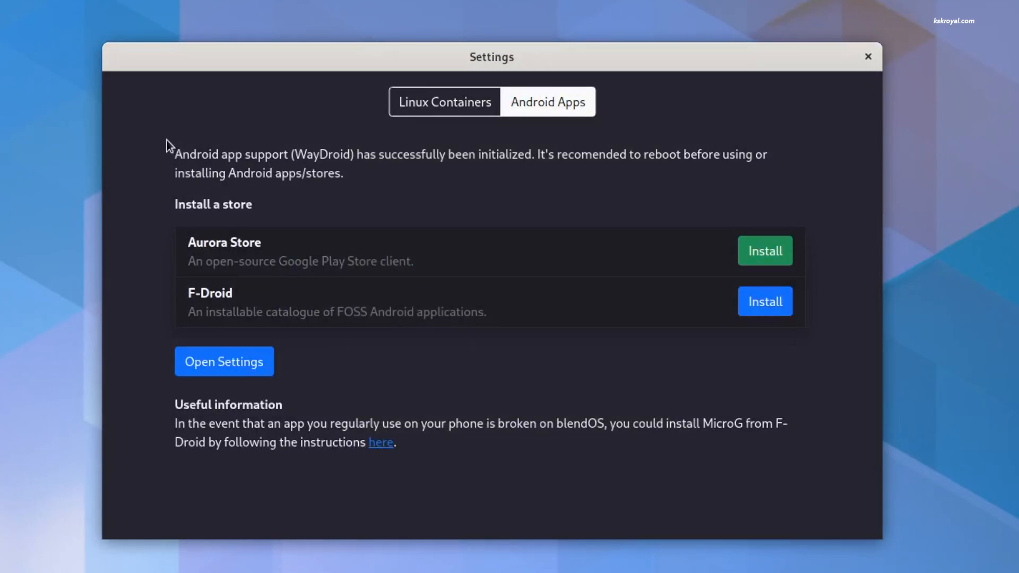
# - Install the F-Droid store, launch it, and open KeyPass to its Enter Password screen
pyautogui.moveTo(175, 154); pyautogui.dragTo(344, 173)
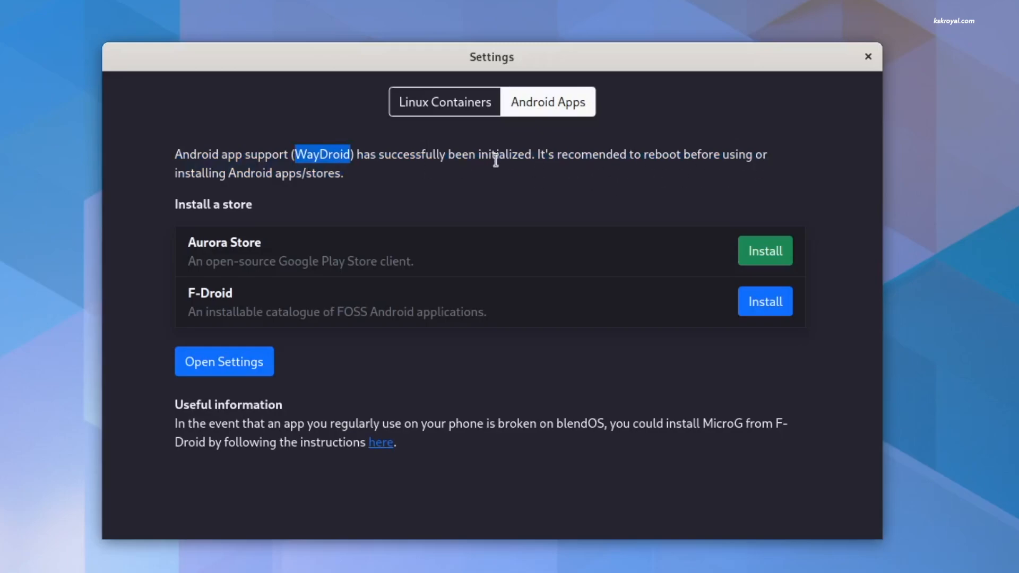
pyautogui.moveTo(542, 200)
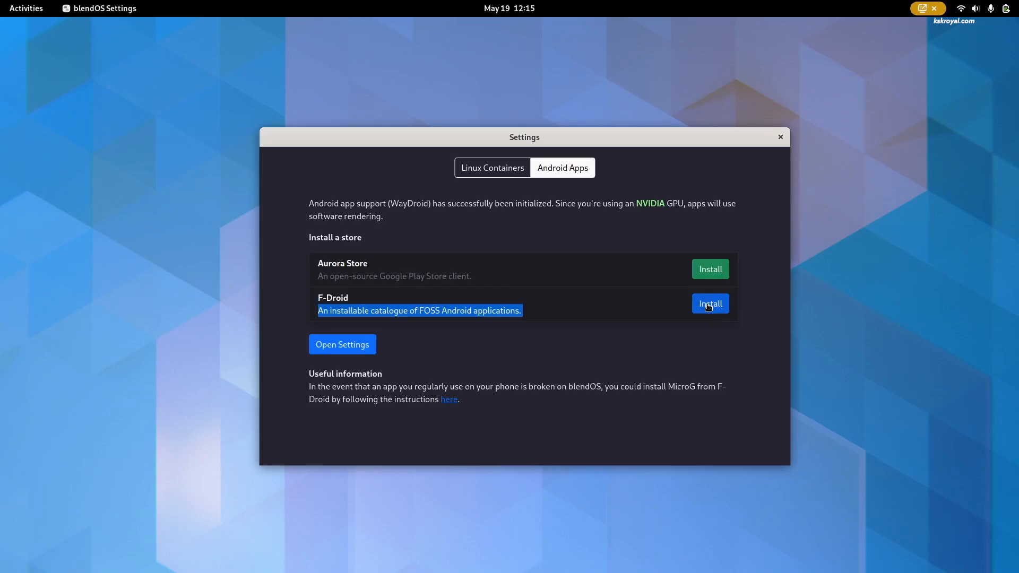
pyautogui.click(710, 304)
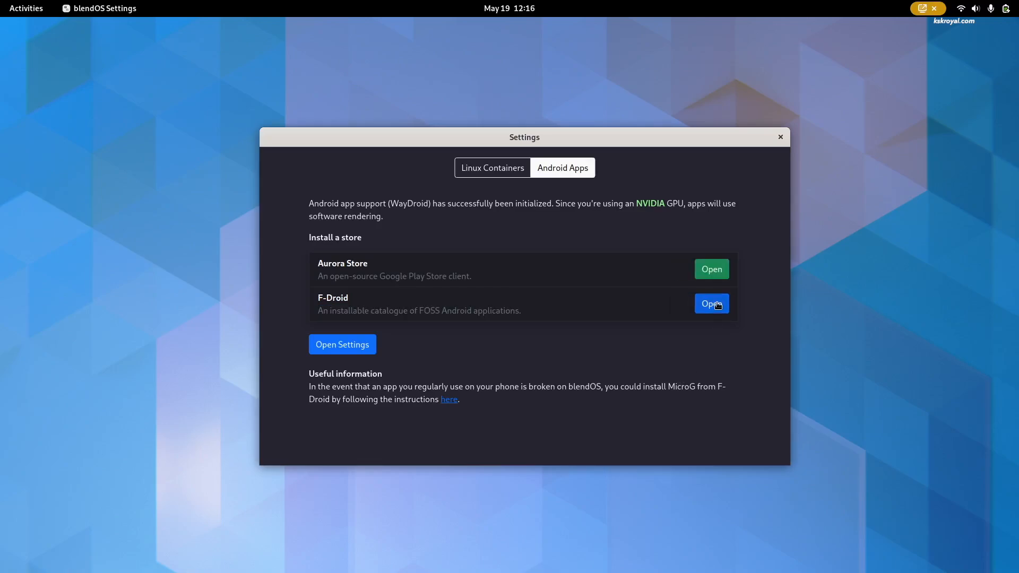
pyautogui.click(711, 303)
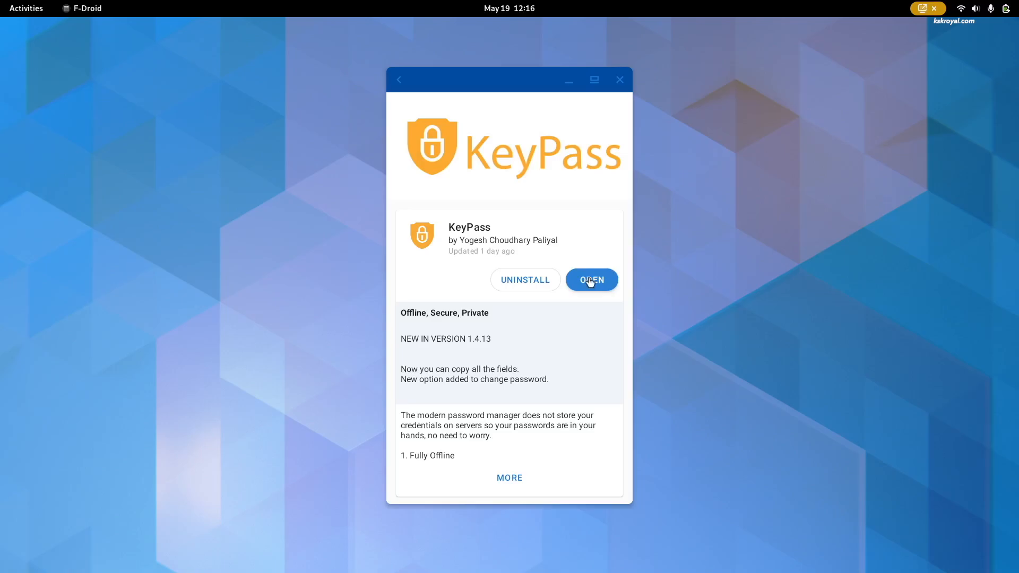
pyautogui.click(590, 279)
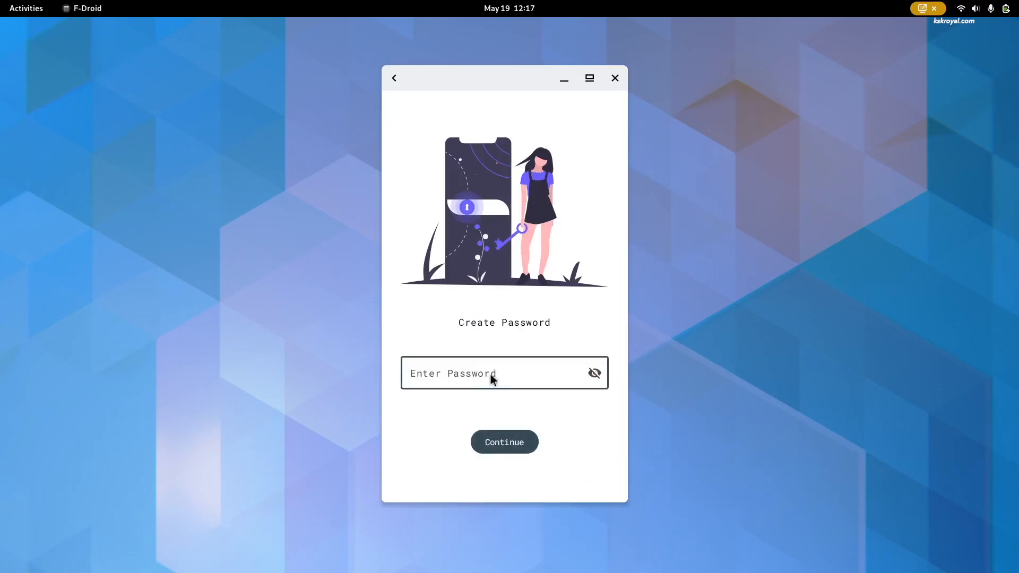
pyautogui.click(503, 442)
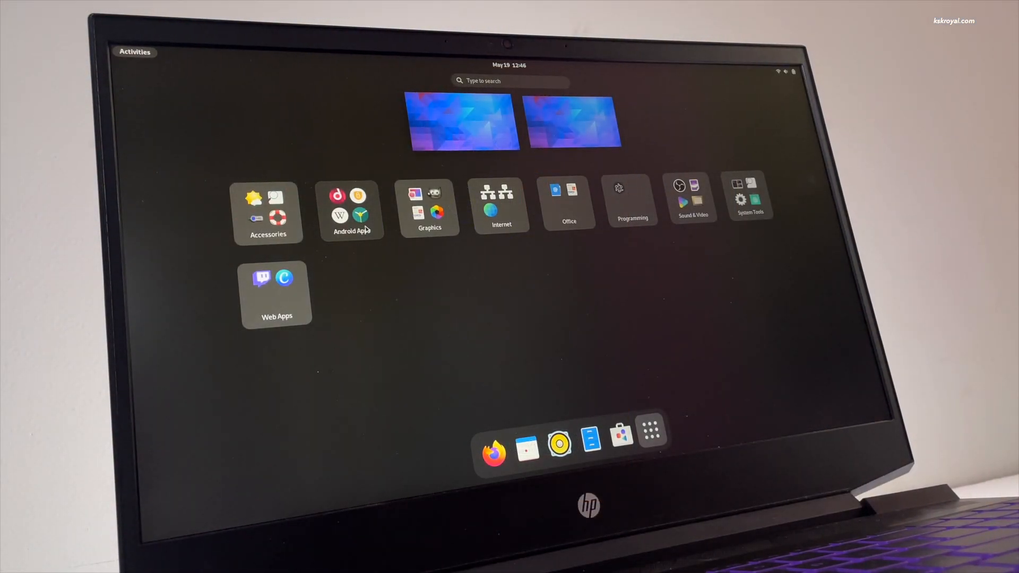
# - Page through the Android Apps folder and try the Clock app's stopwatch and alarms tabs
pyautogui.click(352, 211)
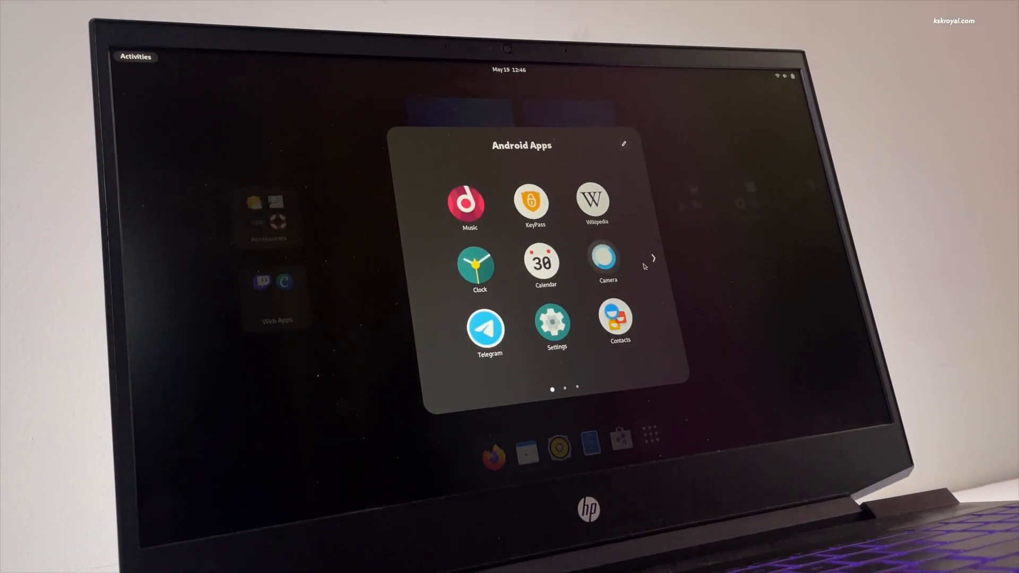
pyautogui.click(653, 259)
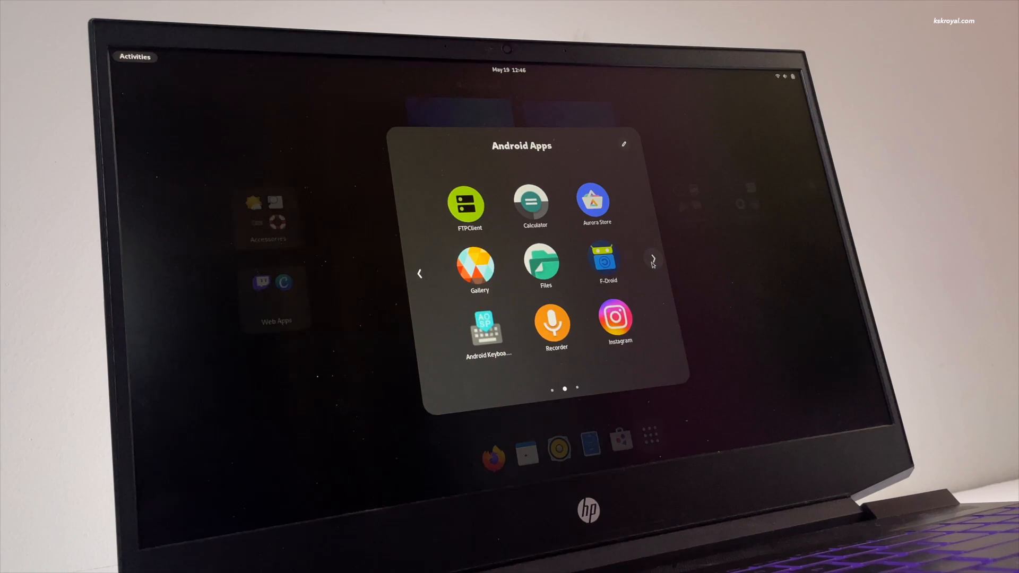
pyautogui.click(653, 274)
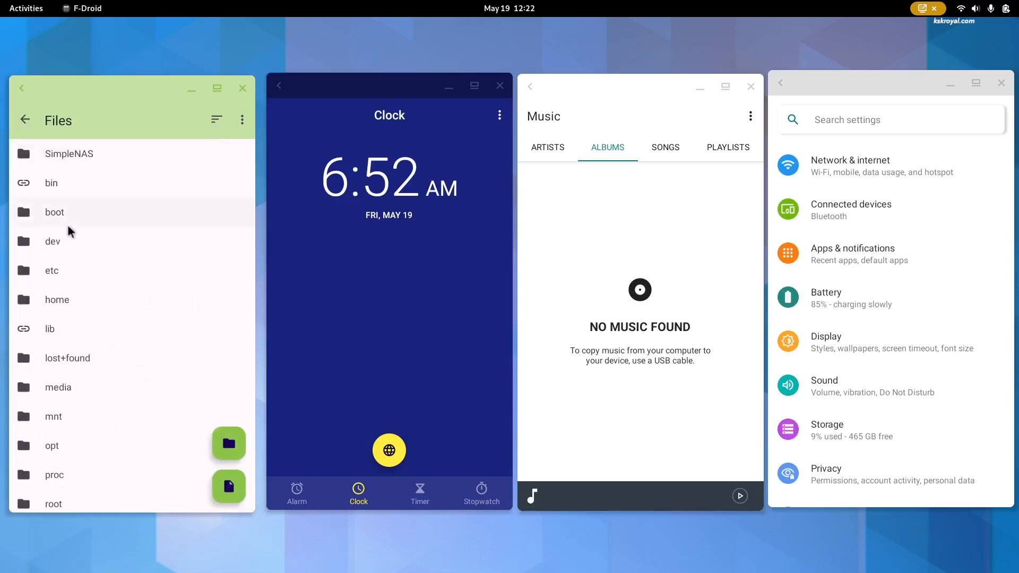
pyautogui.scroll(-3)
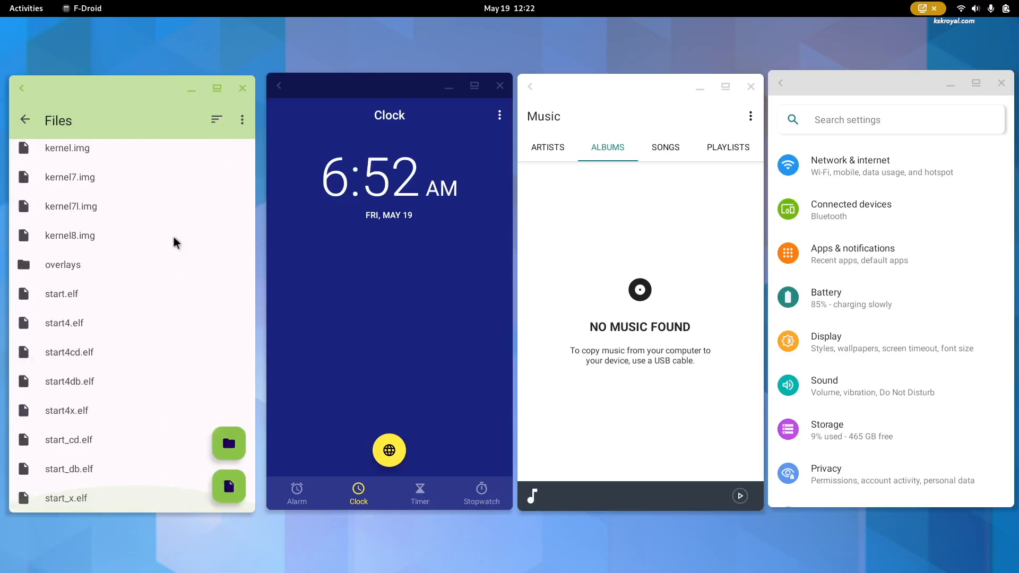
pyautogui.click(481, 494)
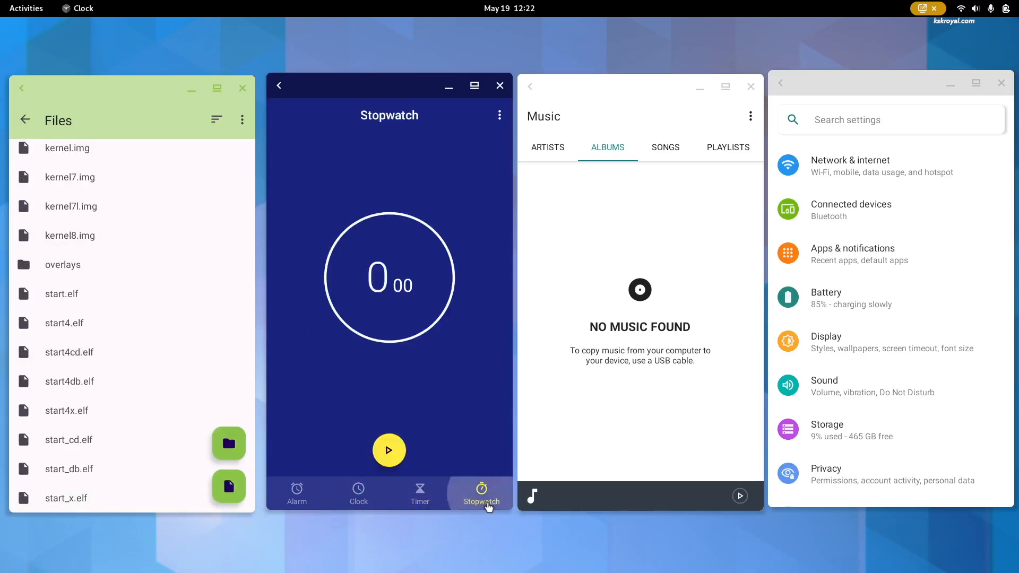
pyautogui.click(297, 493)
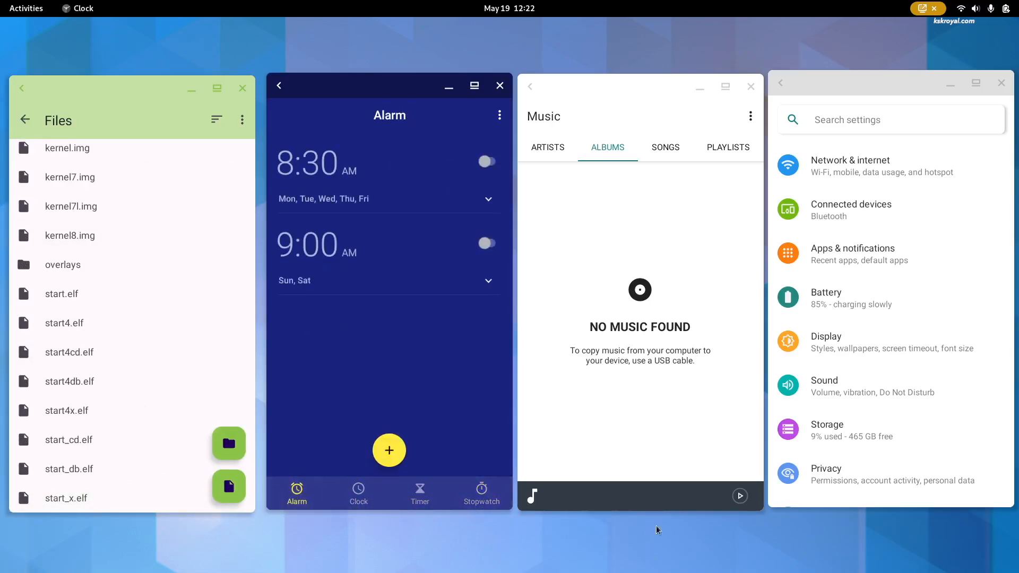
# - Open the Music app's settings and Android Settings' Storage and About phone (Android 11), then close the windows
pyautogui.click(751, 116)
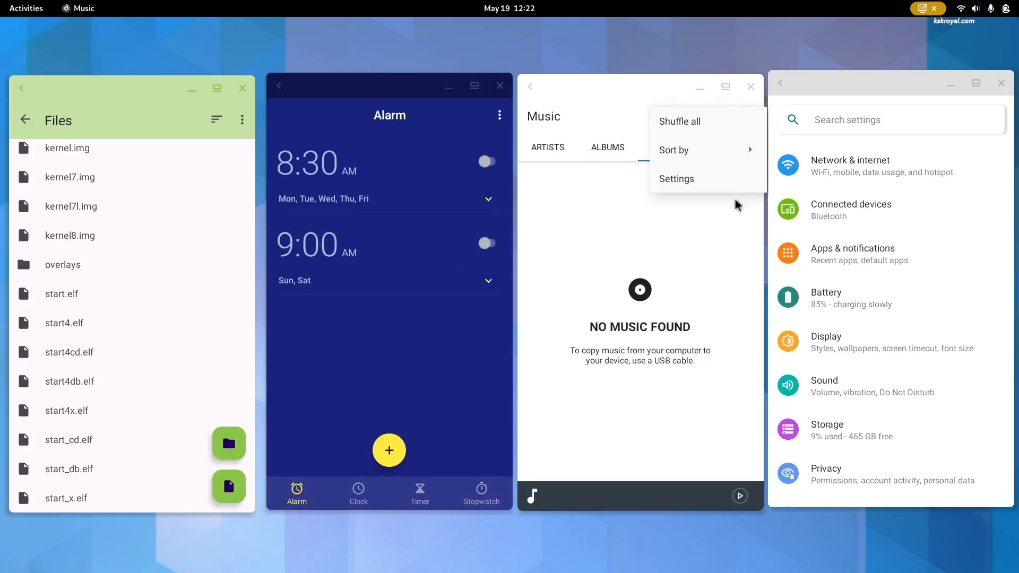
pyautogui.click(676, 178)
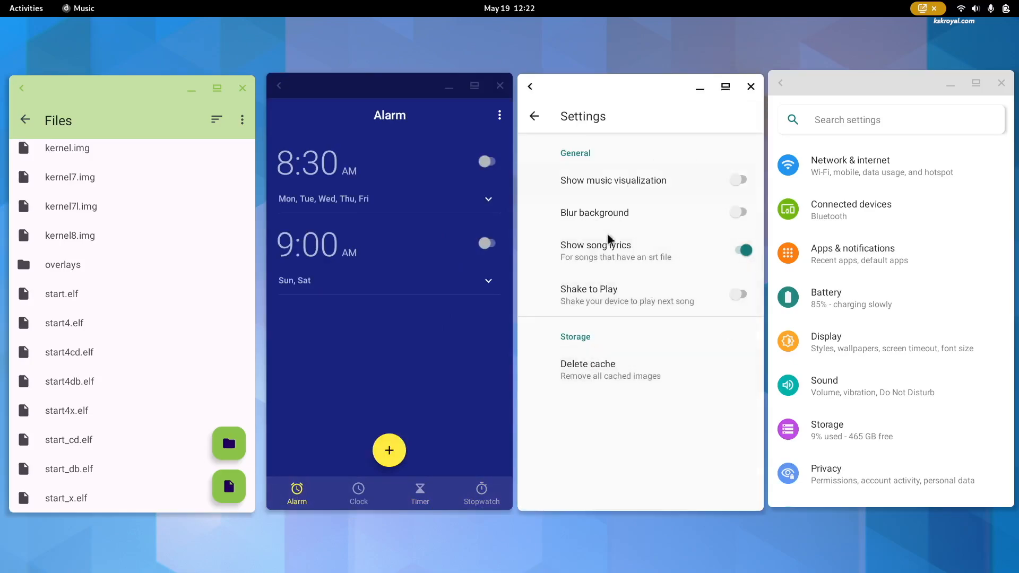
pyautogui.click(828, 430)
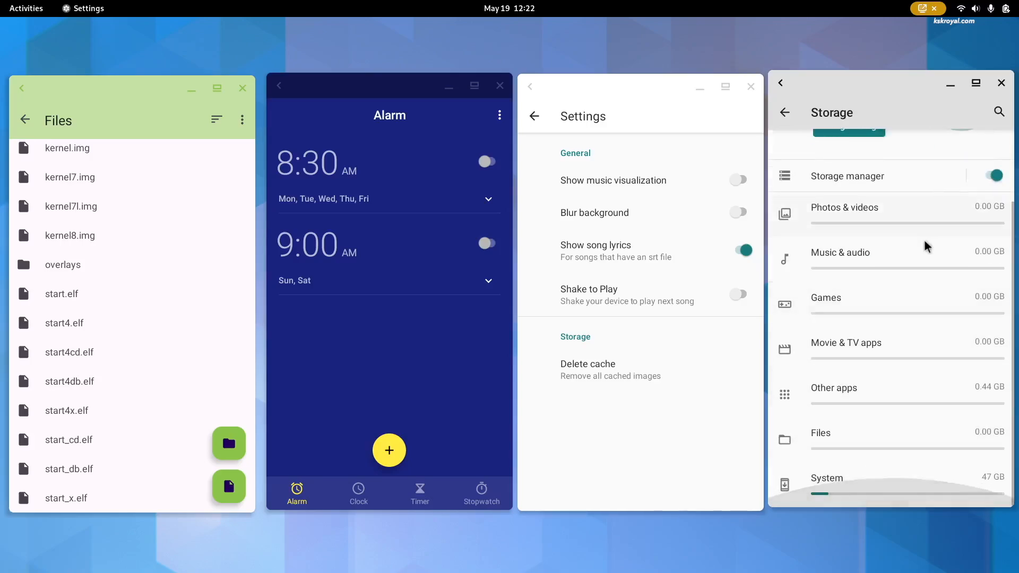
pyautogui.click(785, 112)
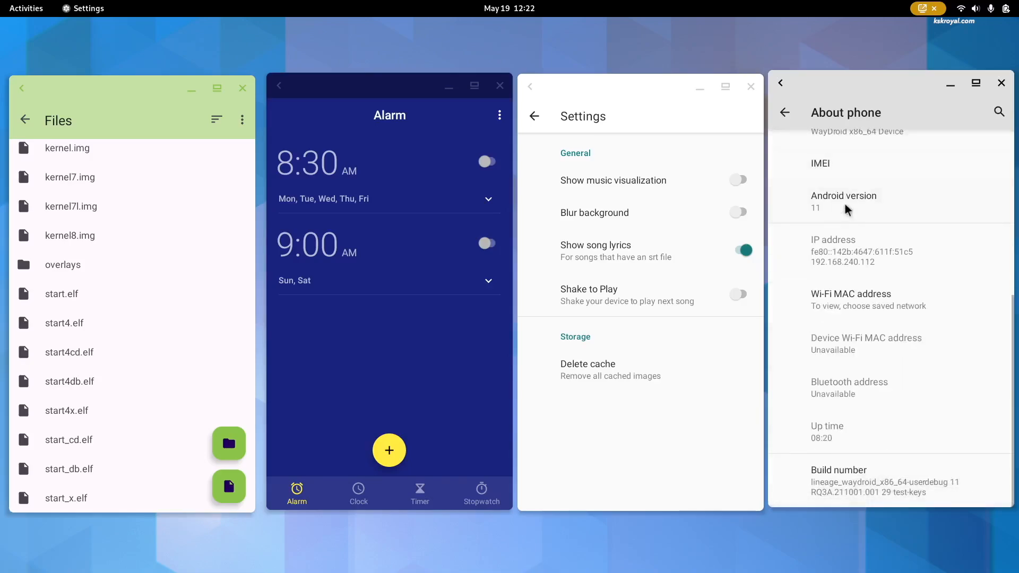
pyautogui.click(816, 208)
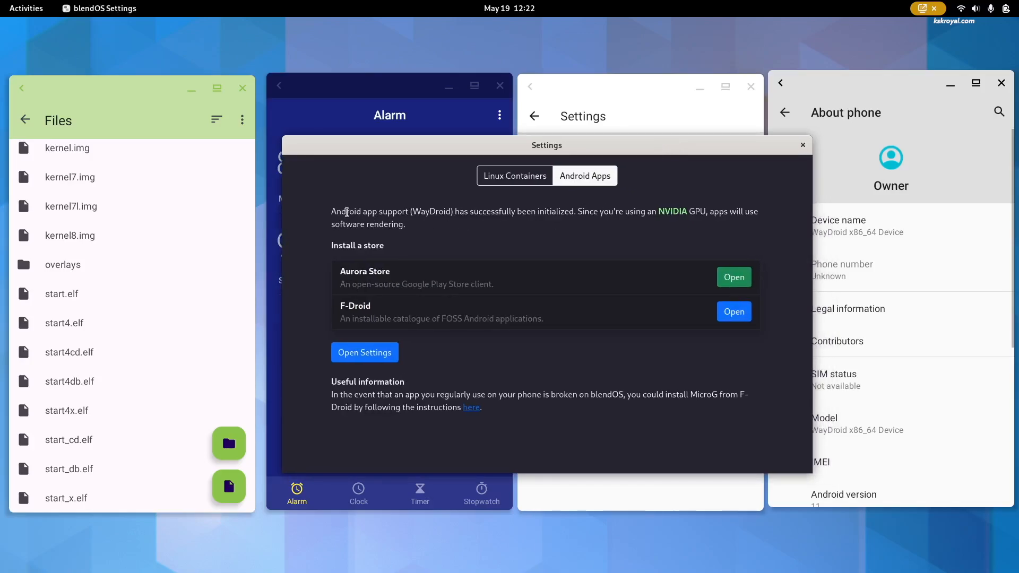
pyautogui.moveTo(331, 211); pyautogui.dragTo(405, 224)
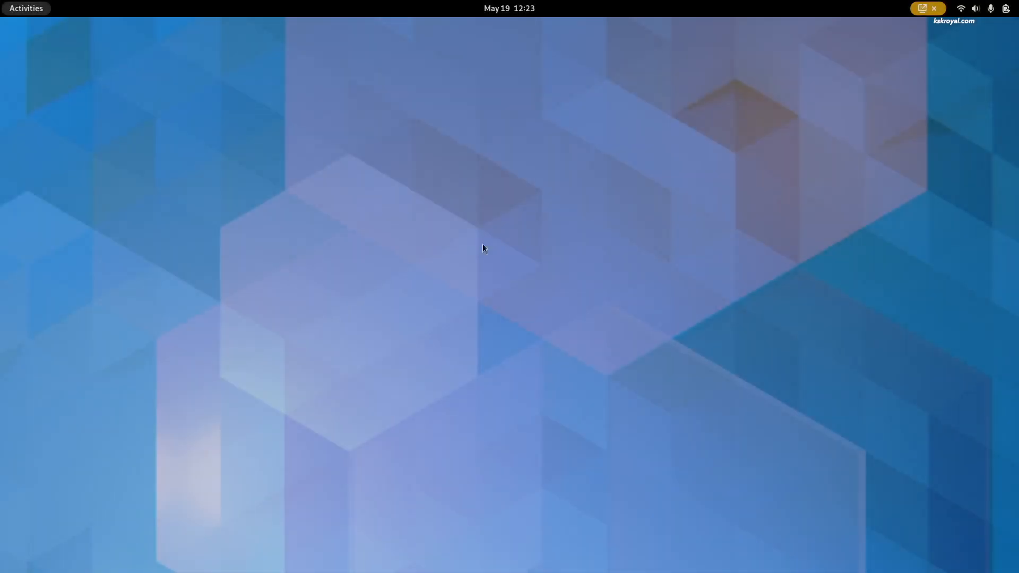
# - Open Web Store from Activities search, browse the featured and latest web apps, and launch Twitch
pyautogui.write('we')
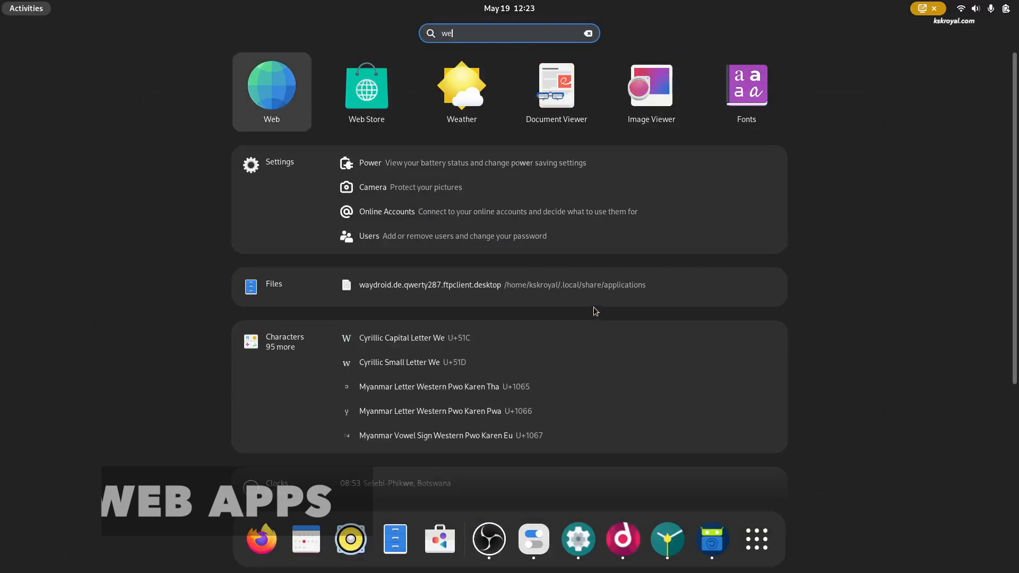
pyautogui.click(366, 85)
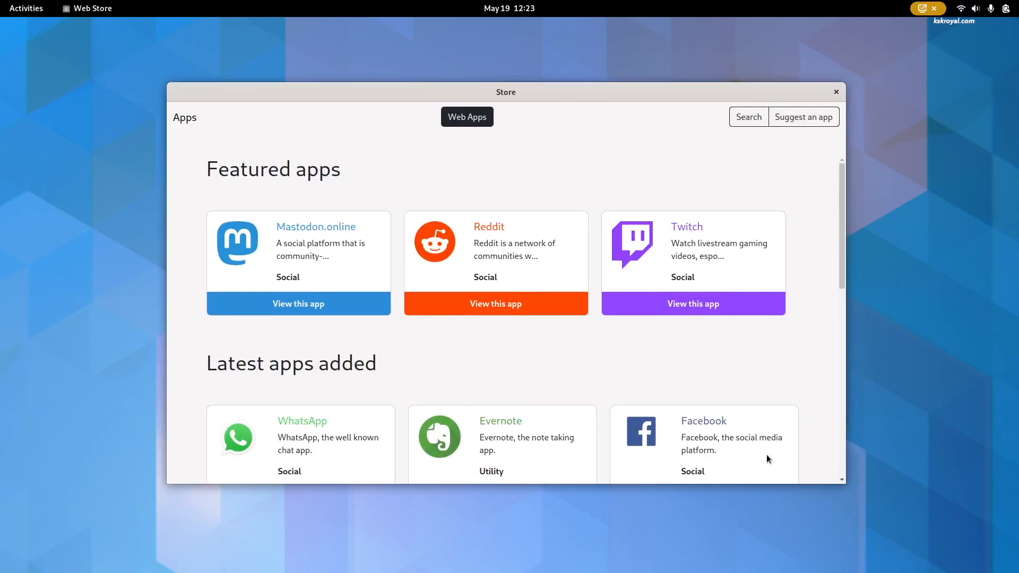
pyautogui.scroll(-3)
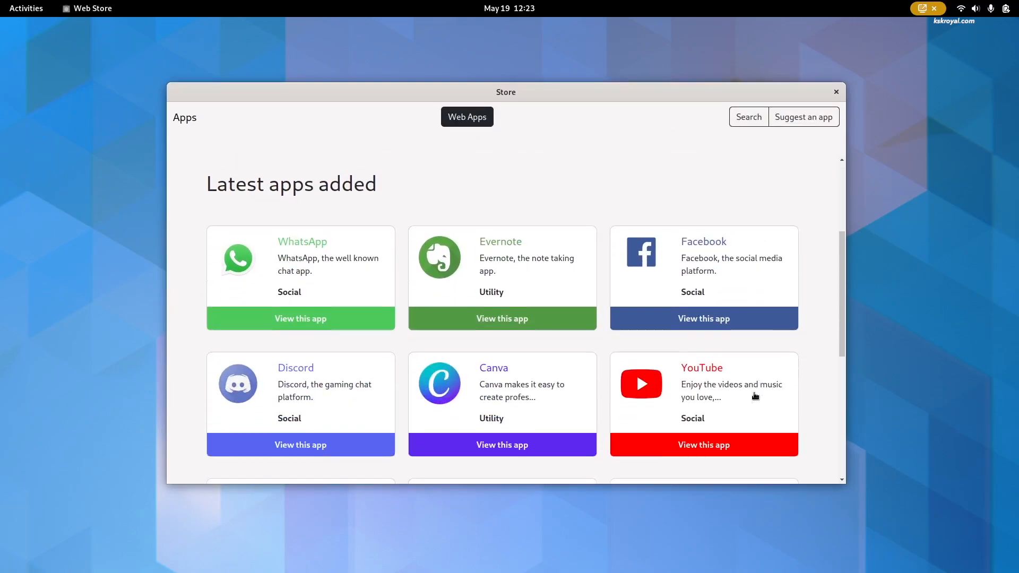
pyautogui.scroll(-3)
pyautogui.write('tw')
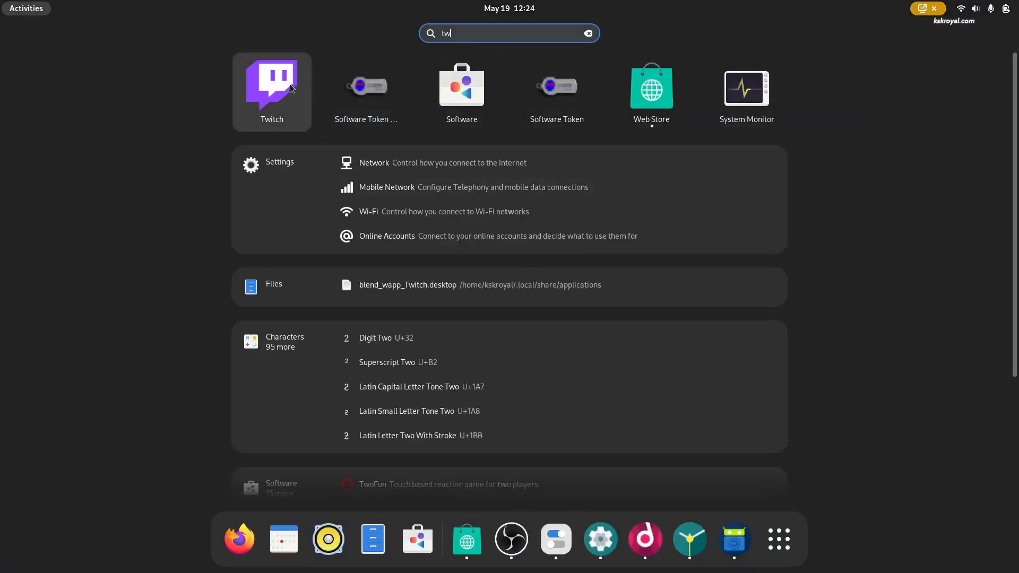
pyautogui.click(271, 88)
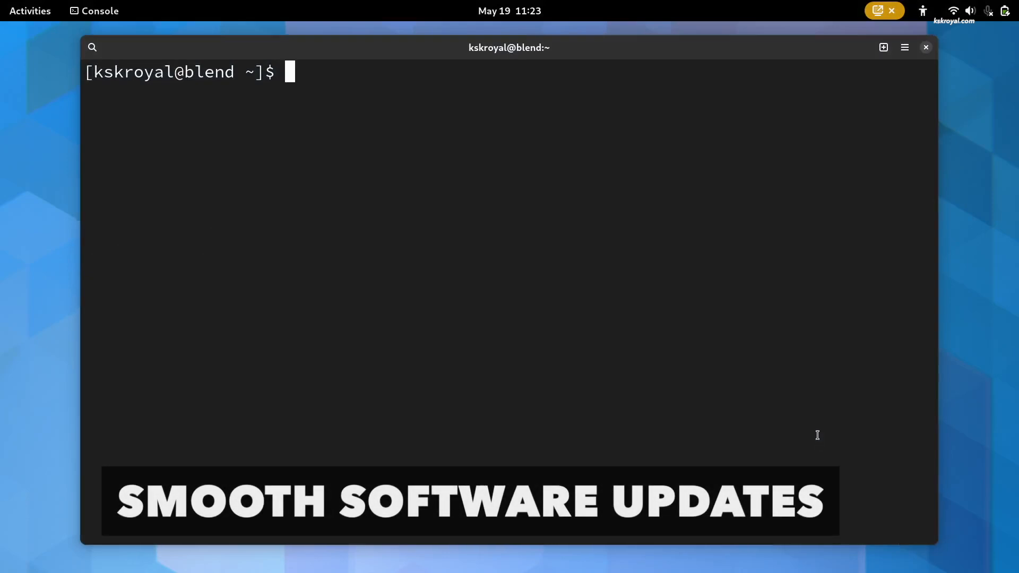
# - Run sudo pacman -Syu with the password, answer Y to upgrade, and begin a new sudo command
pyautogui.write('sudo pacman -Syu')
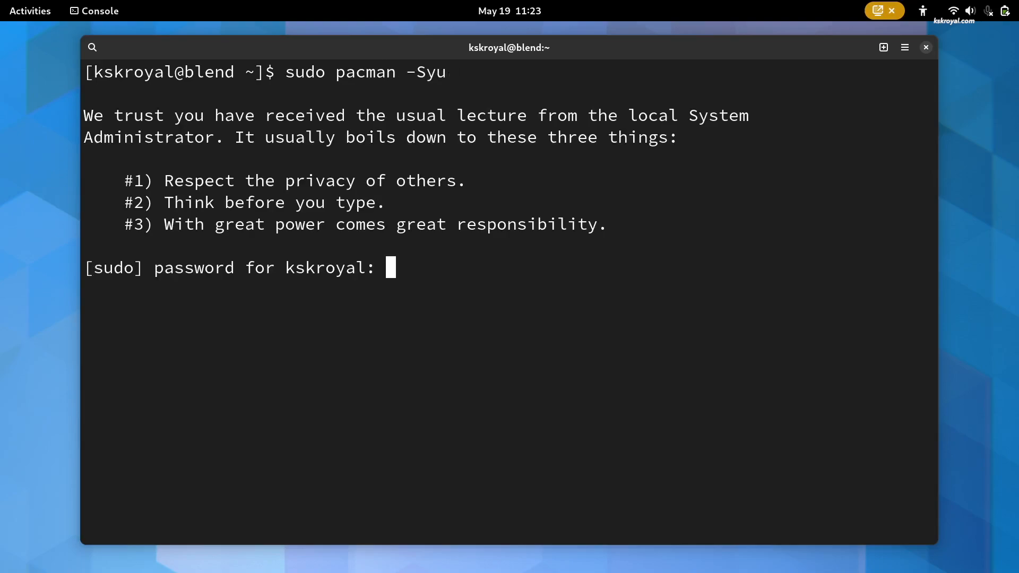
pyautogui.write('****')
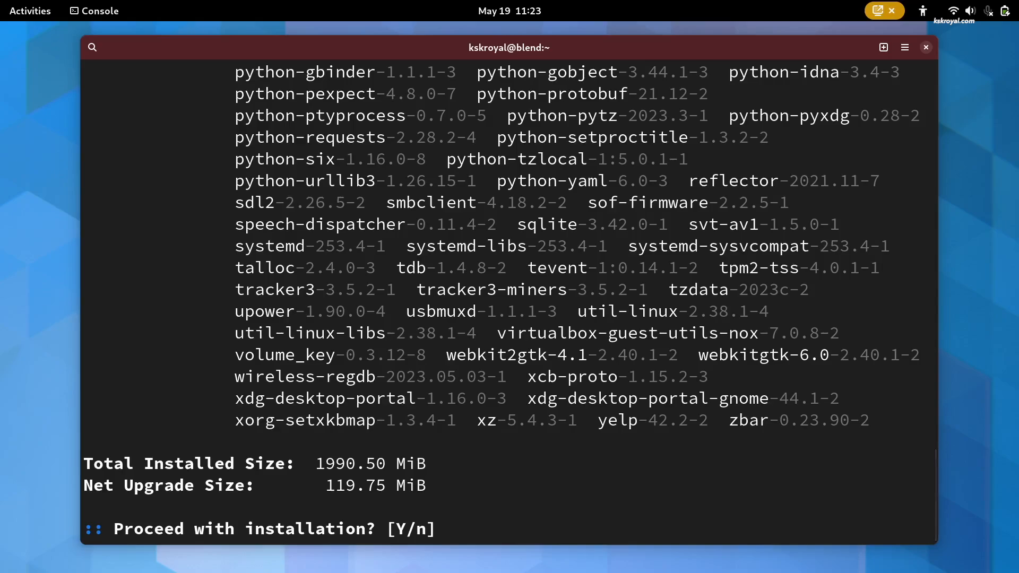
pyautogui.write('Y')
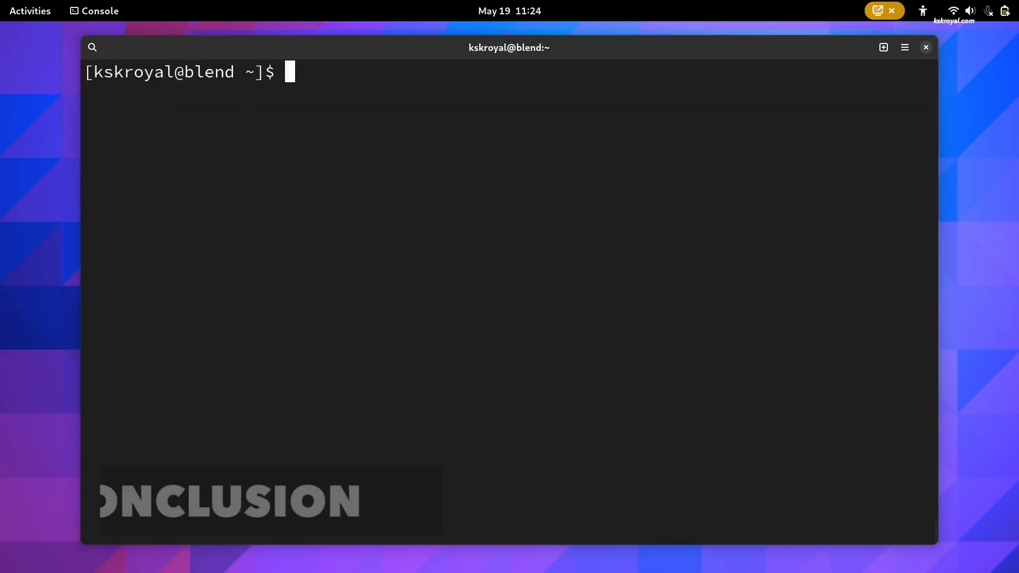
pyautogui.write('sudo')
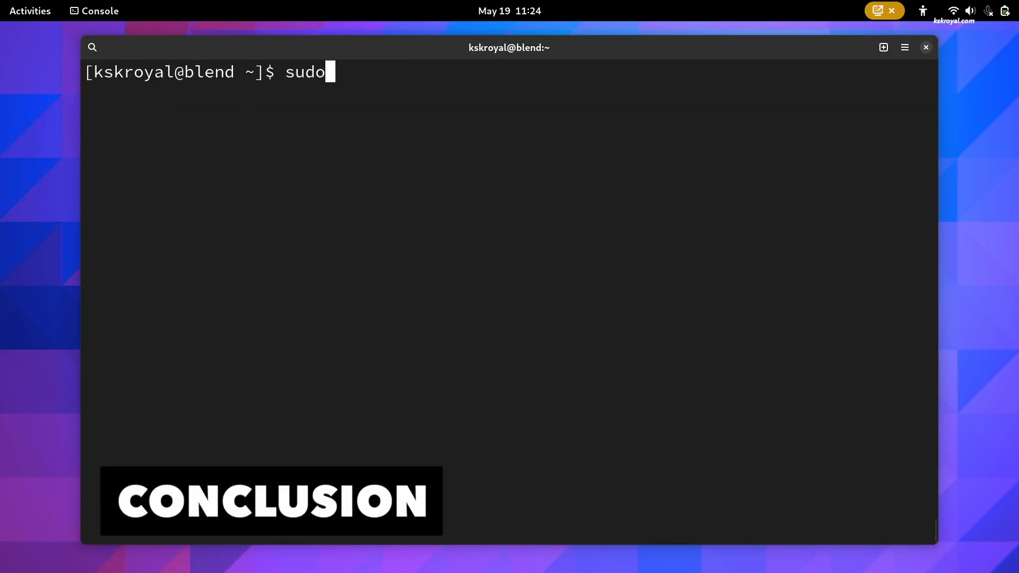